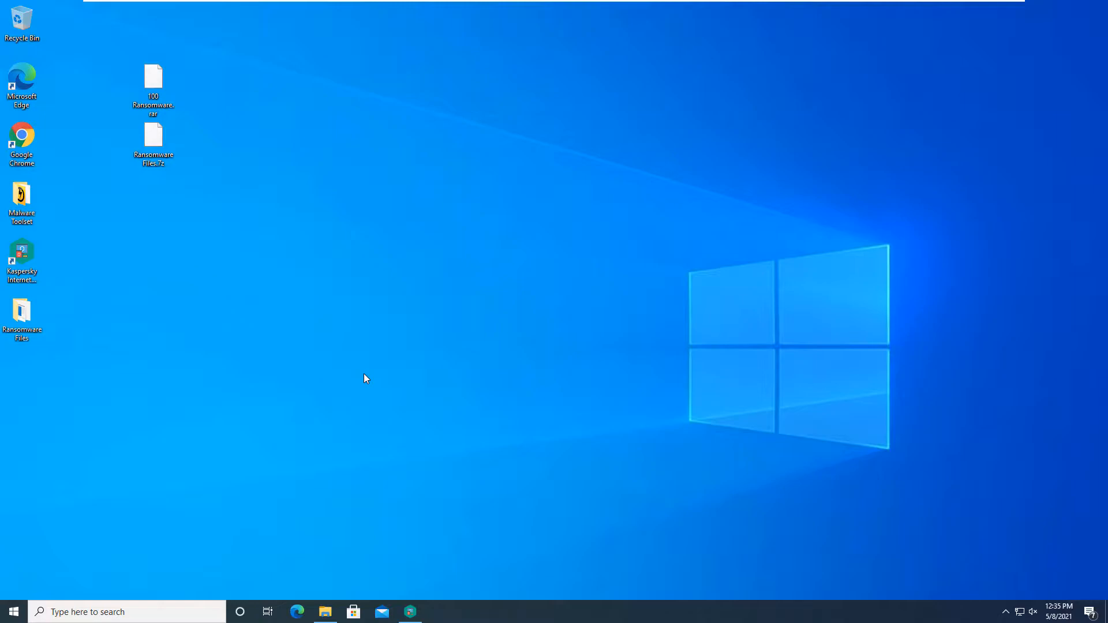
mouse_move(374, 361)
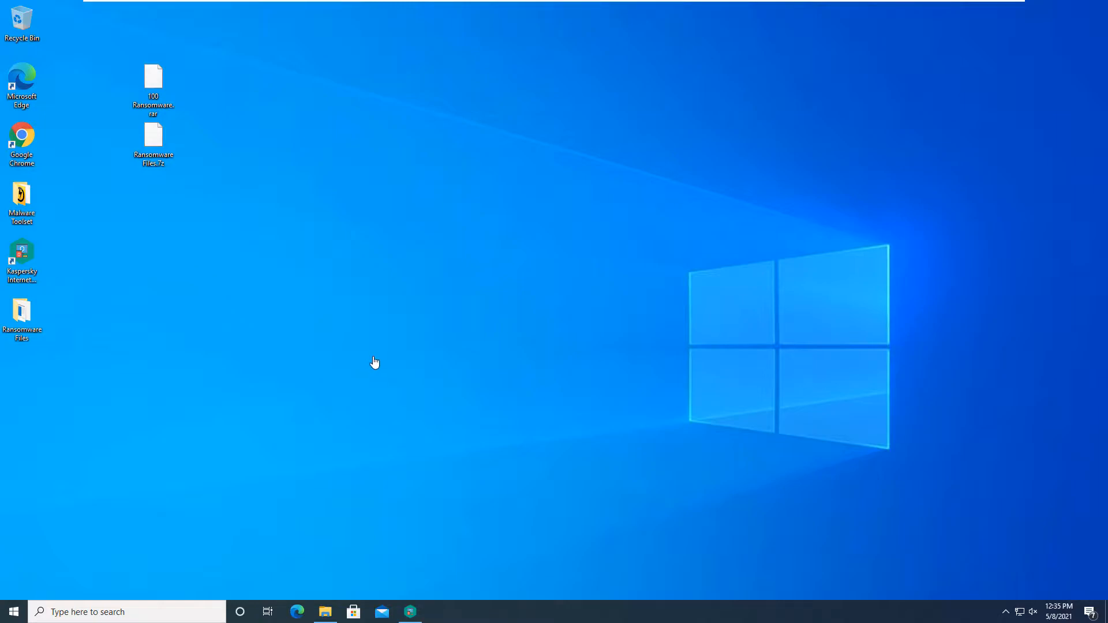
- Open the desktop Ransomware Files folder and scroll through its 148 ransomware samples
double_click(22, 318)
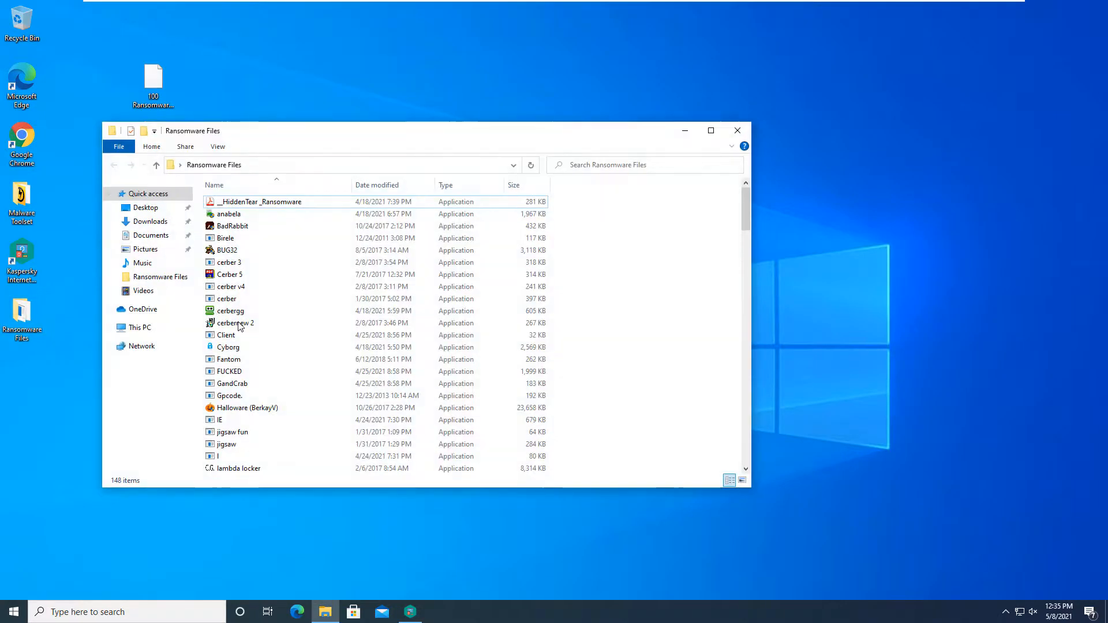
scroll("down", 3)
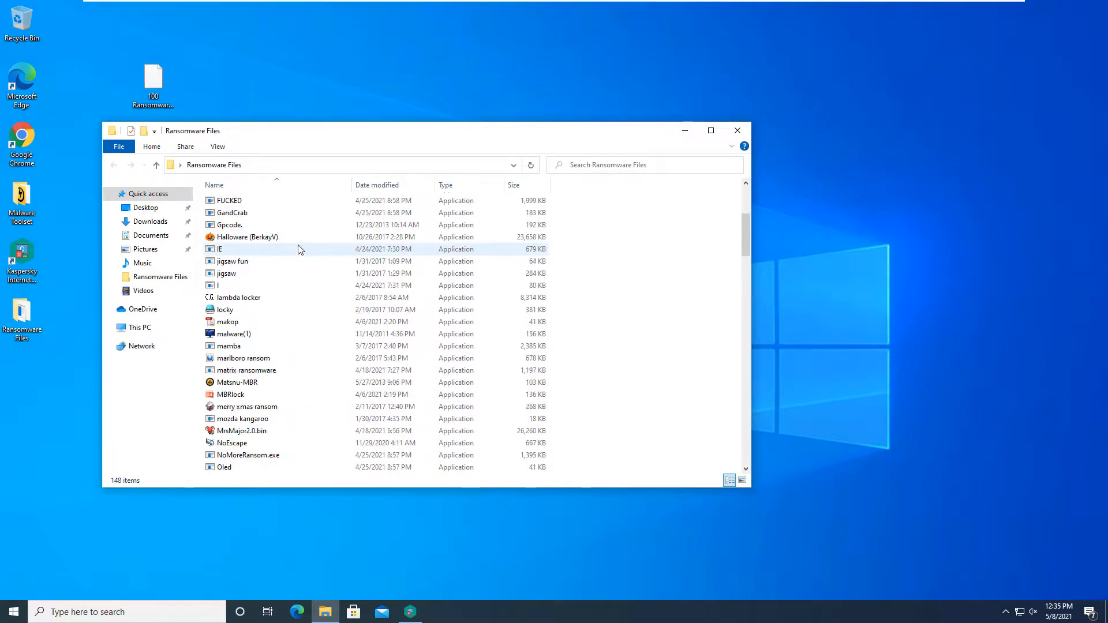
scroll("down", 3)
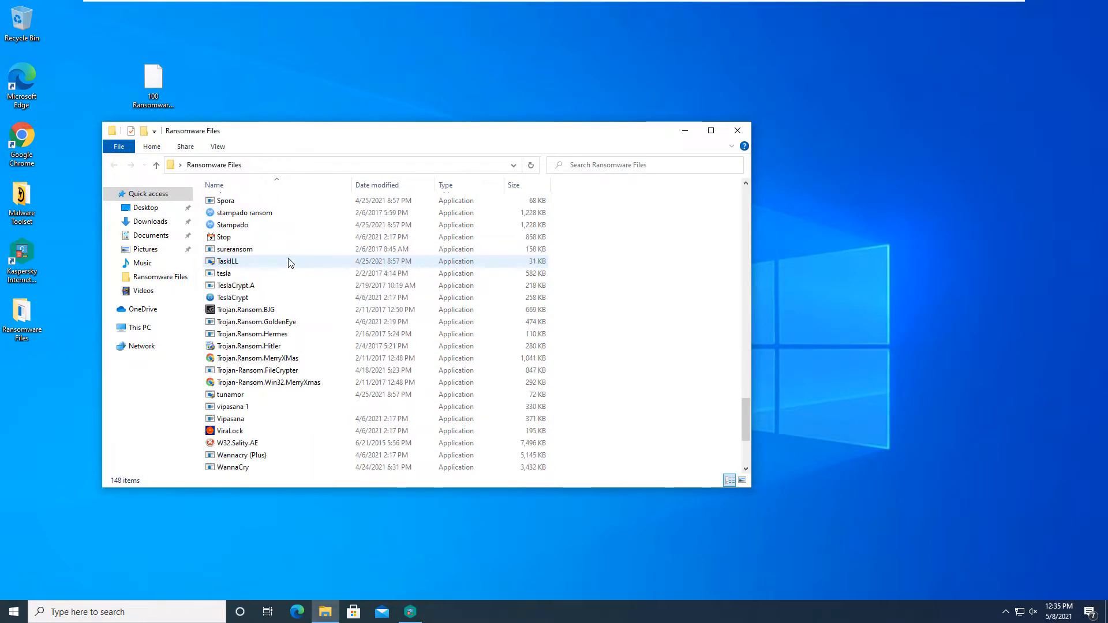
scroll("up", 3)
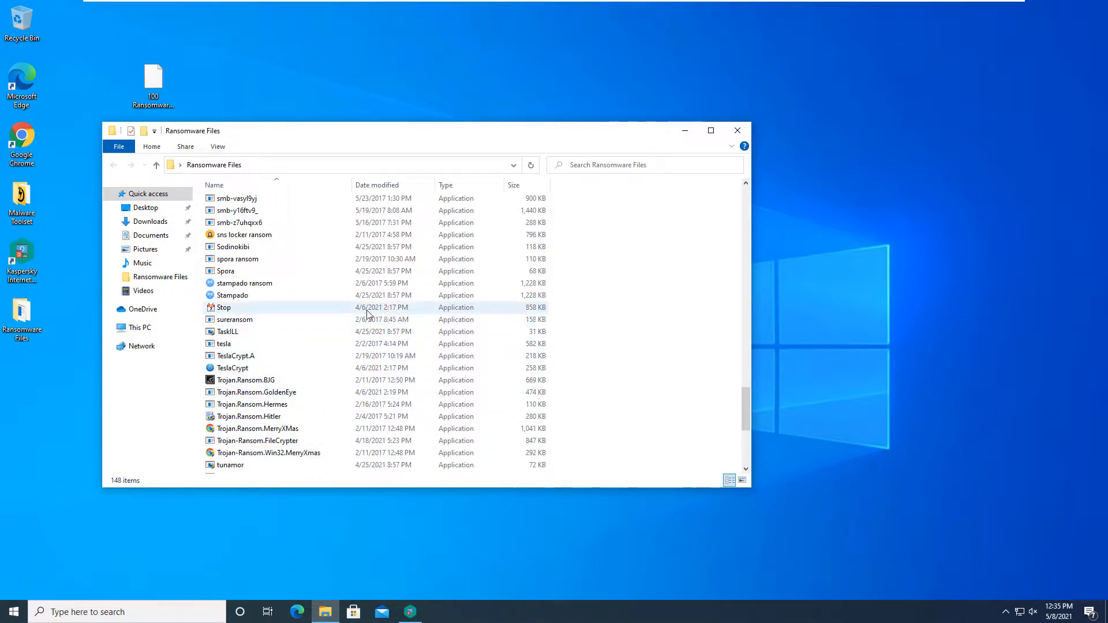
scroll("up", 3)
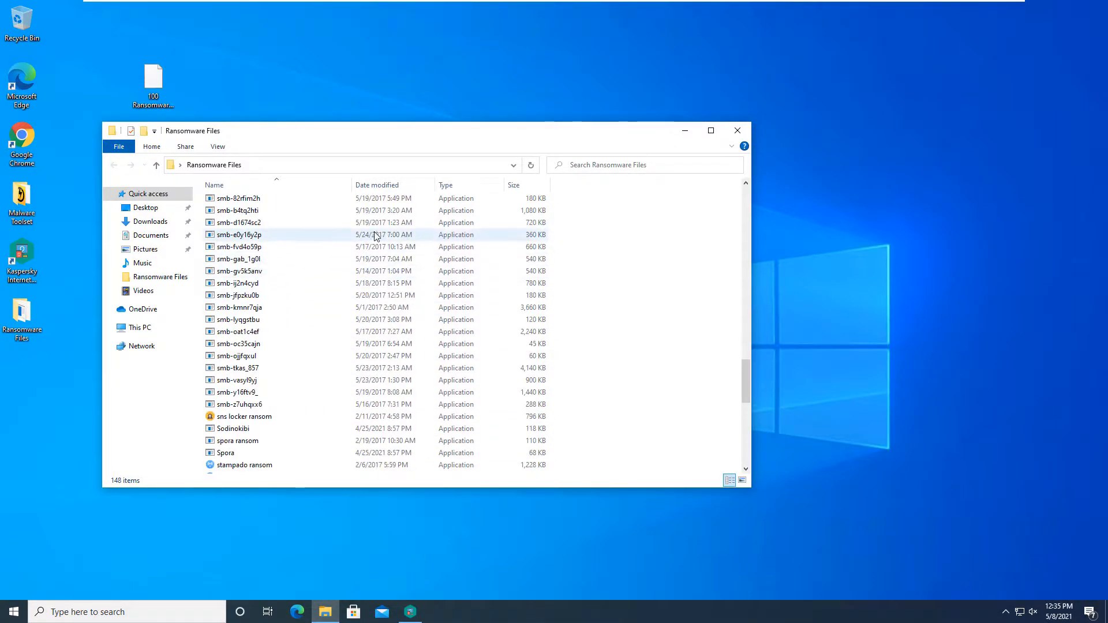
scroll("up", 3)
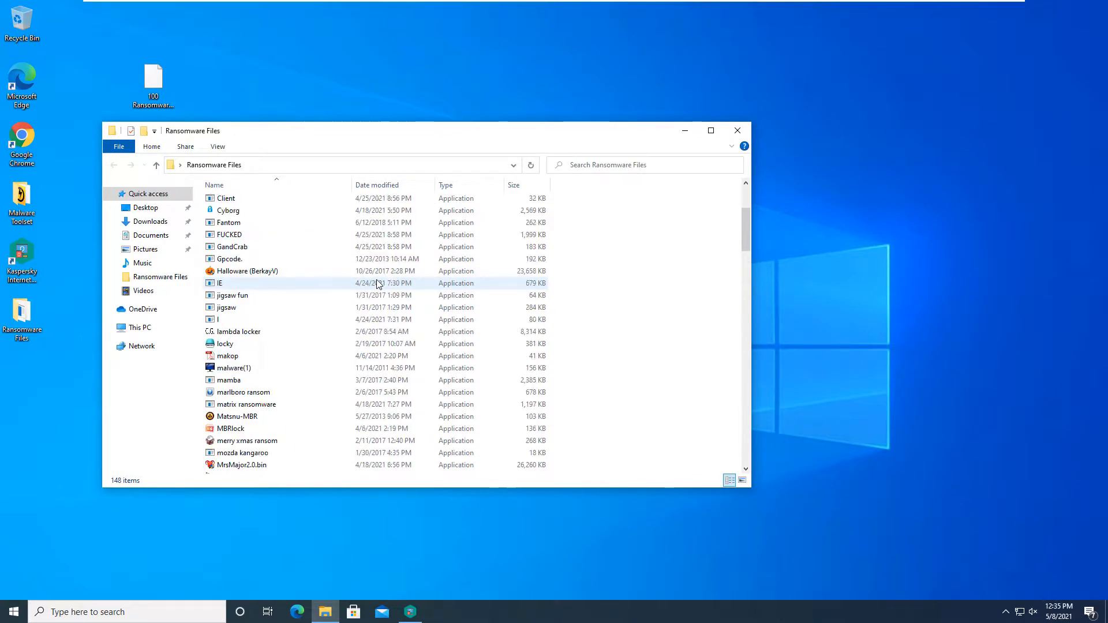
scroll("up", 3)
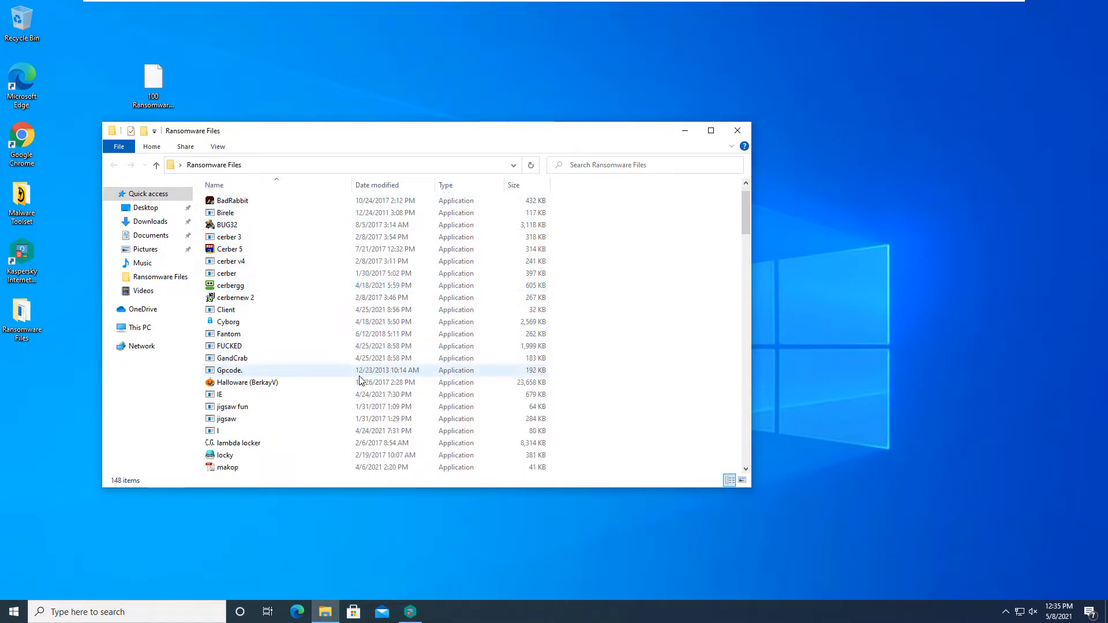
scroll("down", 3)
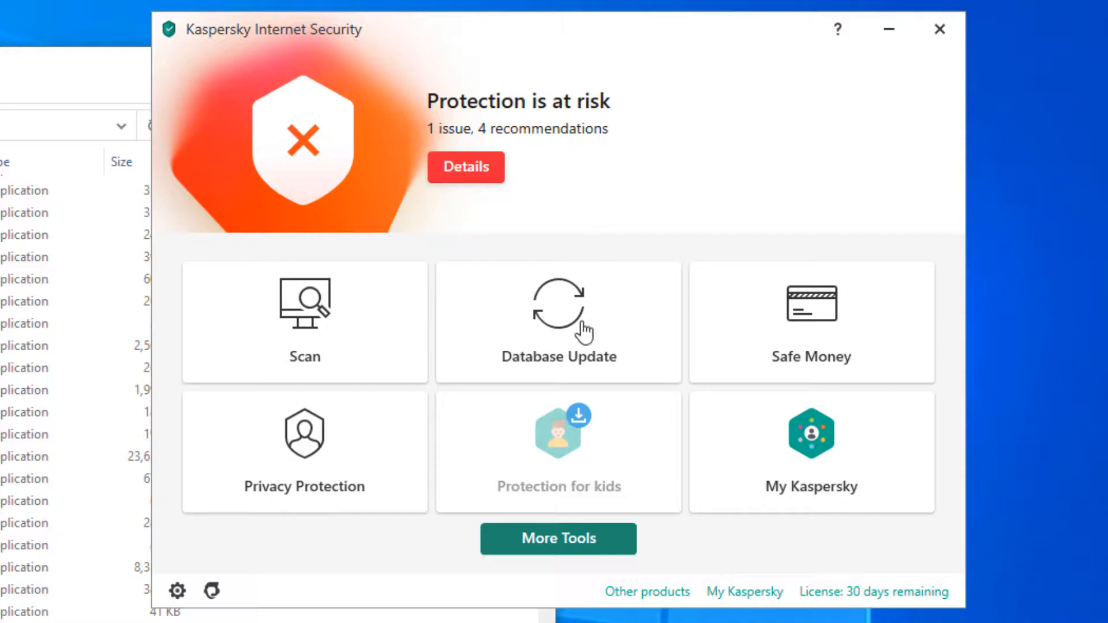
mouse_move(380, 393)
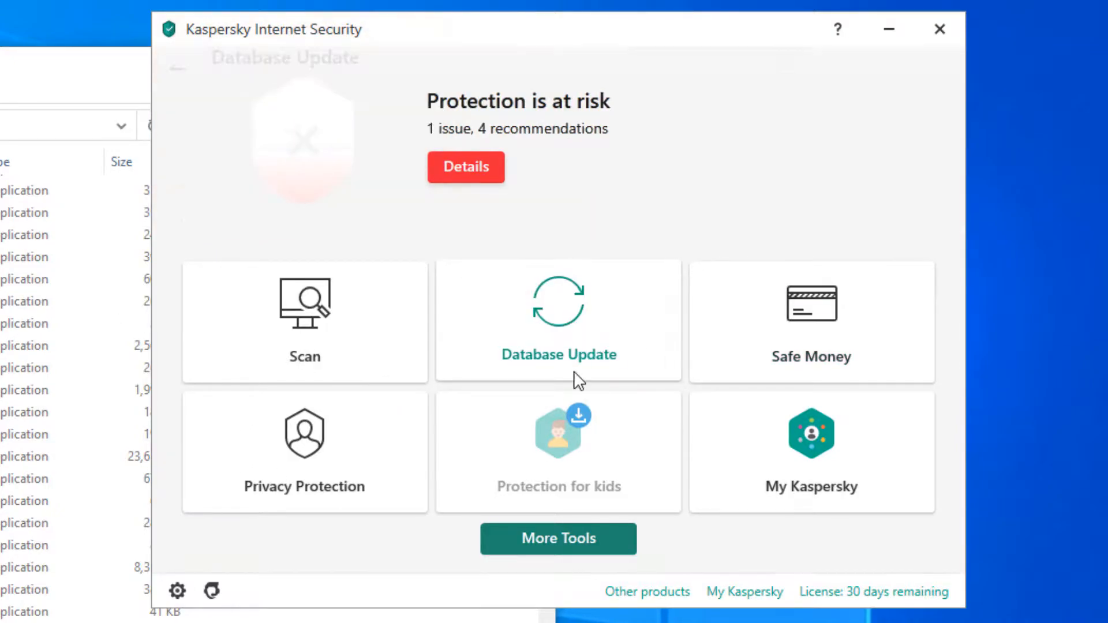
- Check the Database Update tile shows databases up to date, then return to the overview
left_click(557, 320)
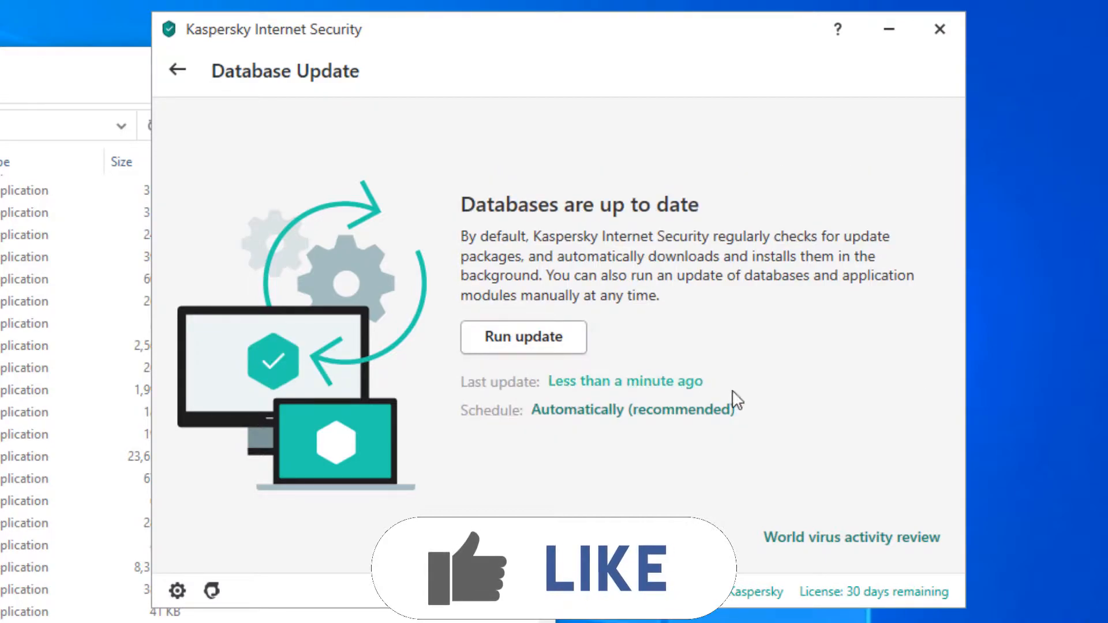
left_click(177, 70)
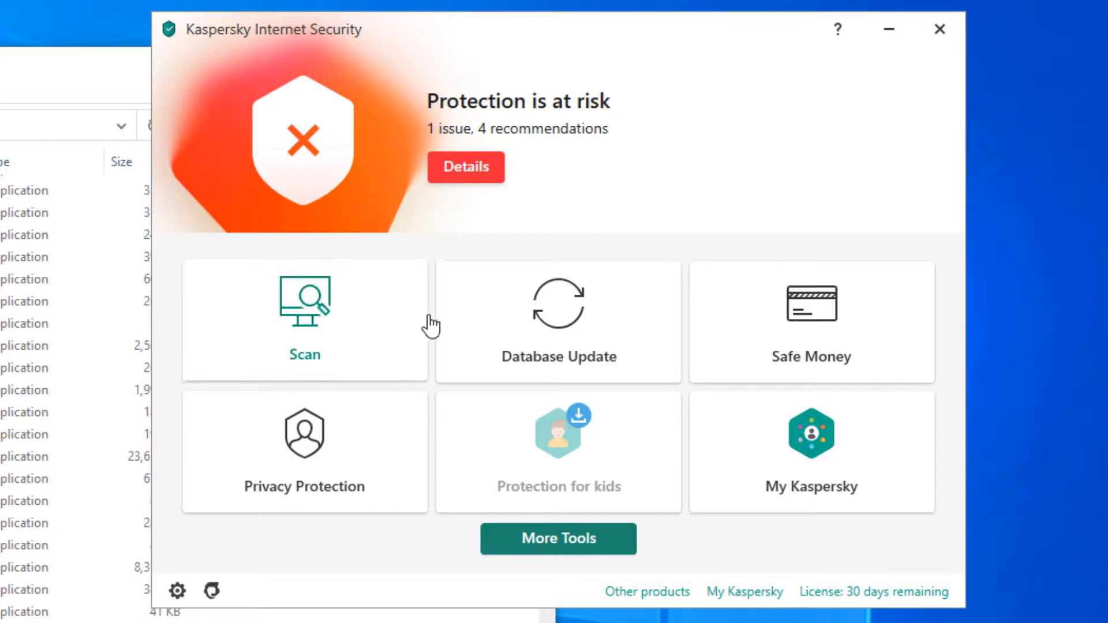
mouse_move(400, 473)
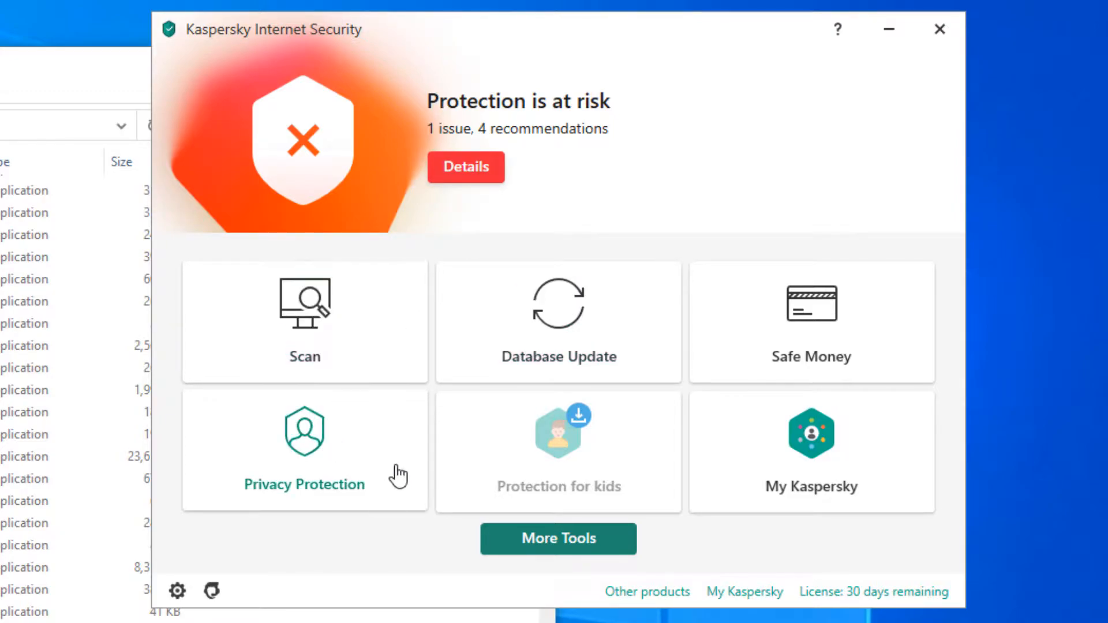
- Review File Anti-Virus settings (currently off) and its Advanced Settings, reaching Threats and Exclusions
left_click(176, 590)
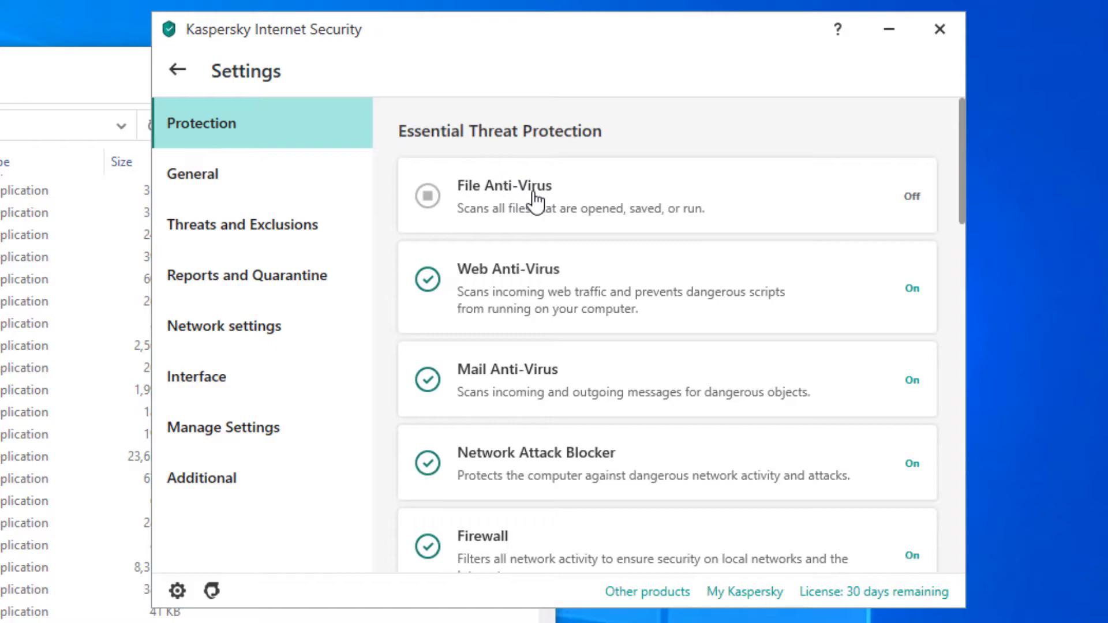
left_click(505, 194)
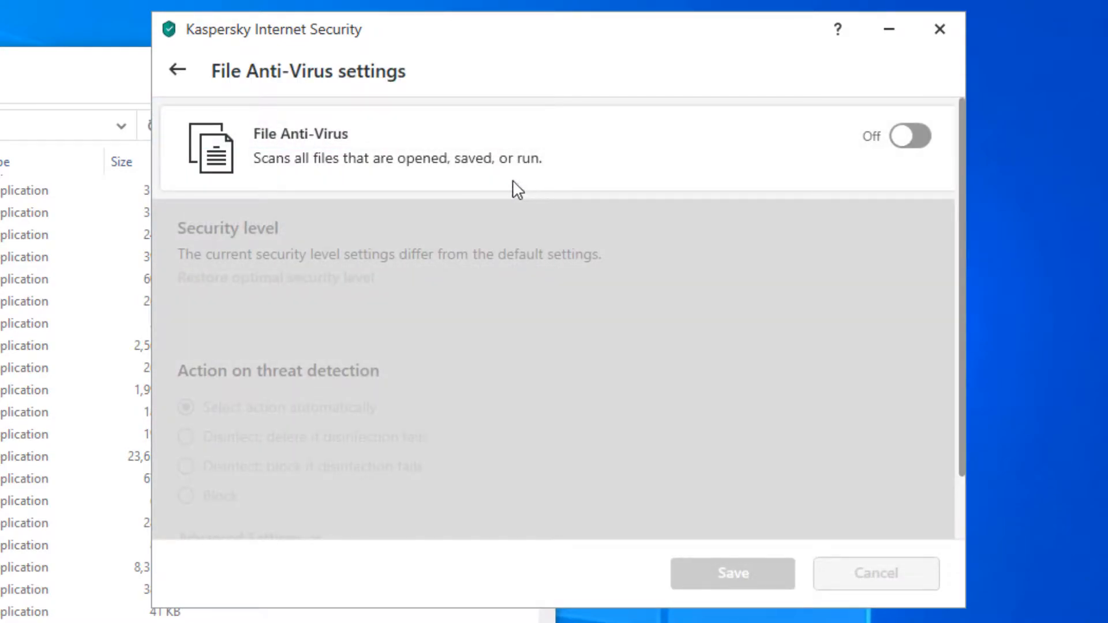
mouse_move(905, 149)
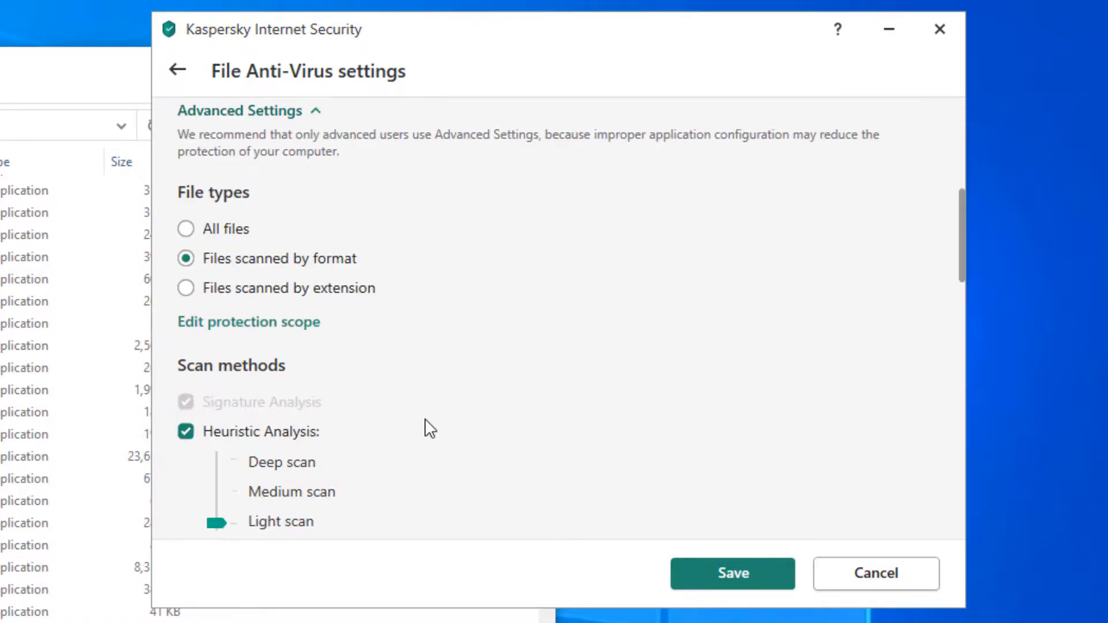
scroll("down", 3)
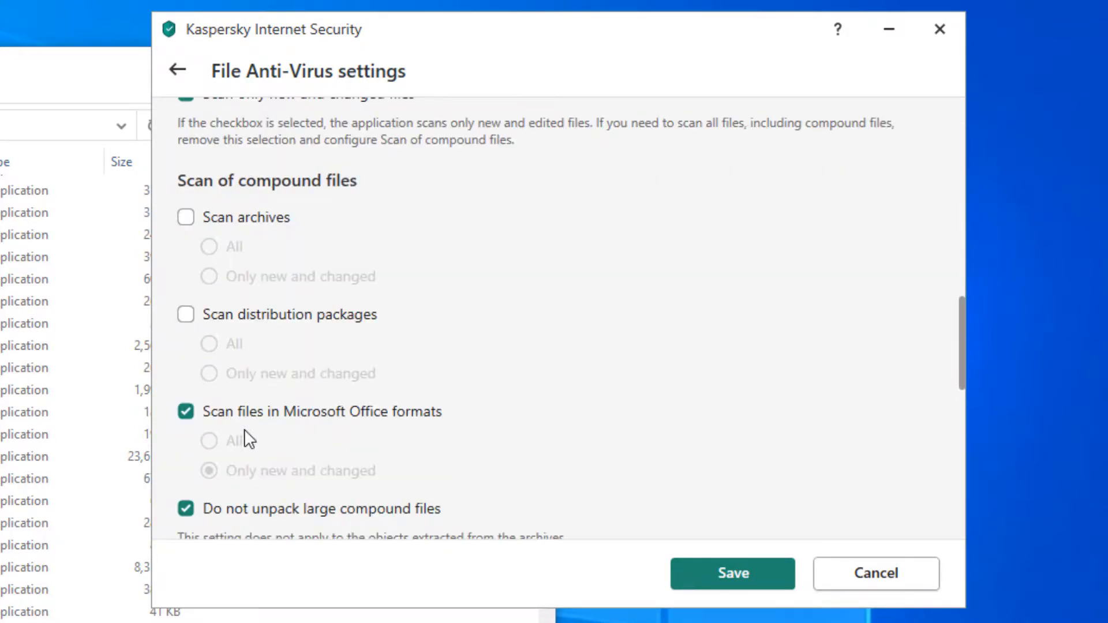
scroll("down", 3)
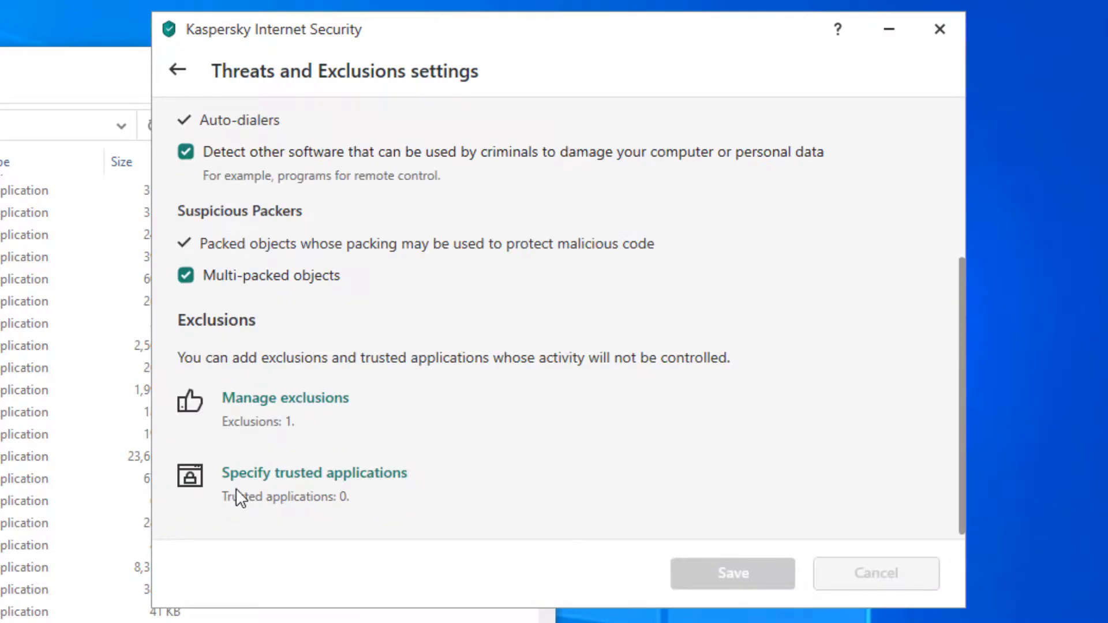
- Review the single exclusion covering the desktop Ransomware folder for scans only, then leave the editor
left_click(285, 397)
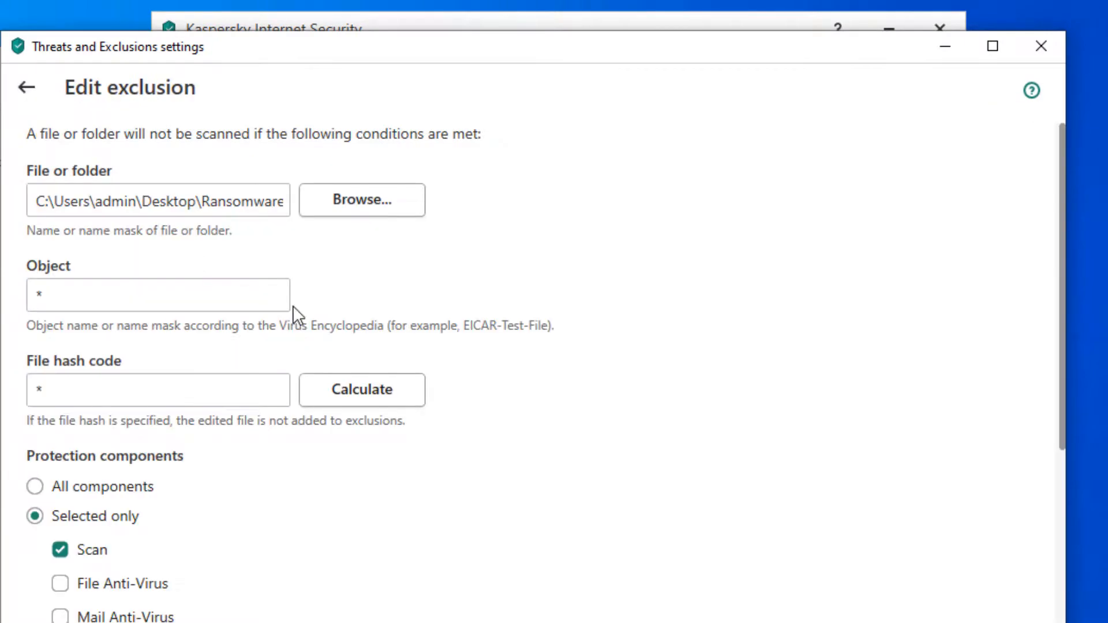
scroll("down", 3)
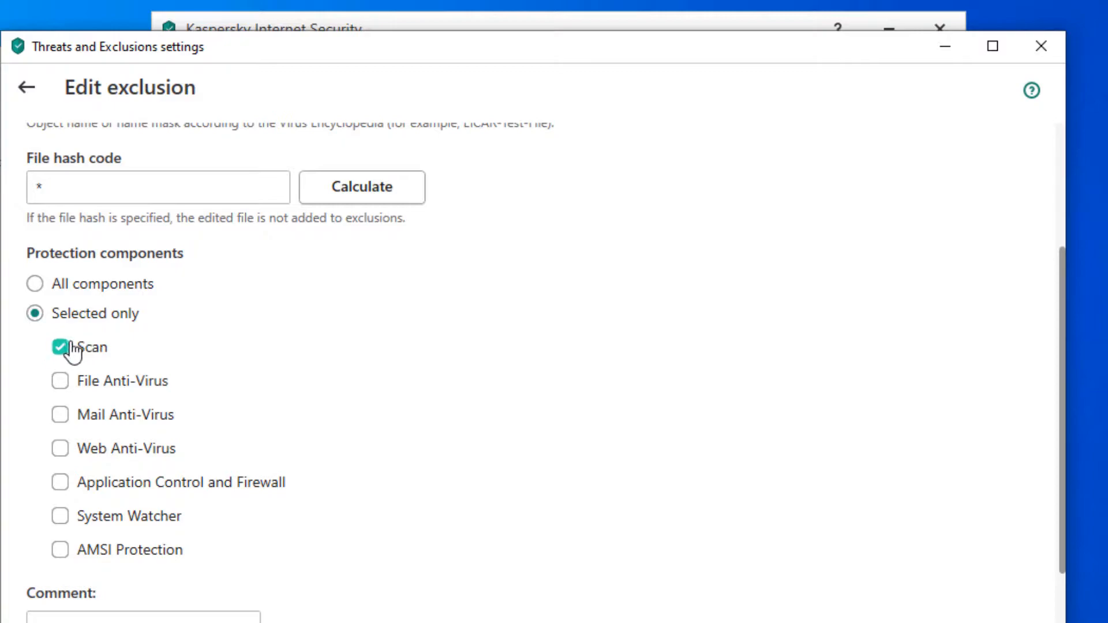
mouse_move(77, 353)
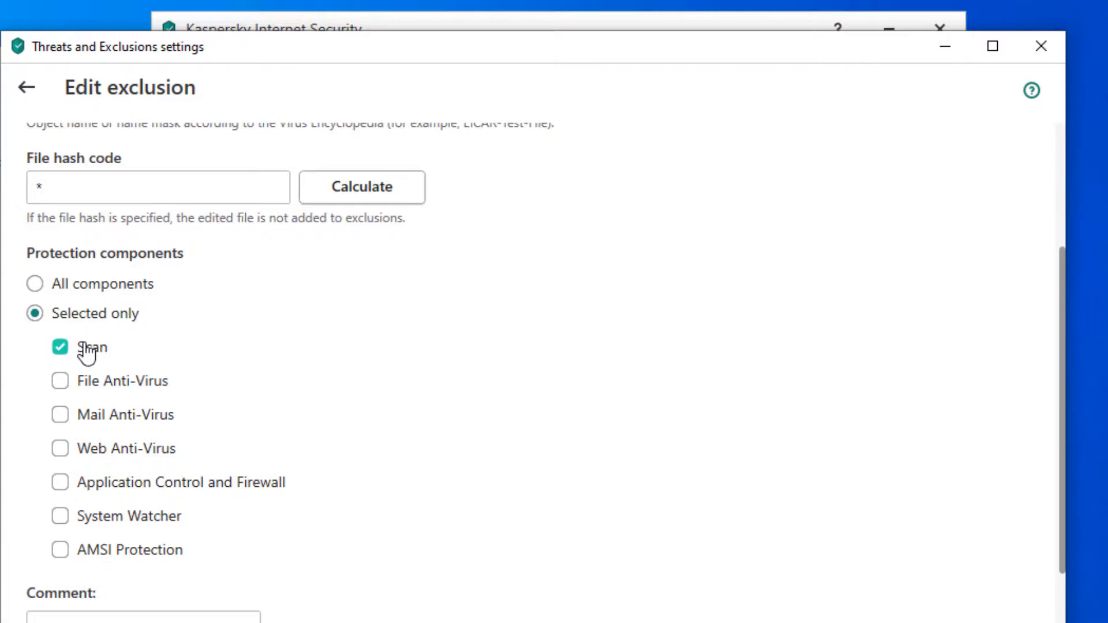
scroll("down", 3)
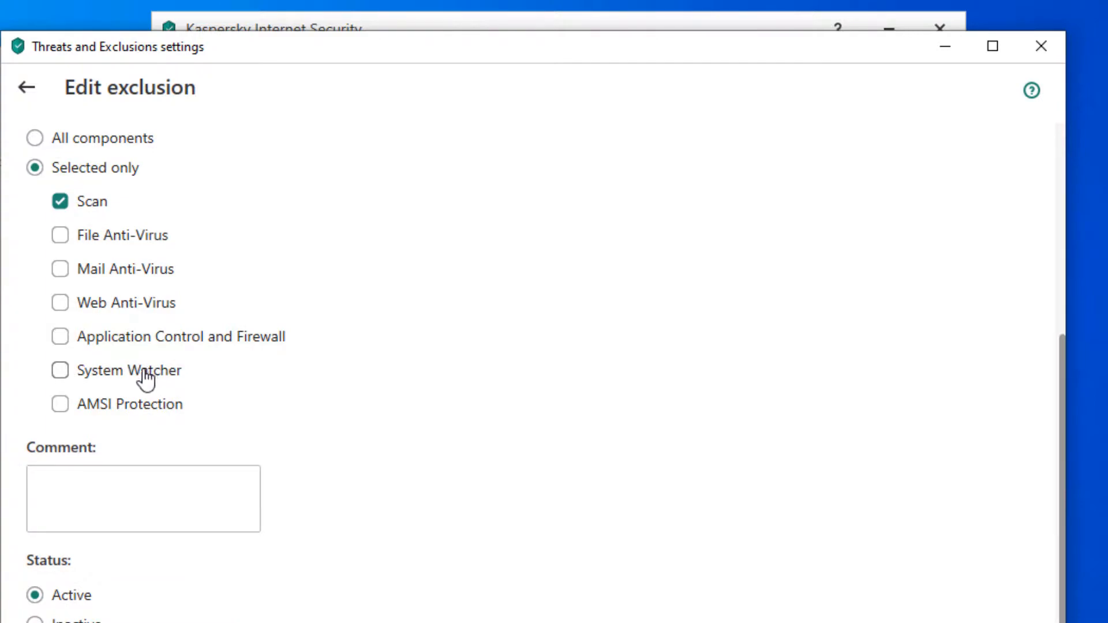
mouse_move(130, 392)
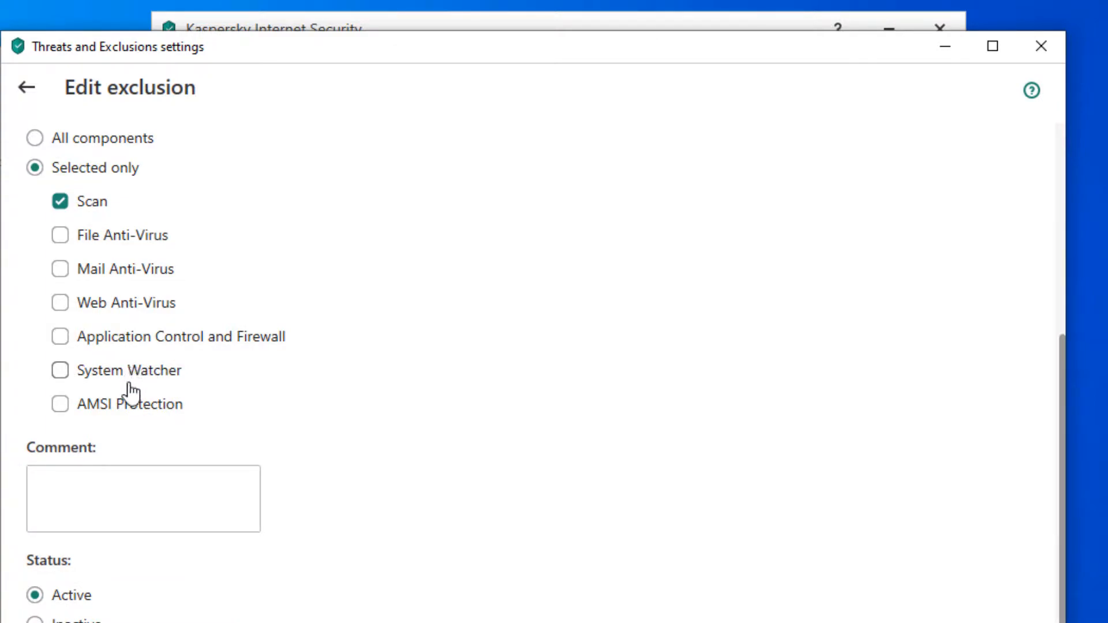
left_click(26, 86)
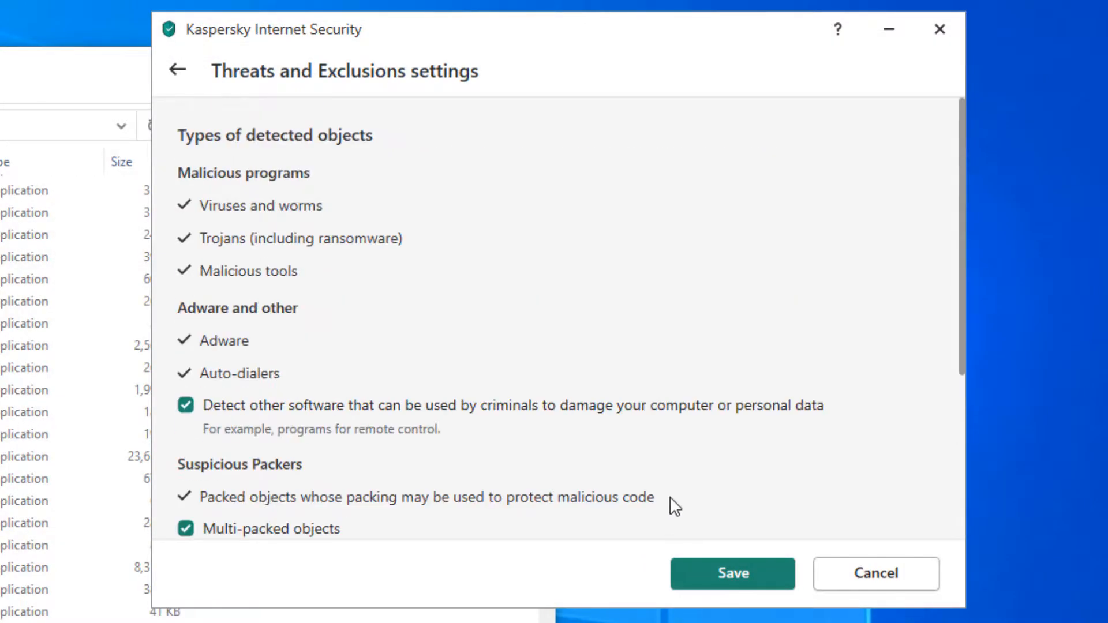
- Save and confirm the threat settings with File Anti-Virus switched on, then close Kaspersky
left_click(731, 573)
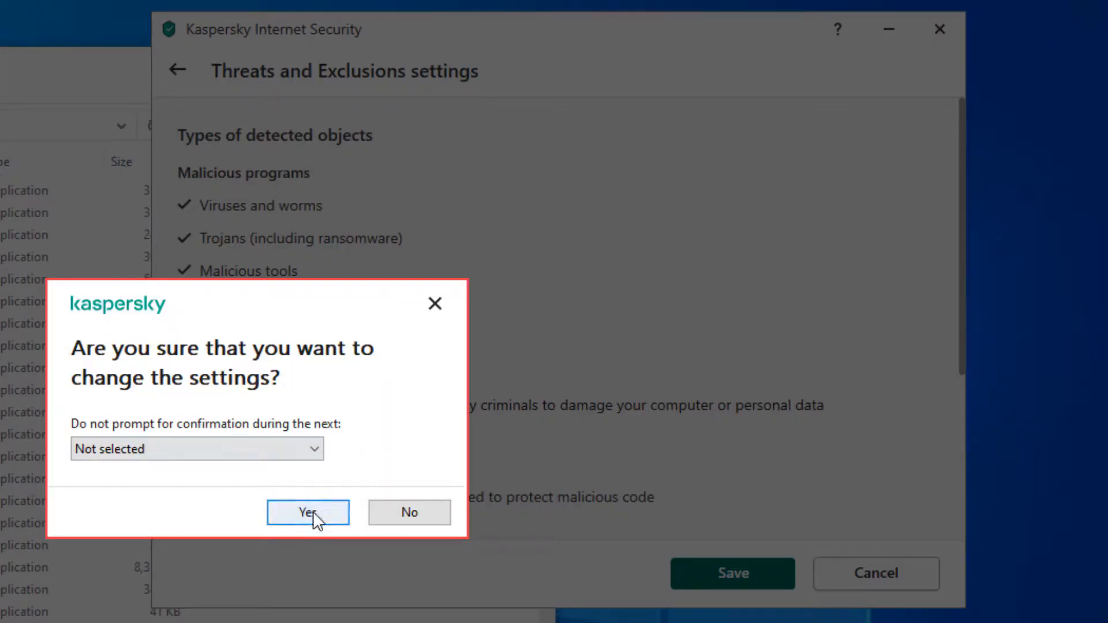
left_click(306, 511)
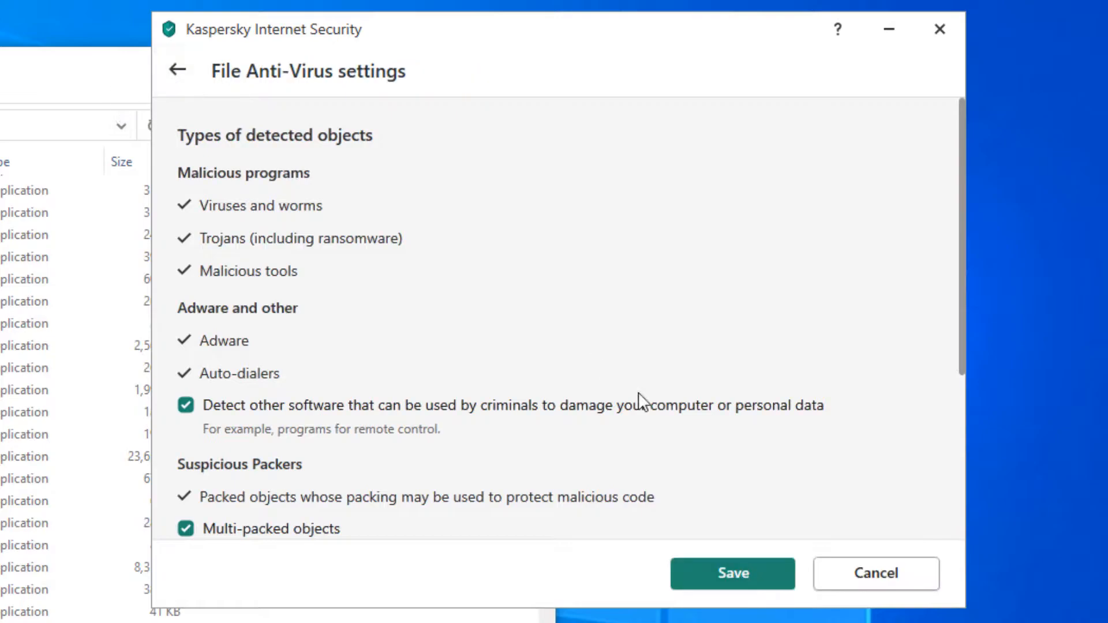
scroll("up", 3)
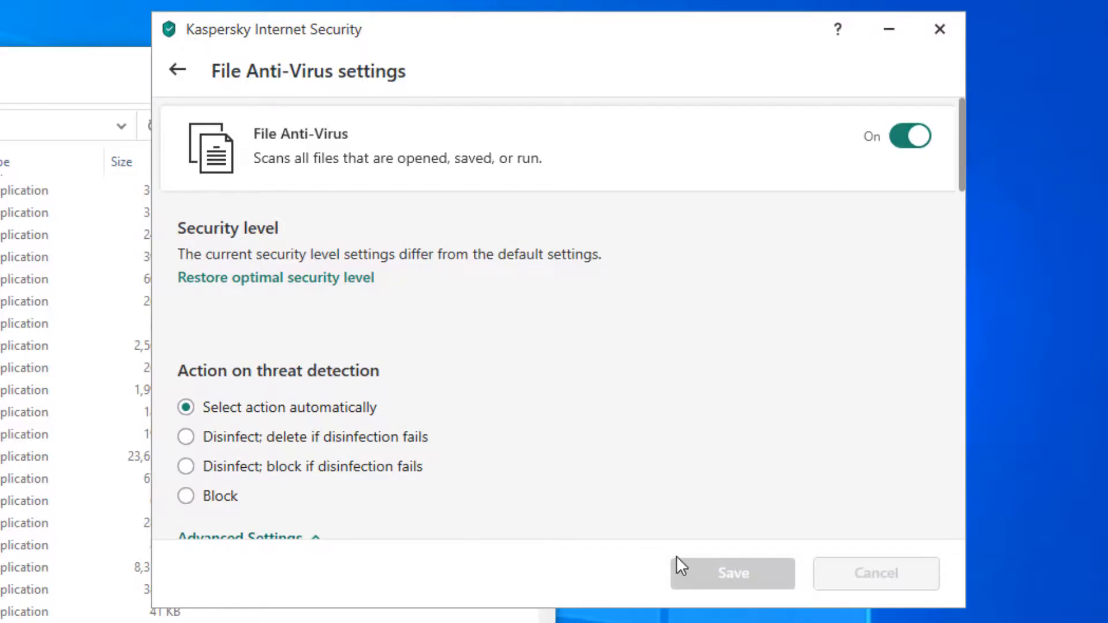
mouse_move(876, 83)
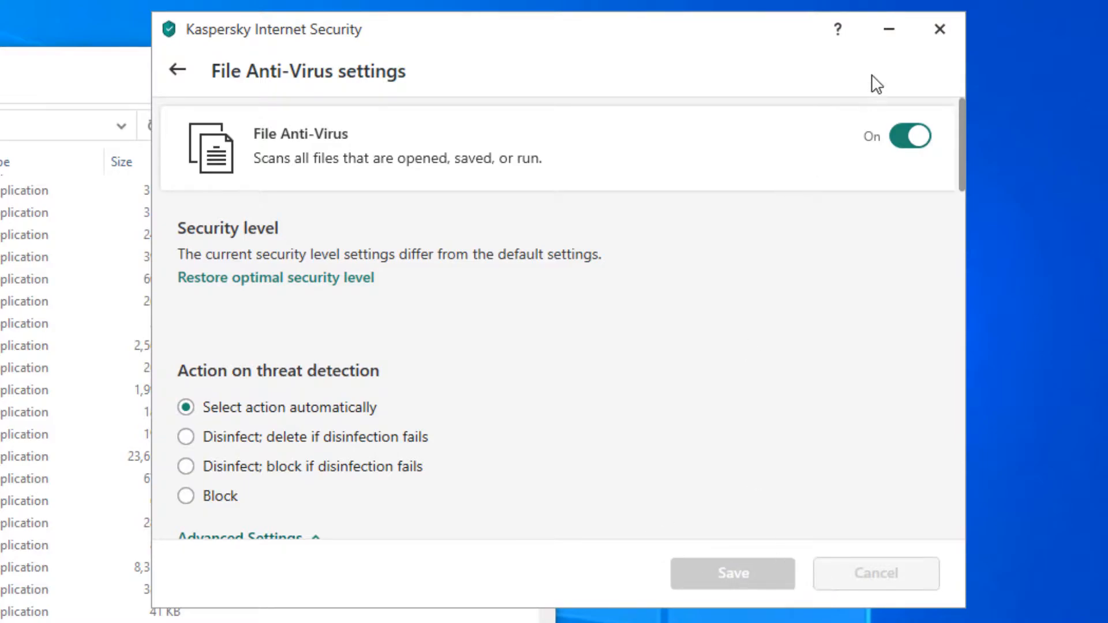
mouse_move(940, 30)
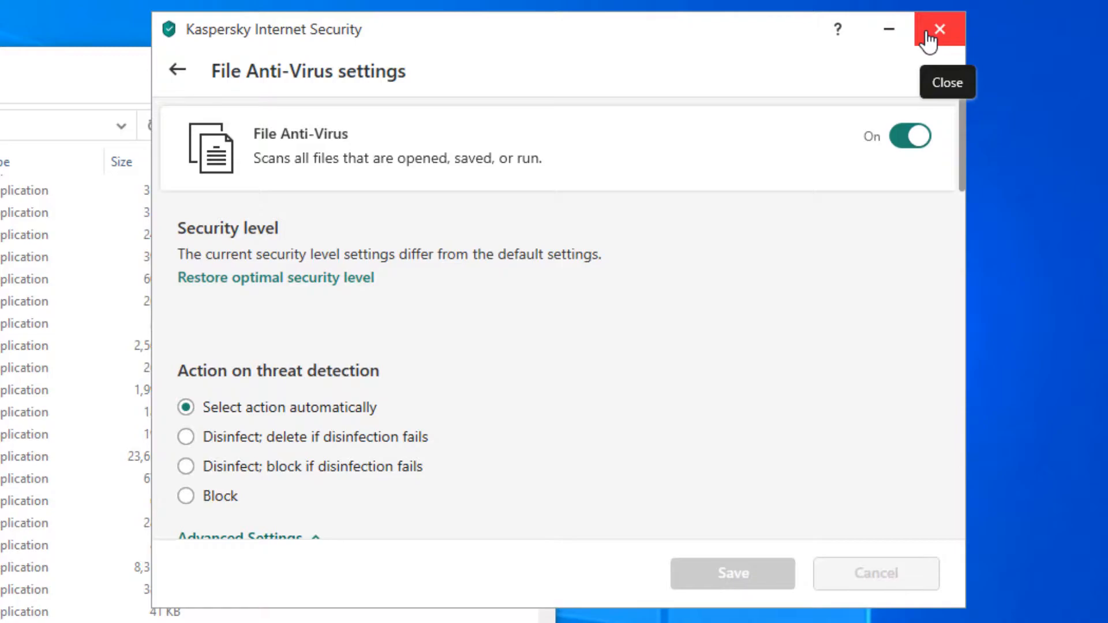
left_click(938, 30)
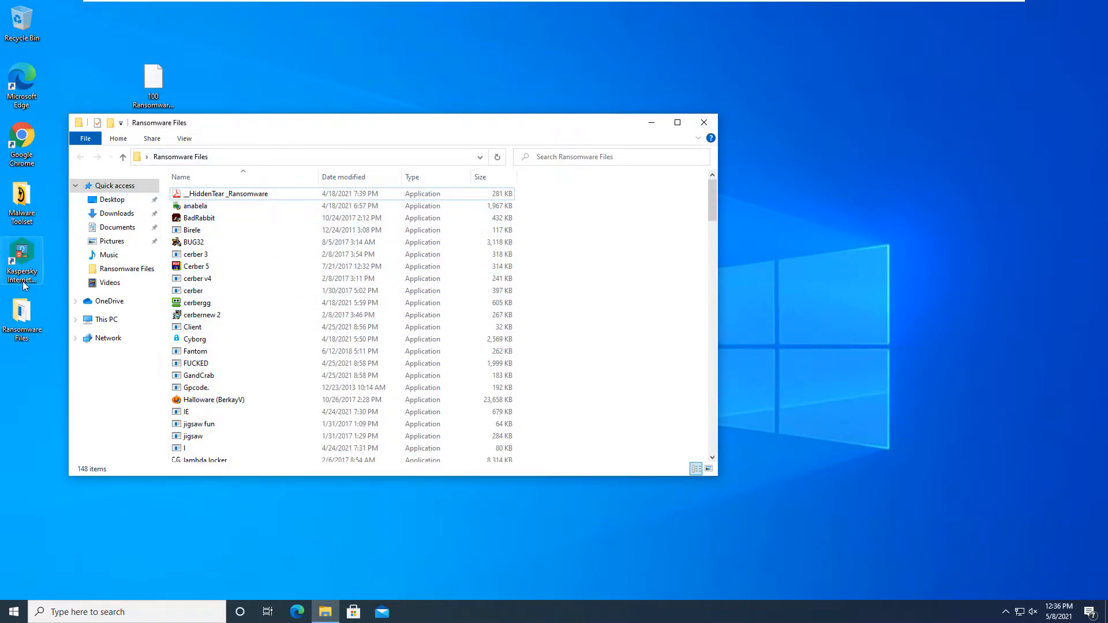
mouse_move(57, 356)
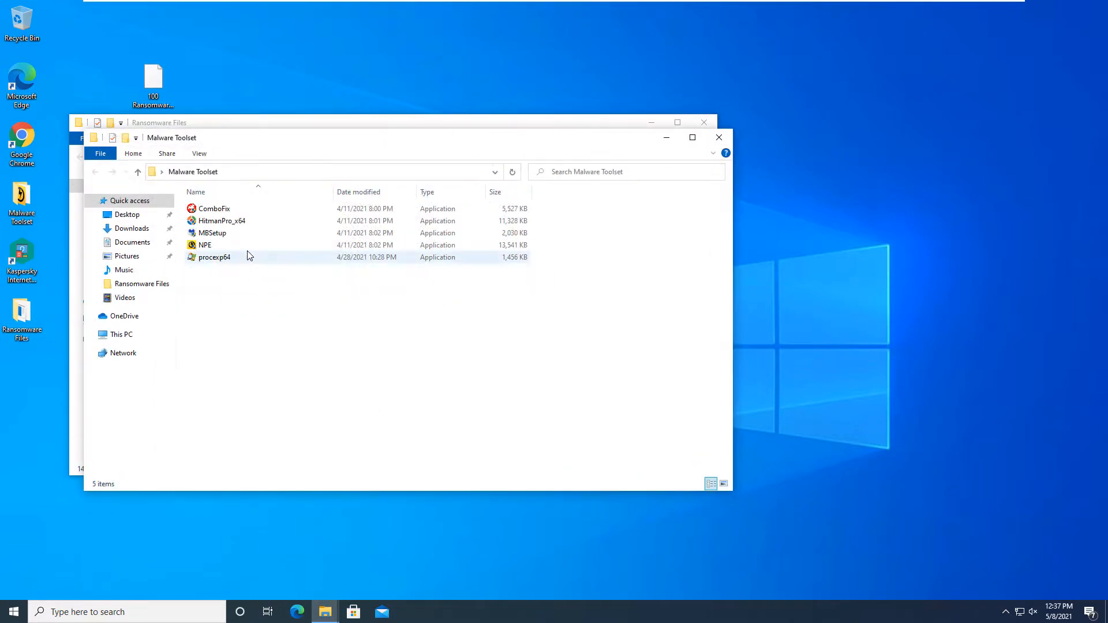
- Launch procexp64 with UAC approval and minimize the Malware Toolset window, leaving Ransomware Files in front
double_click(214, 256)
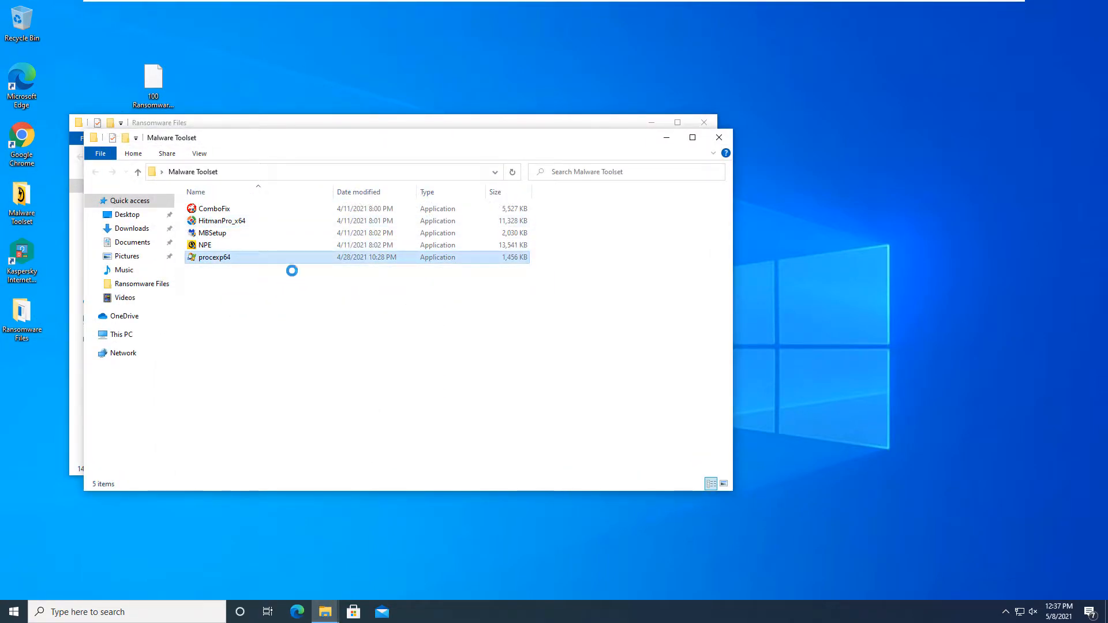
double_click(215, 256)
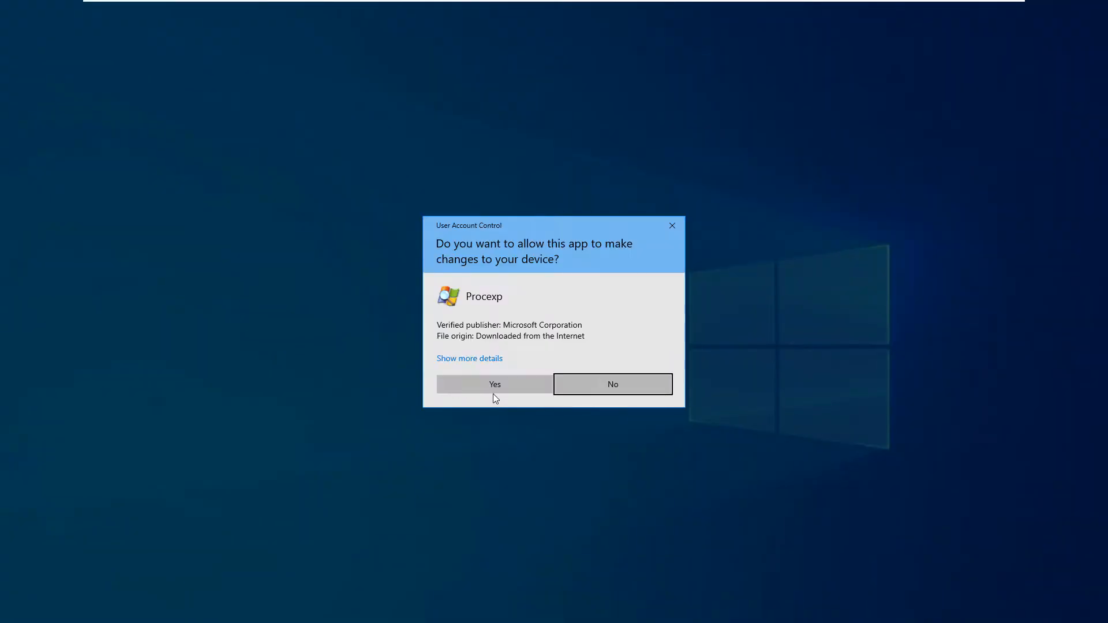
left_click(493, 383)
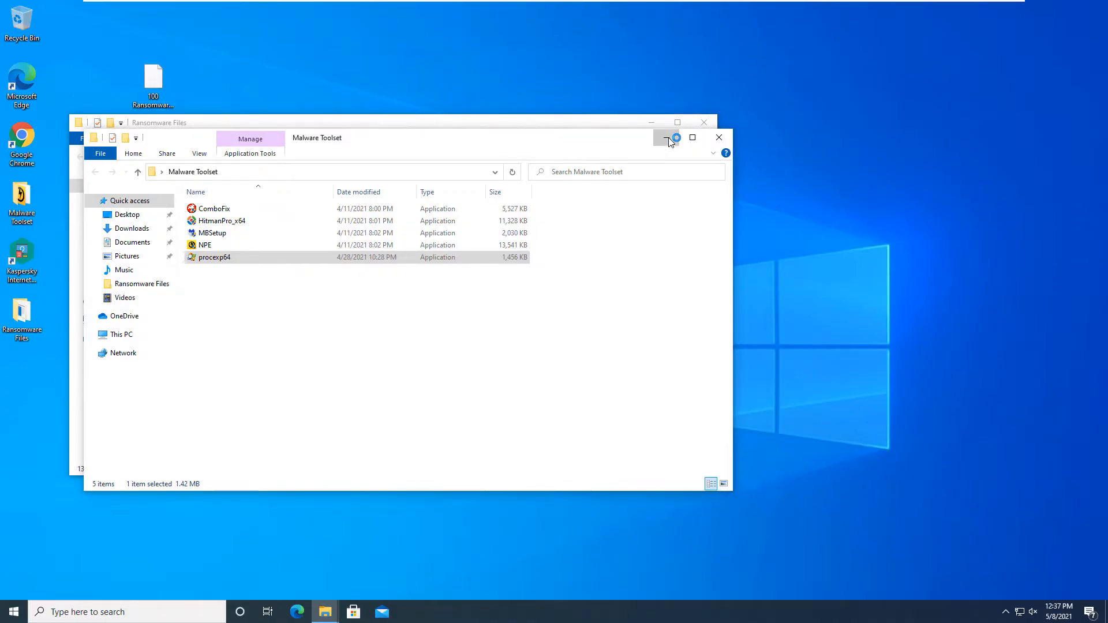
double_click(216, 256)
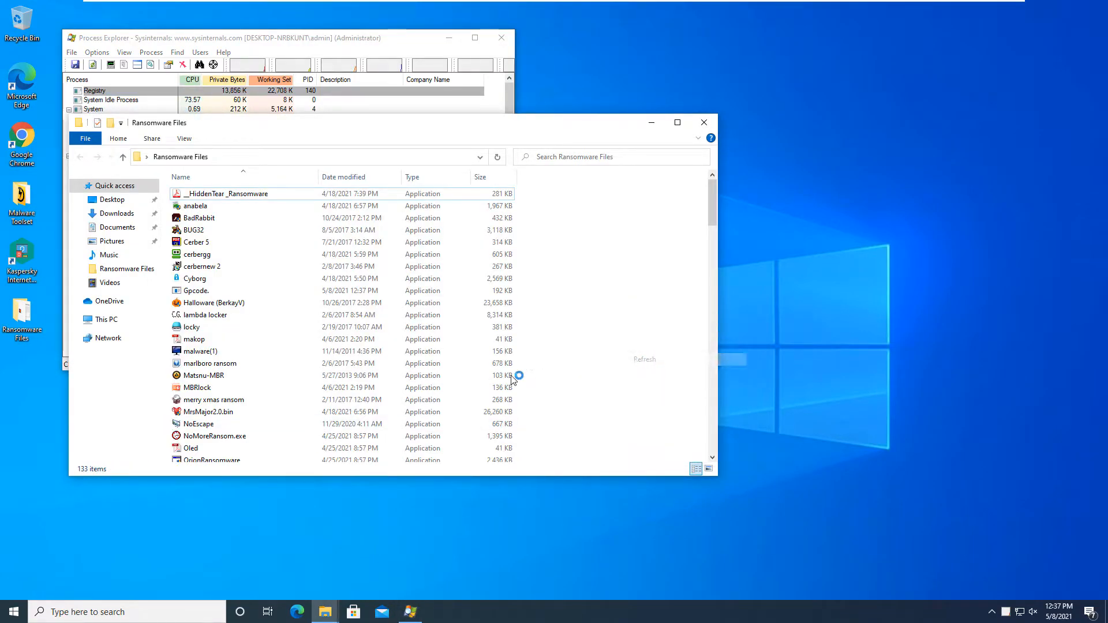
scroll("down", 3)
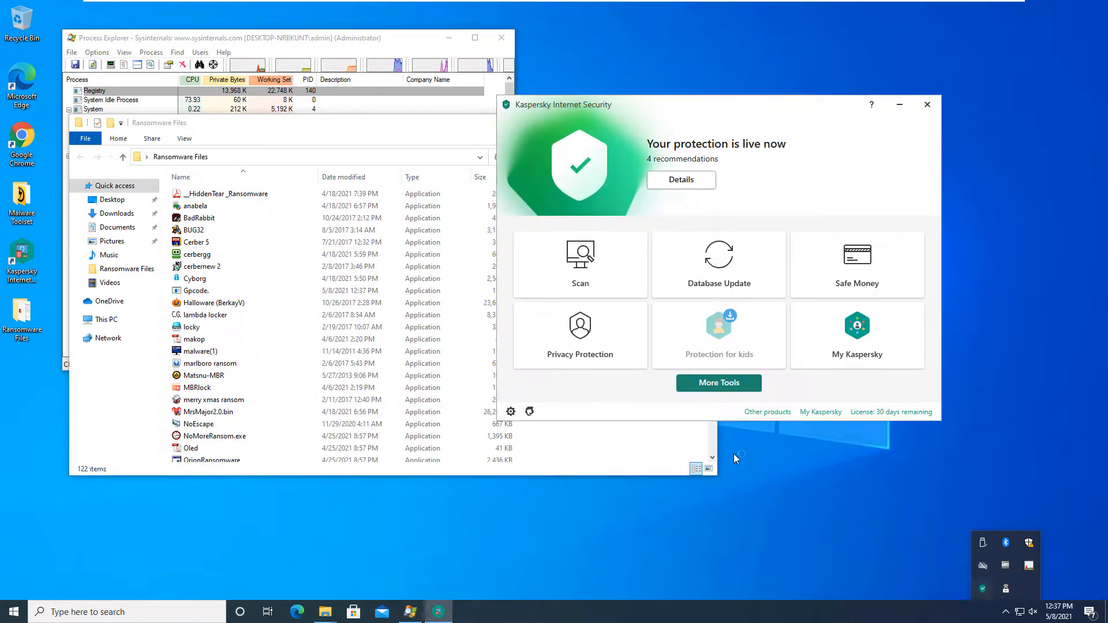
- Review File Anti-Virus automatic threat action and on-execution scan mode, then return to the overview
left_click(510, 411)
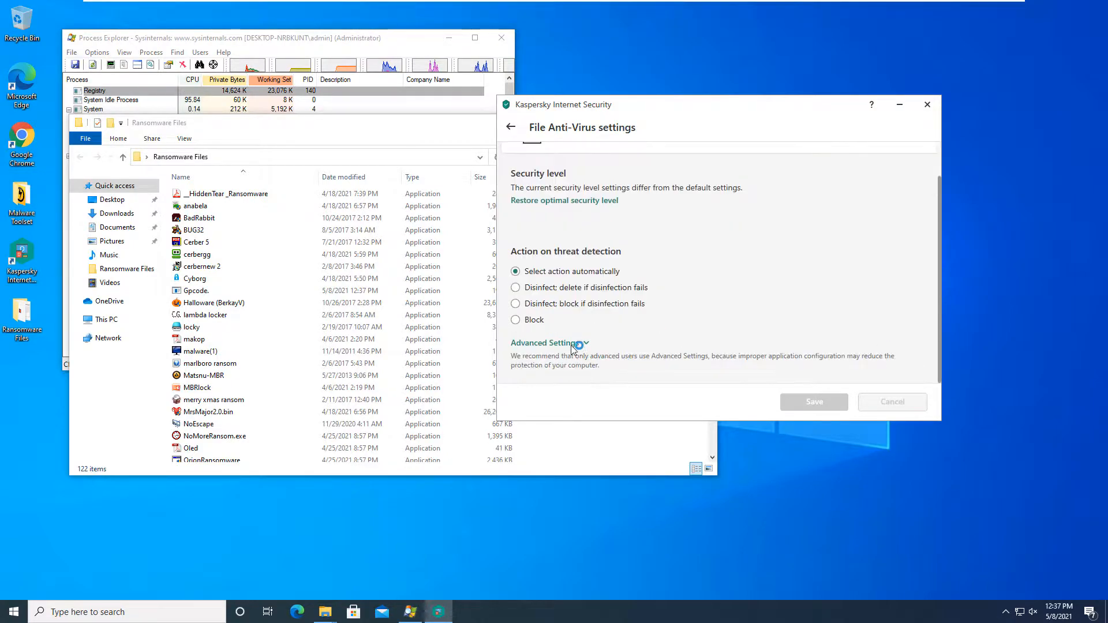
left_click(546, 342)
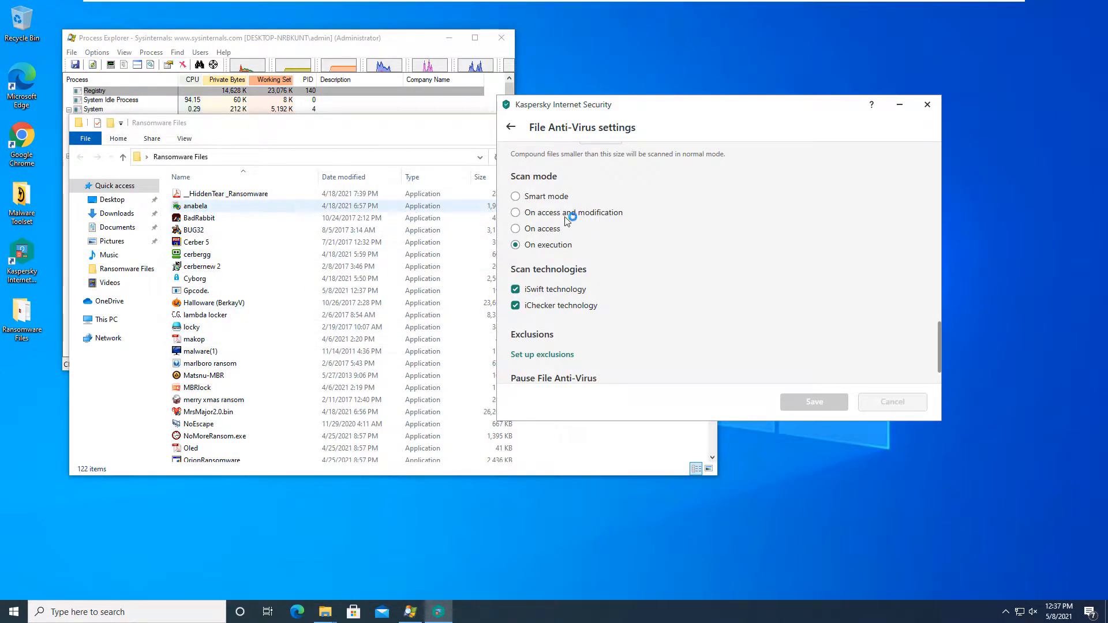
left_click(510, 127)
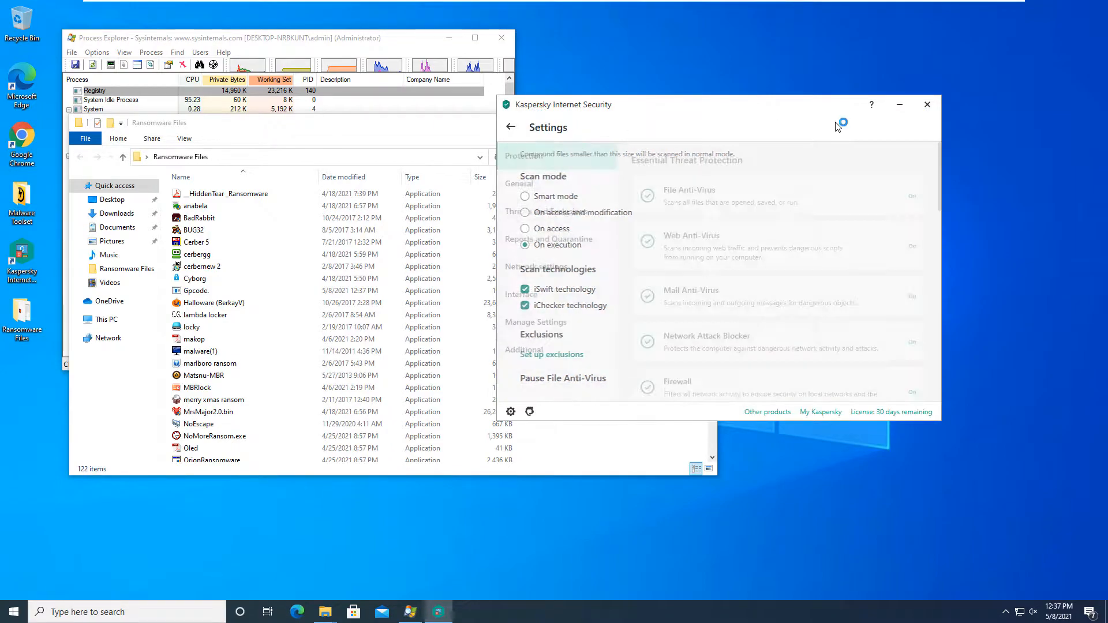
left_click(926, 105)
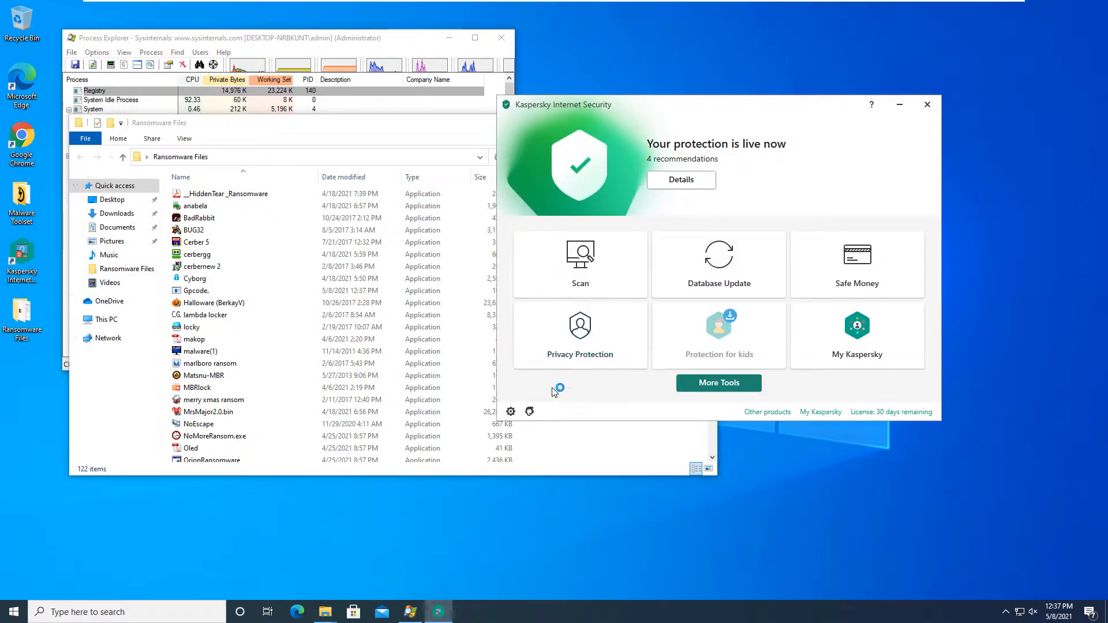
mouse_move(529, 410)
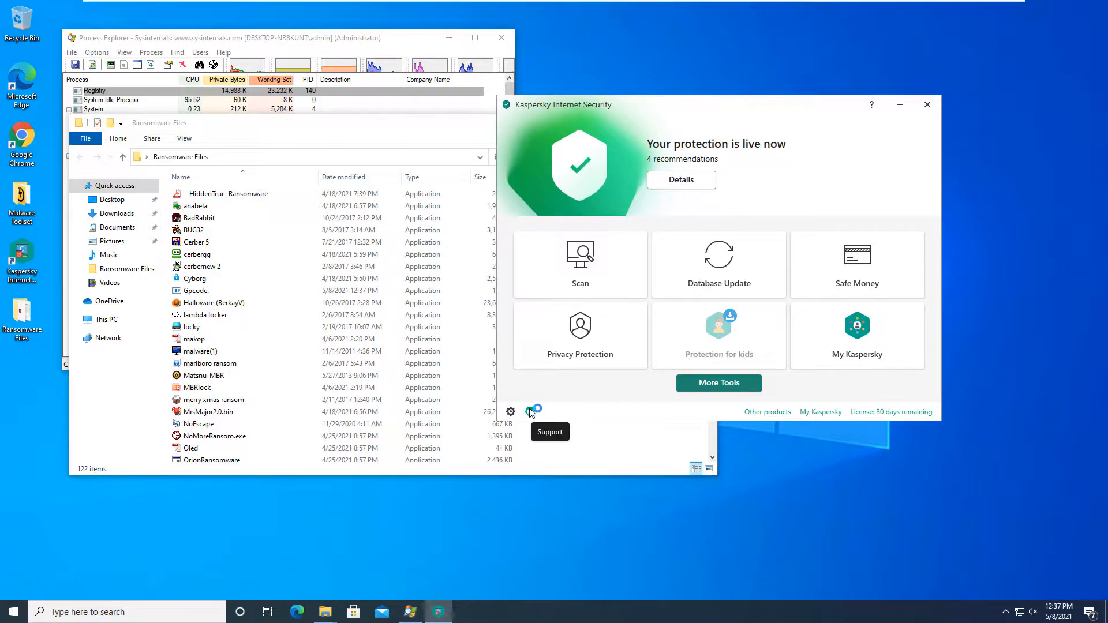
- Via More Tools > Reports, view today's File Anti-Virus detections and deletions, including a Trojan's details
left_click(717, 382)
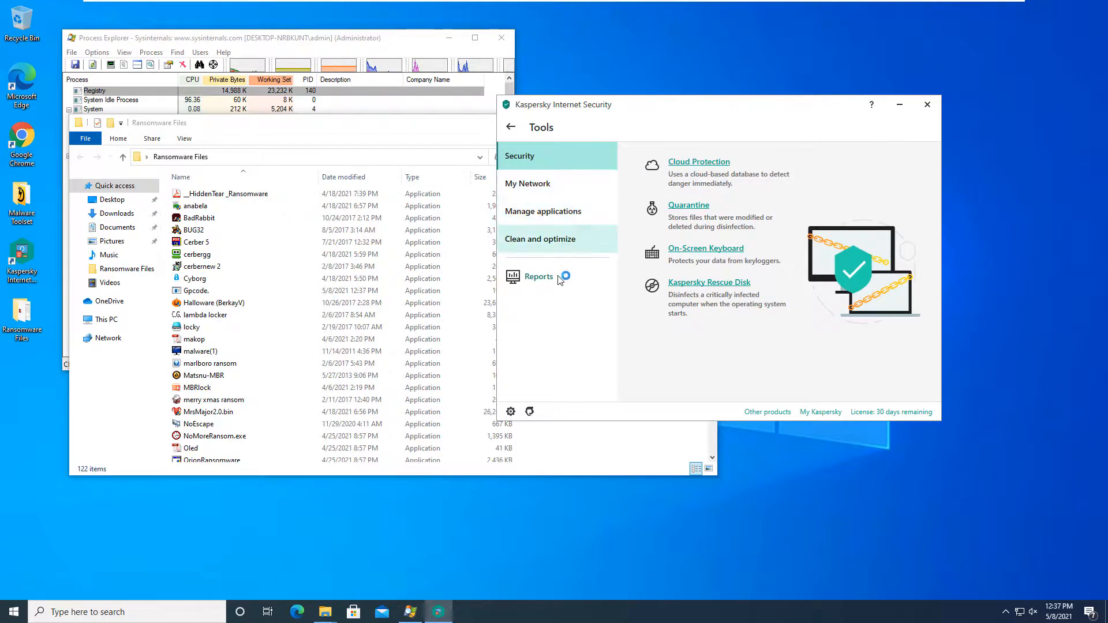
left_click(539, 276)
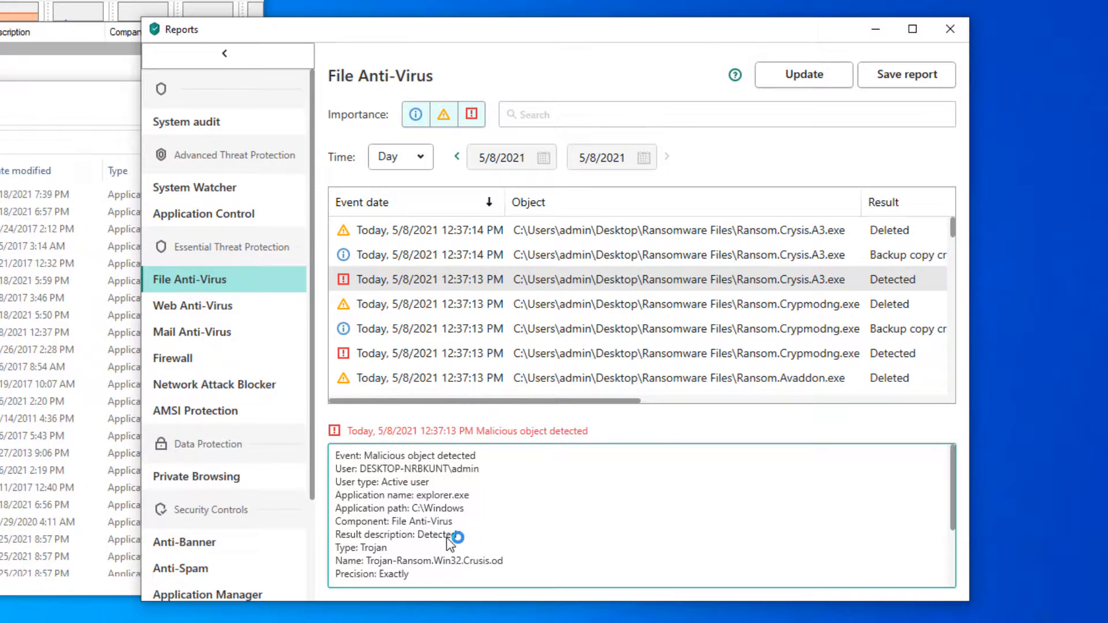
scroll("down", 3)
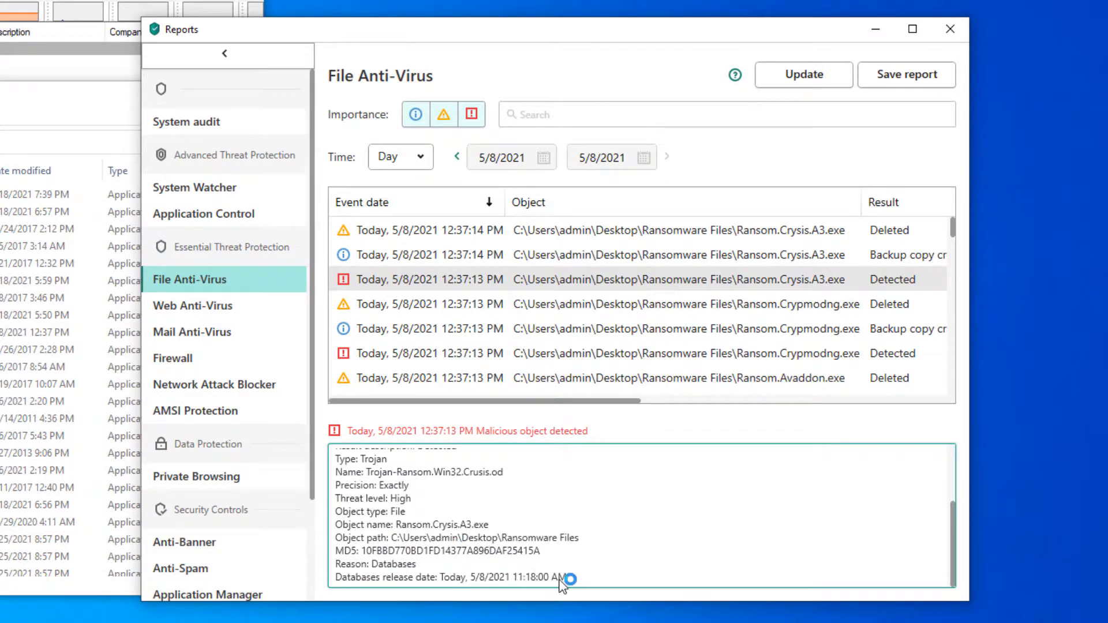
mouse_move(574, 578)
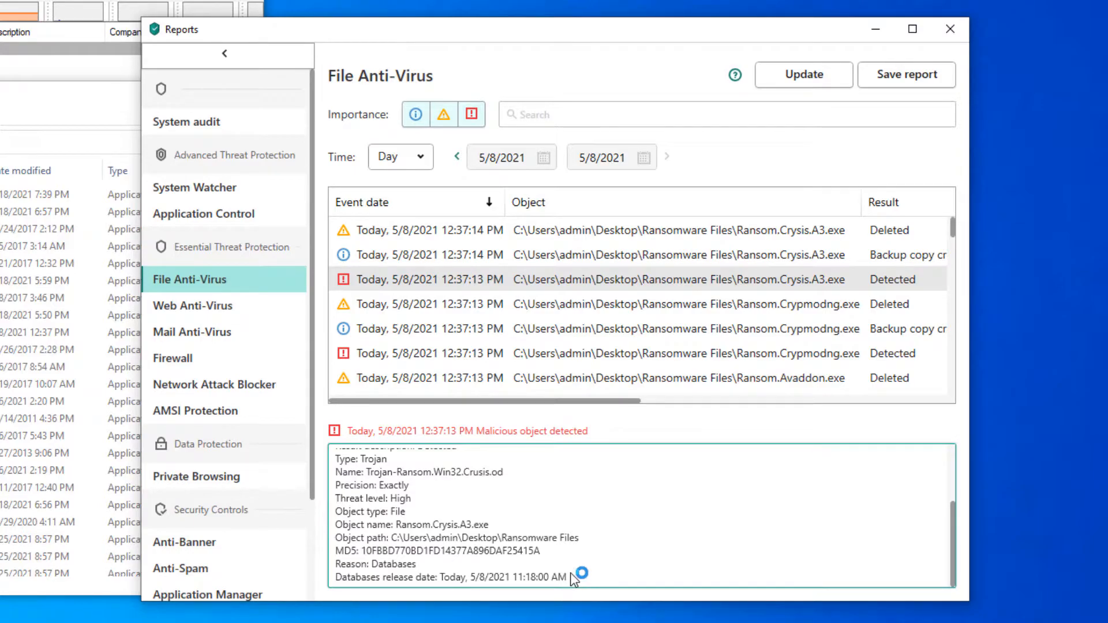
scroll("up", 3)
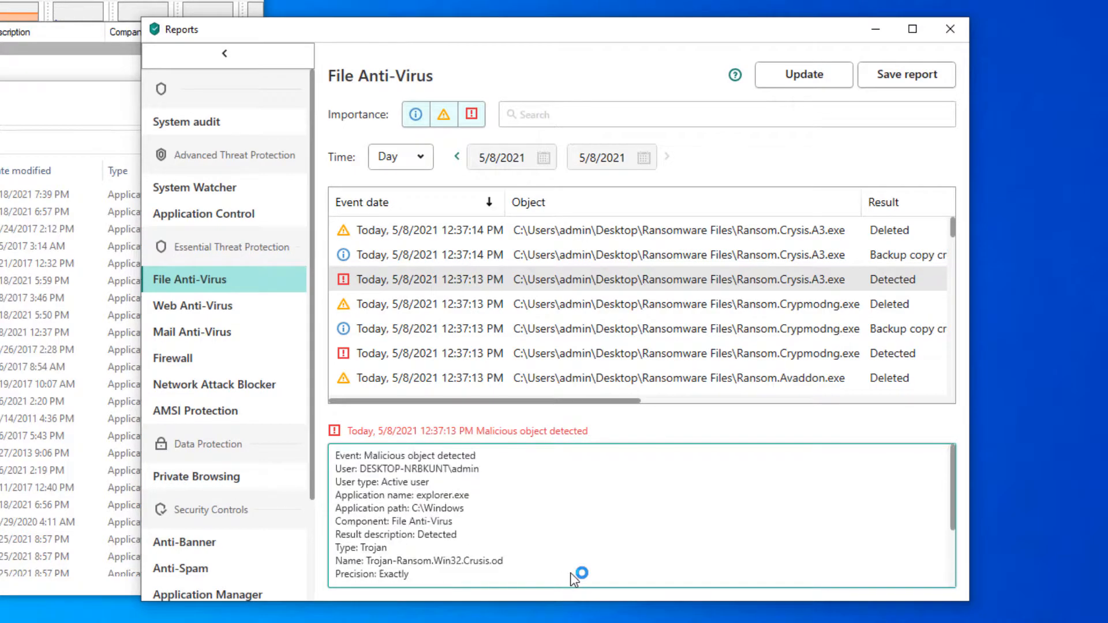
mouse_move(552, 566)
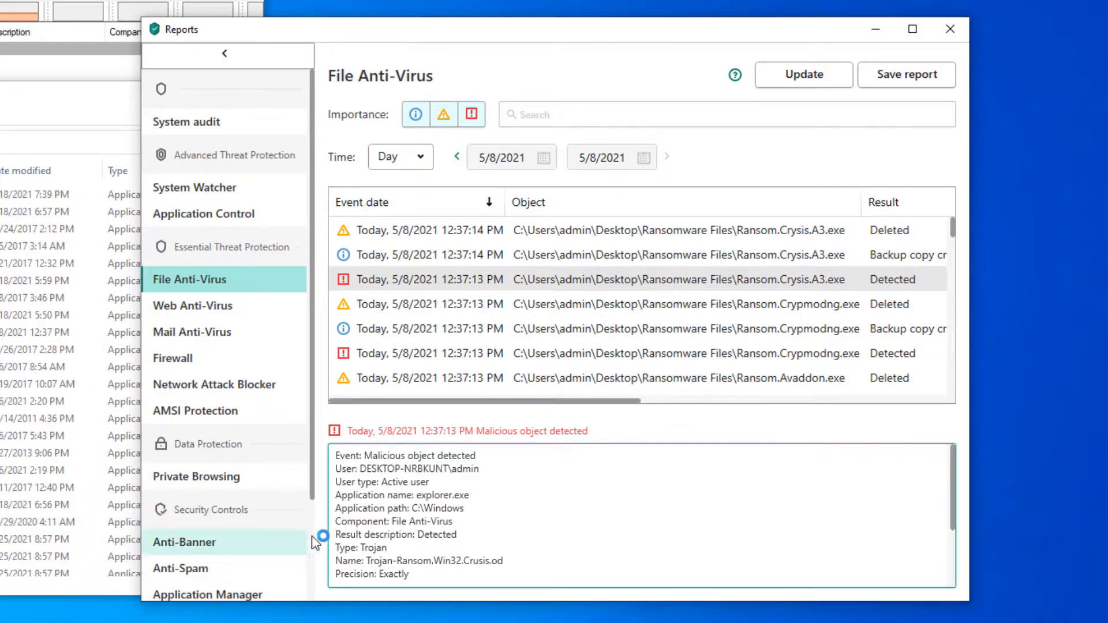
mouse_move(416, 515)
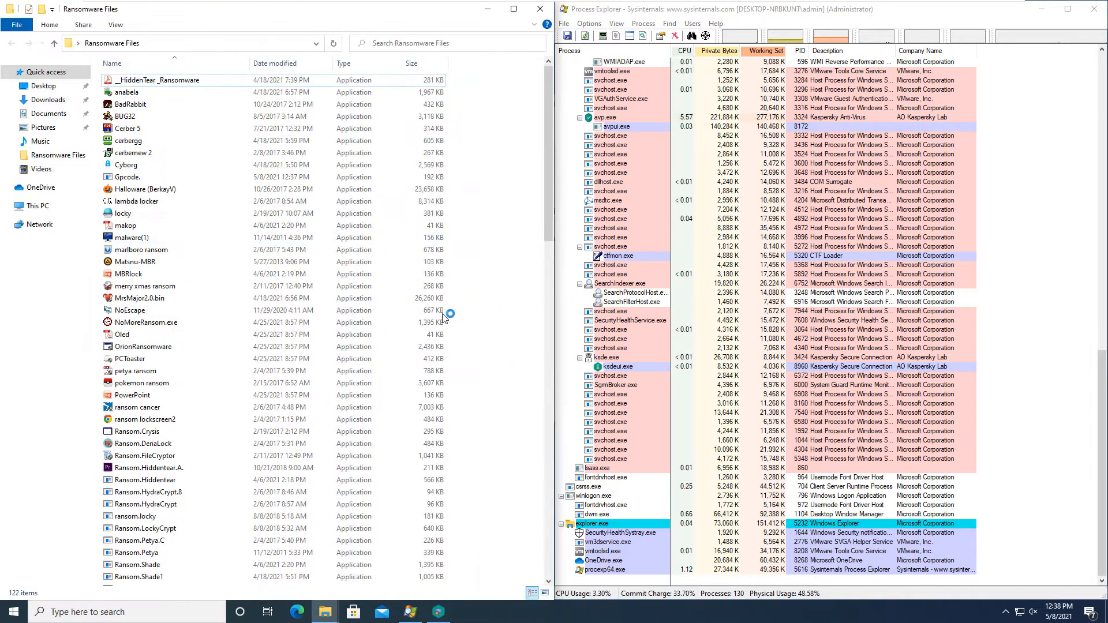
- Try running HiddenTear, locky and other samples, dismissing the access-denied errors
right_click(157, 80)
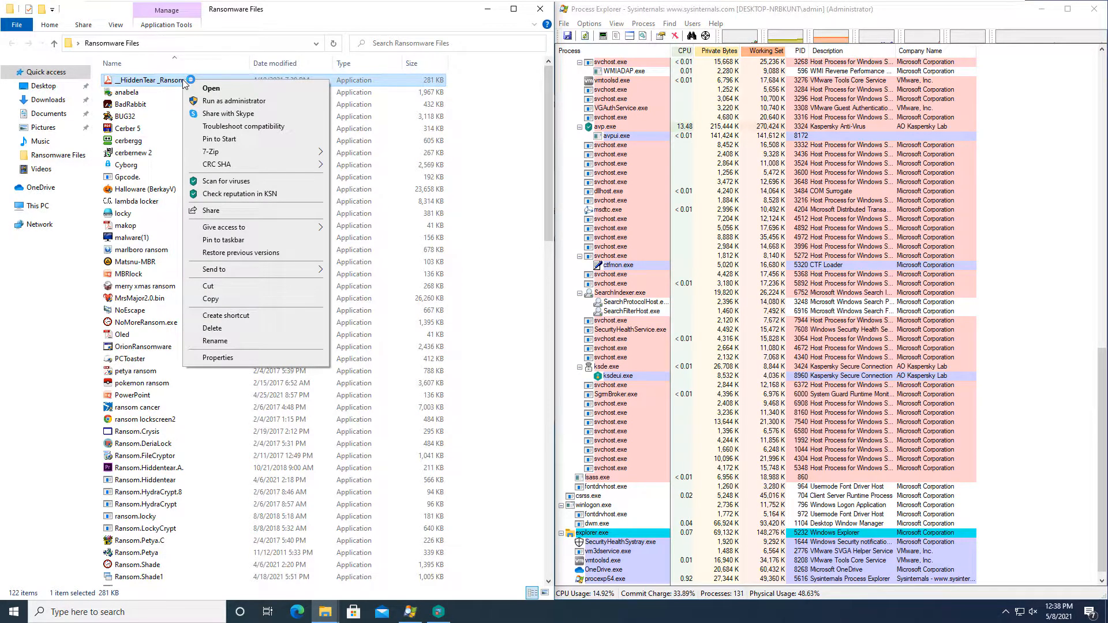
left_click(210, 89)
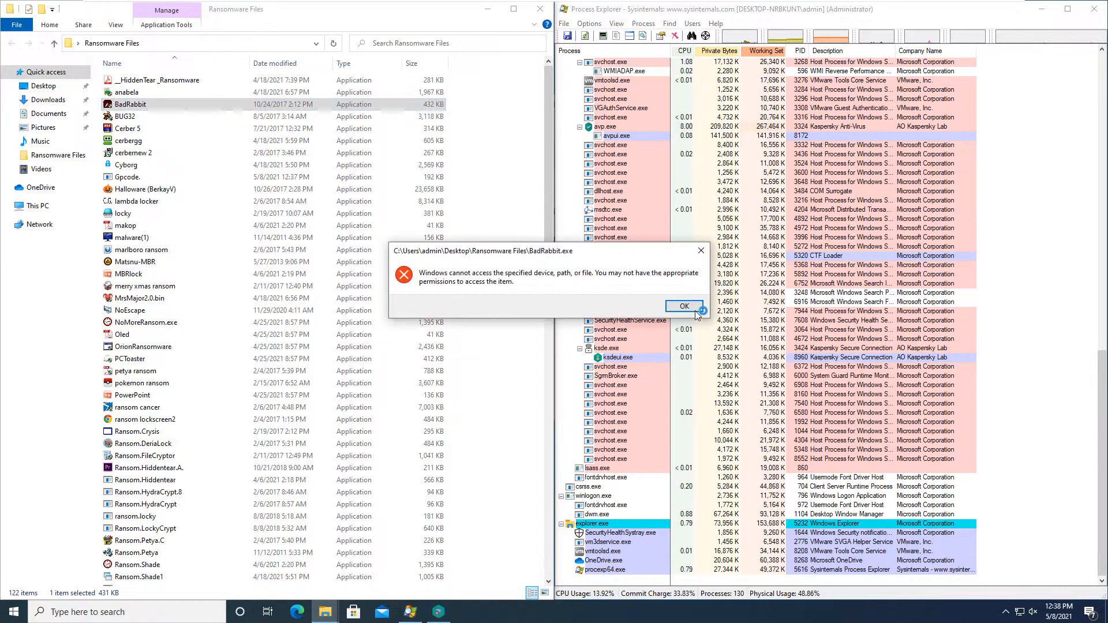
left_click(682, 306)
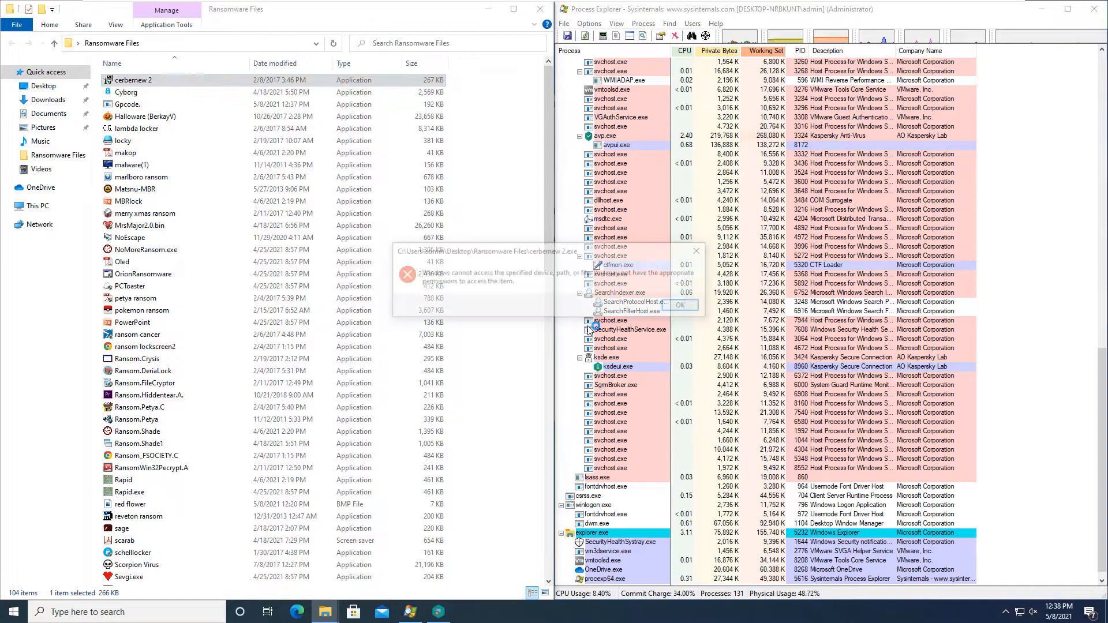
right_click(127, 80)
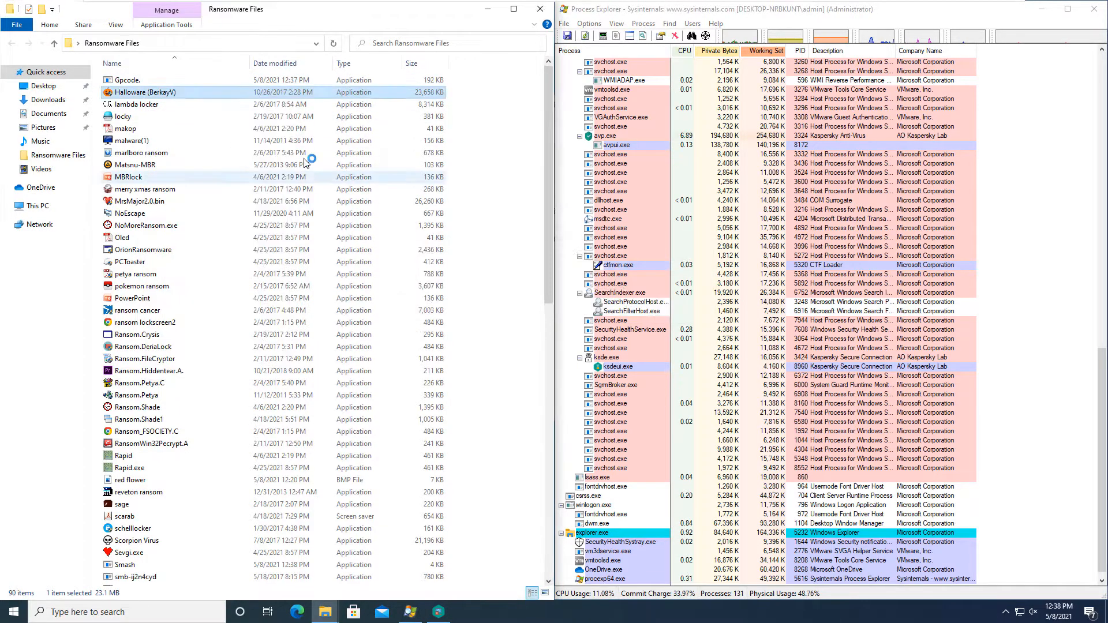
right_click(123, 93)
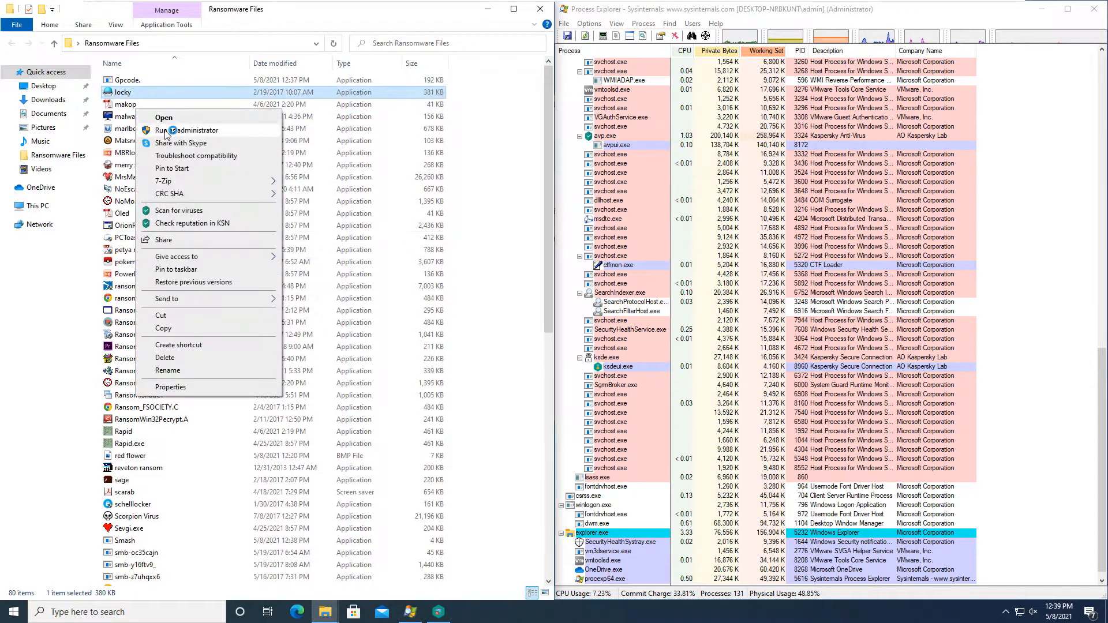
left_click(185, 131)
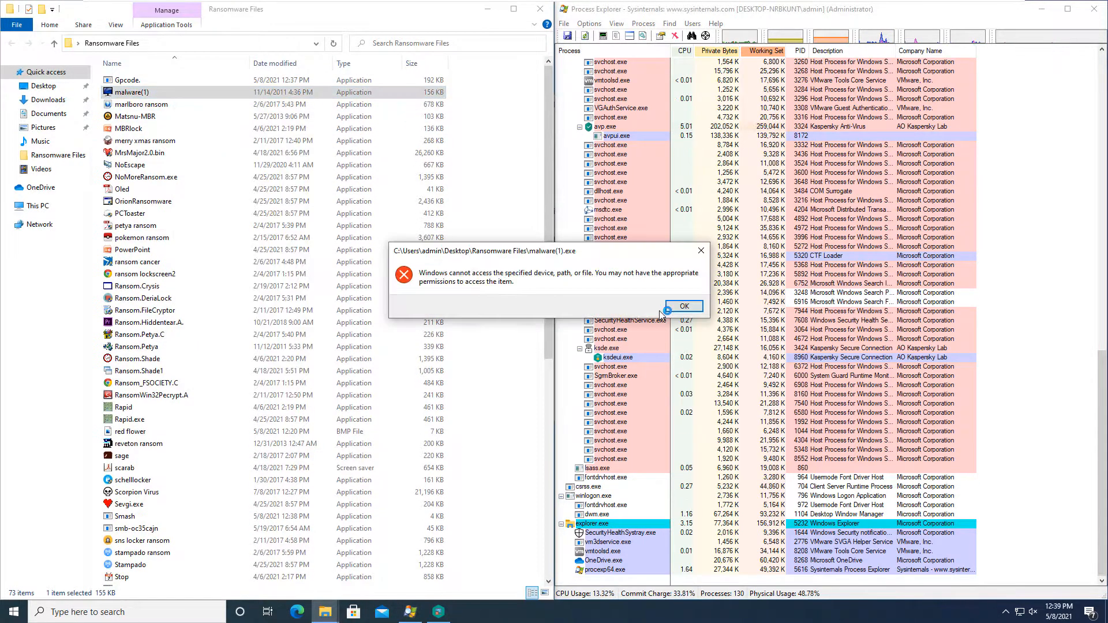
right_click(130, 409)
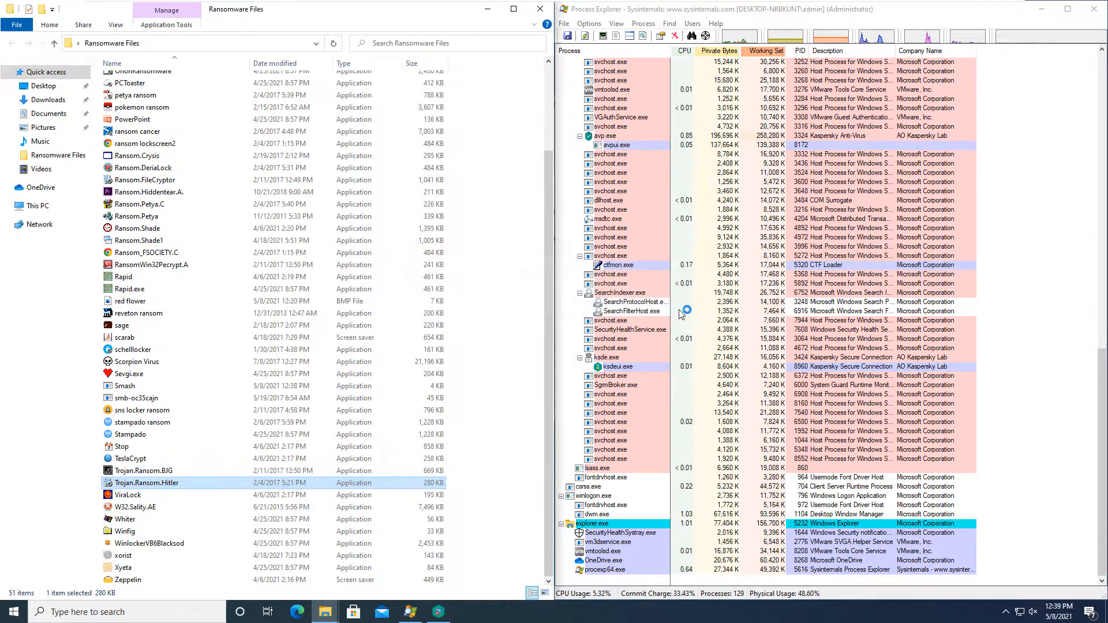
right_click(123, 482)
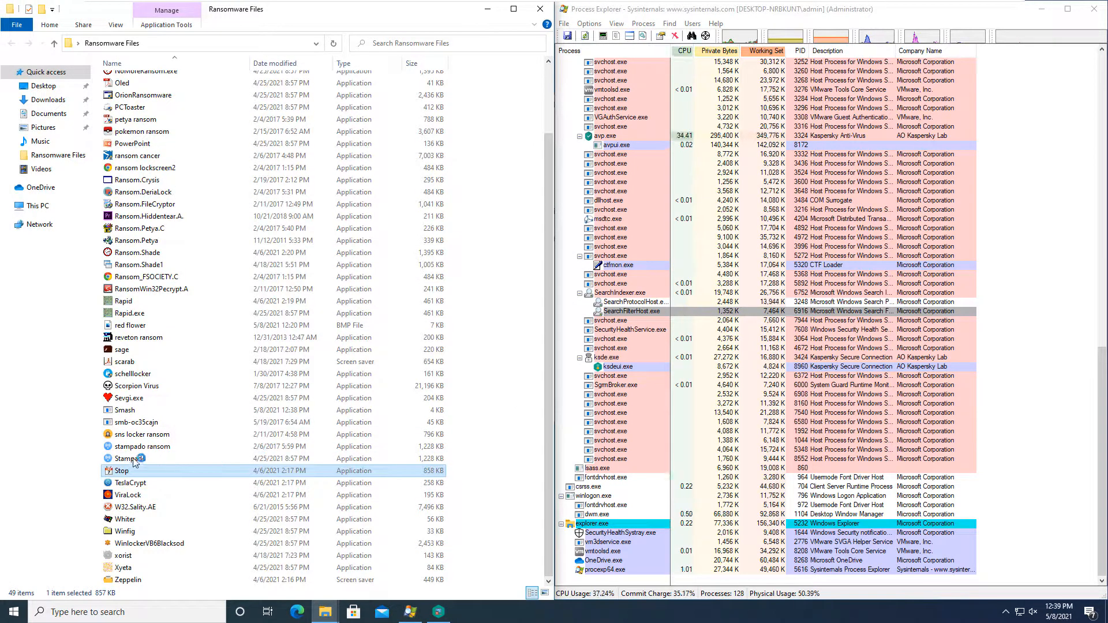
- Try launching stampado and petya samples normally and as administrator, dismissing access-denied and not-found errors
left_click(141, 446)
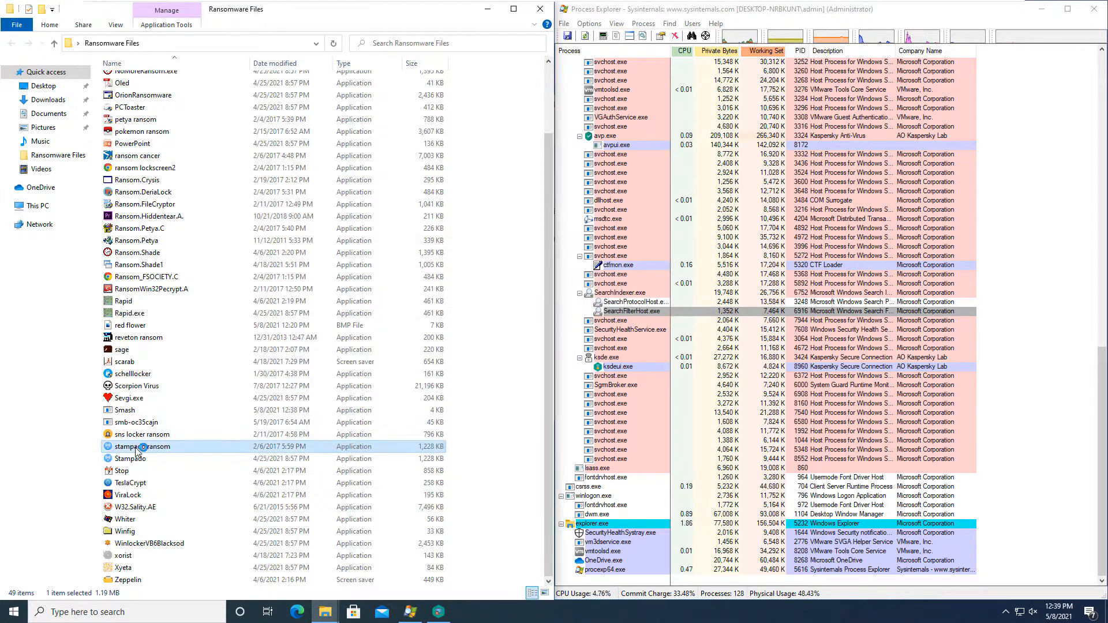
double_click(140, 434)
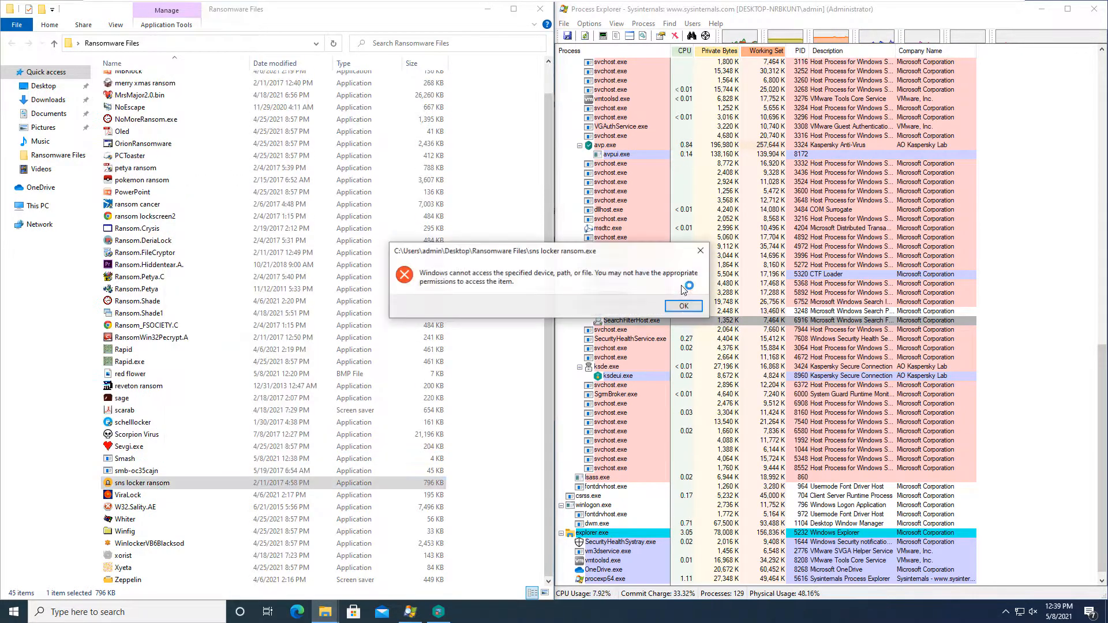
left_click(681, 304)
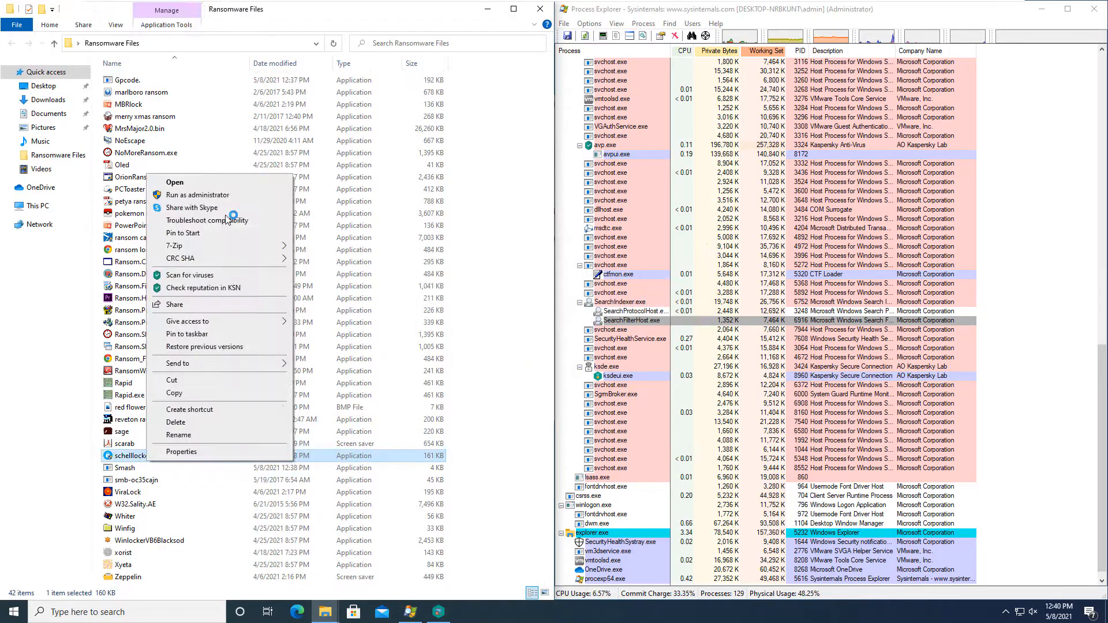
left_click(174, 182)
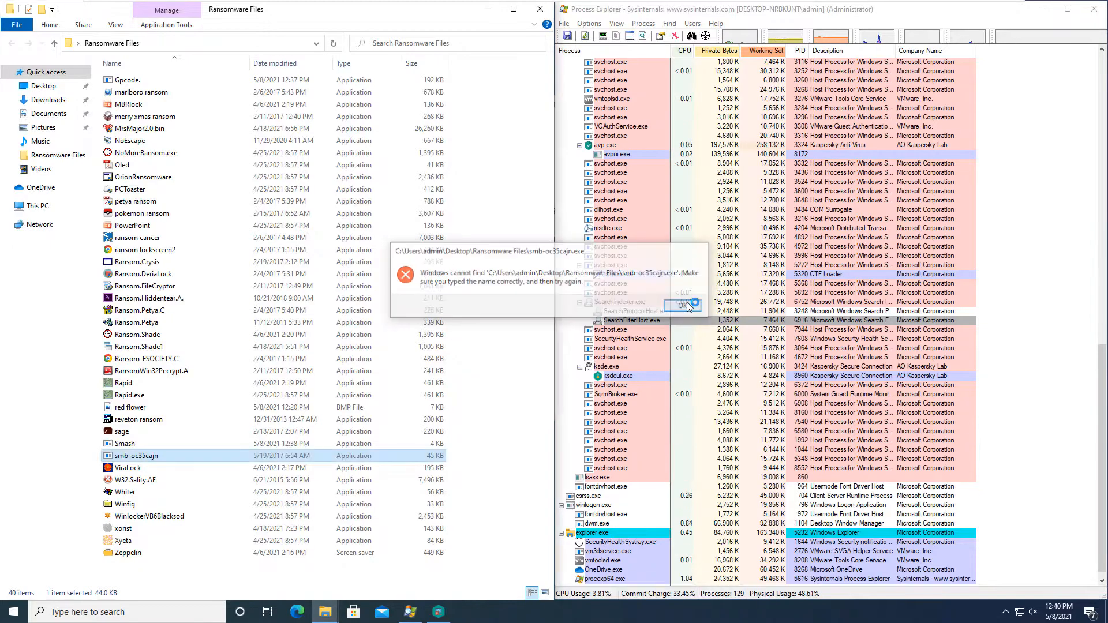
left_click(686, 305)
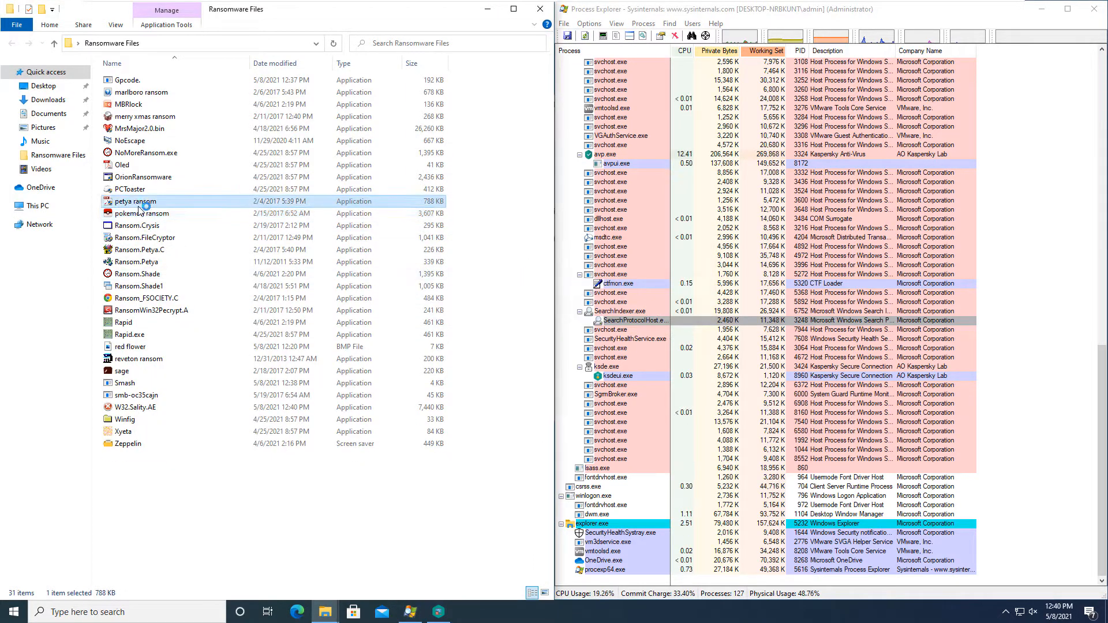
right_click(143, 177)
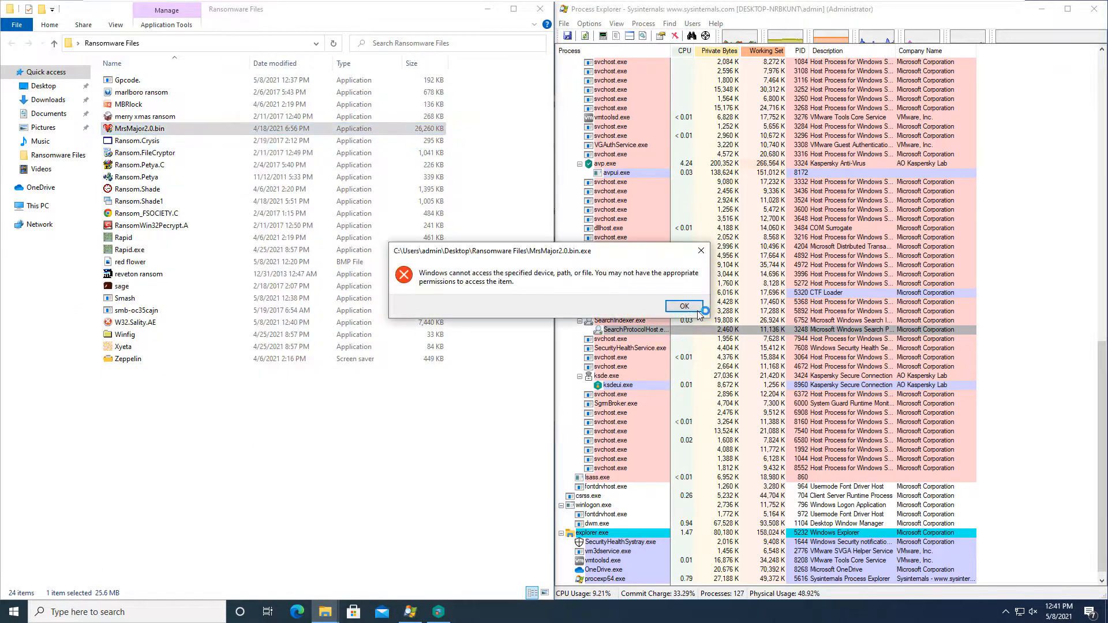
left_click(682, 306)
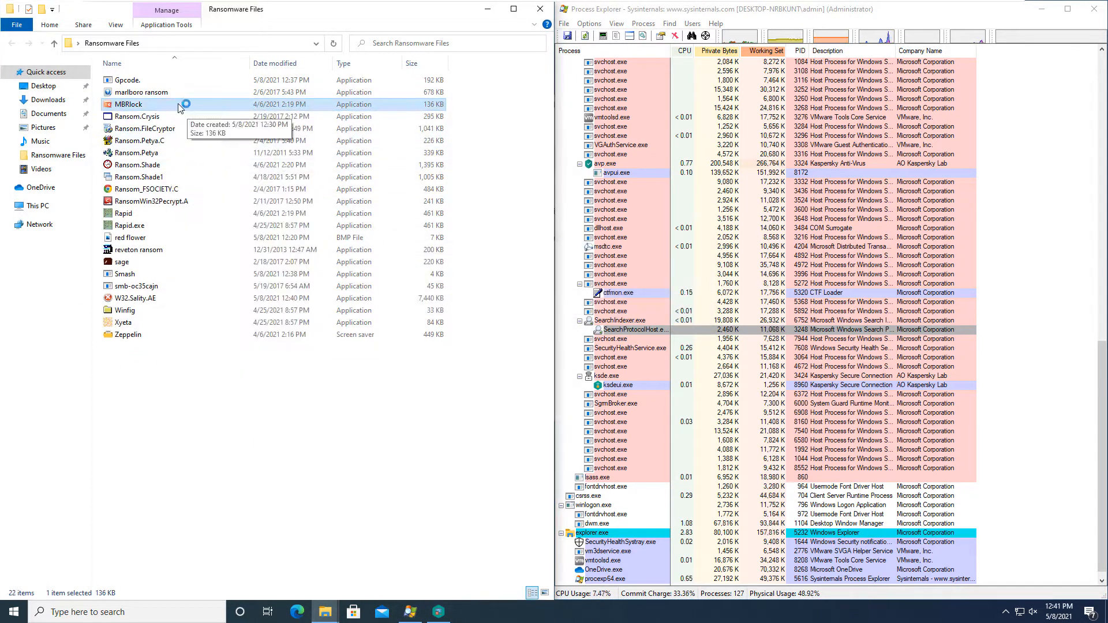
- Try MBRlock, reveton, Rapid and Ransom.Petya samples, dismissing errors and closing the red flower image
double_click(126, 310)
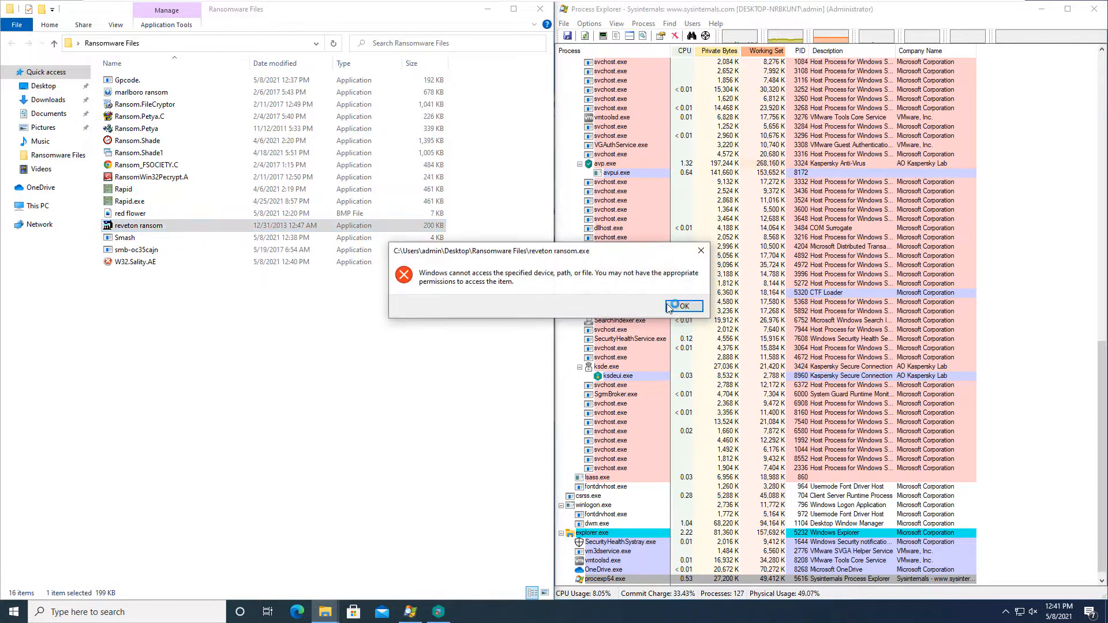
left_click(682, 305)
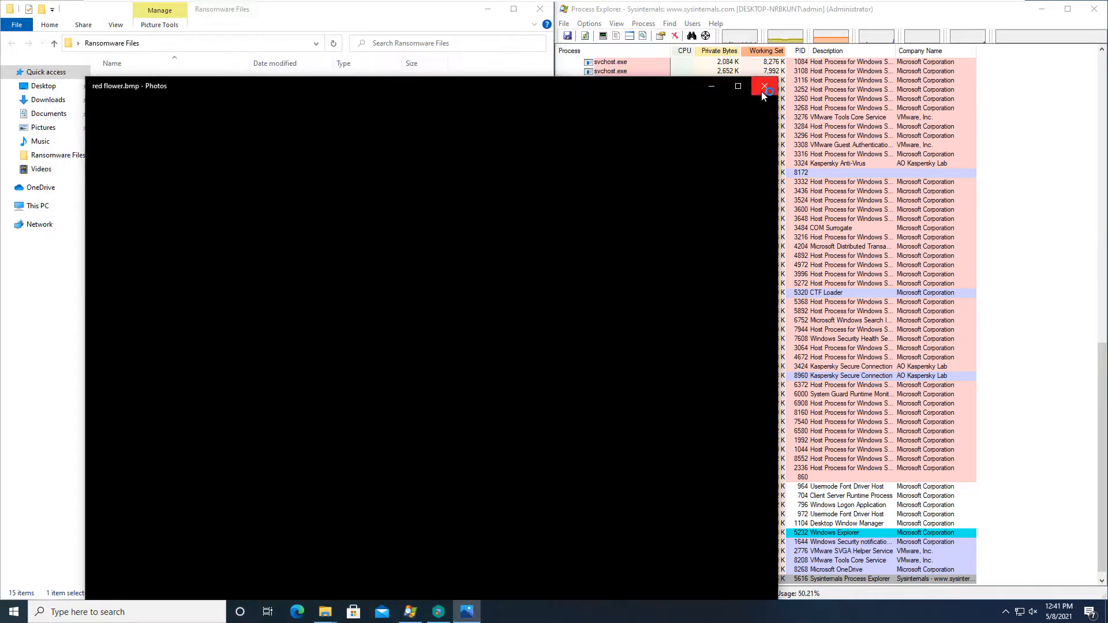
left_click(762, 85)
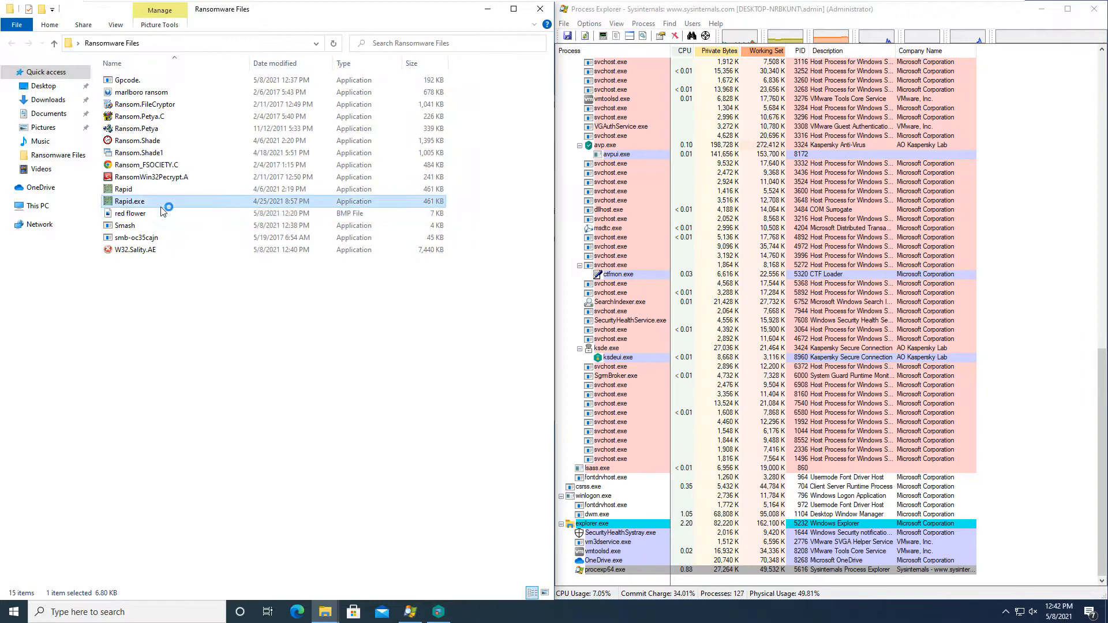
left_click(123, 188)
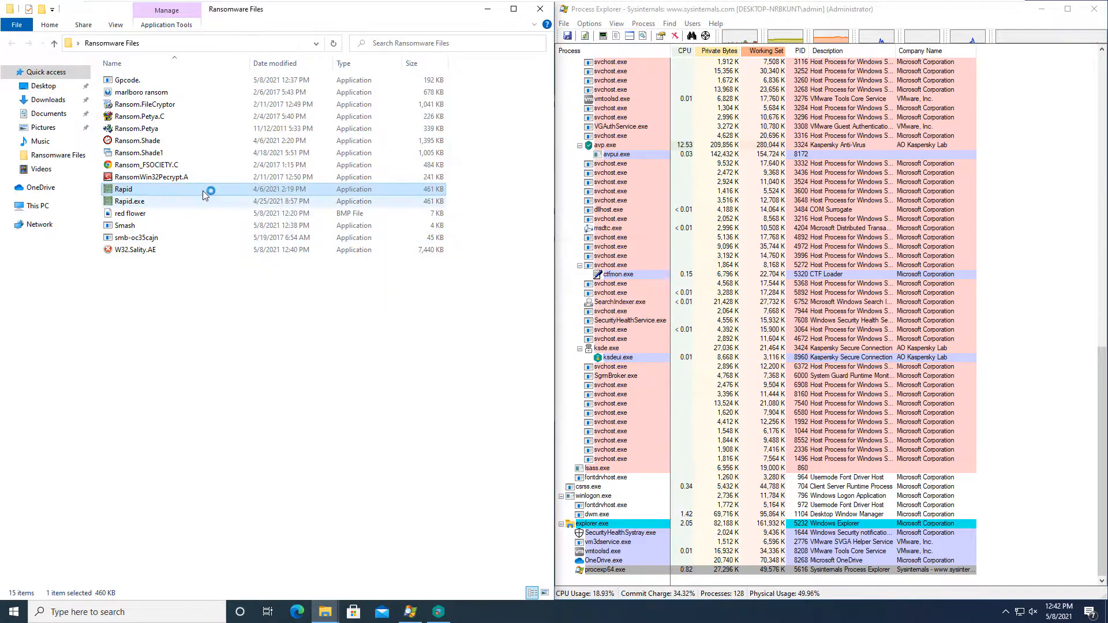
left_click(138, 152)
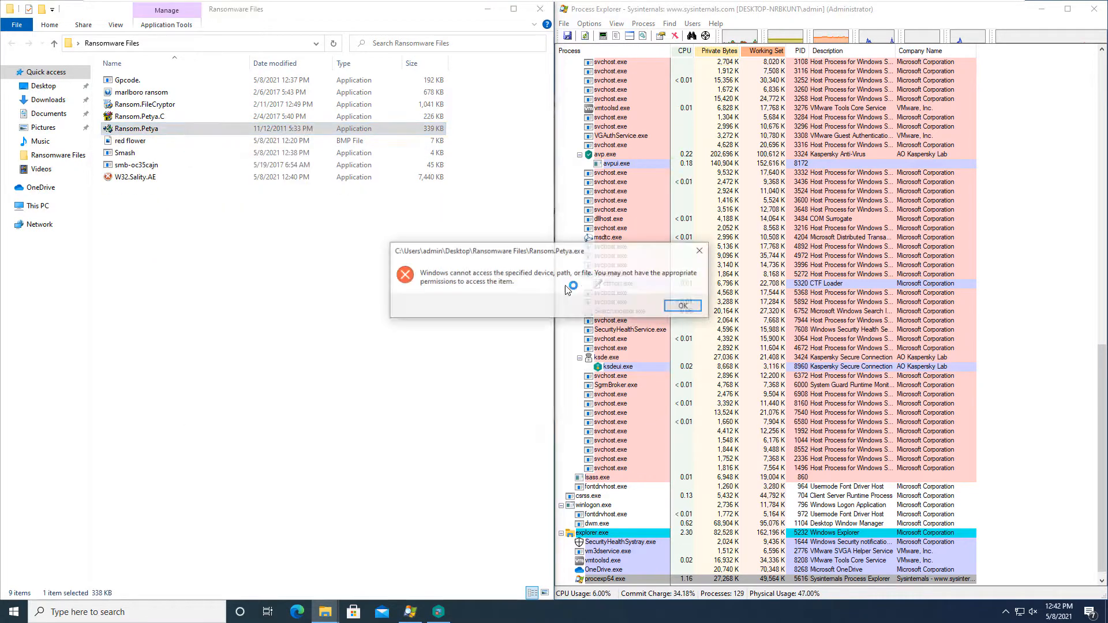
left_click(681, 304)
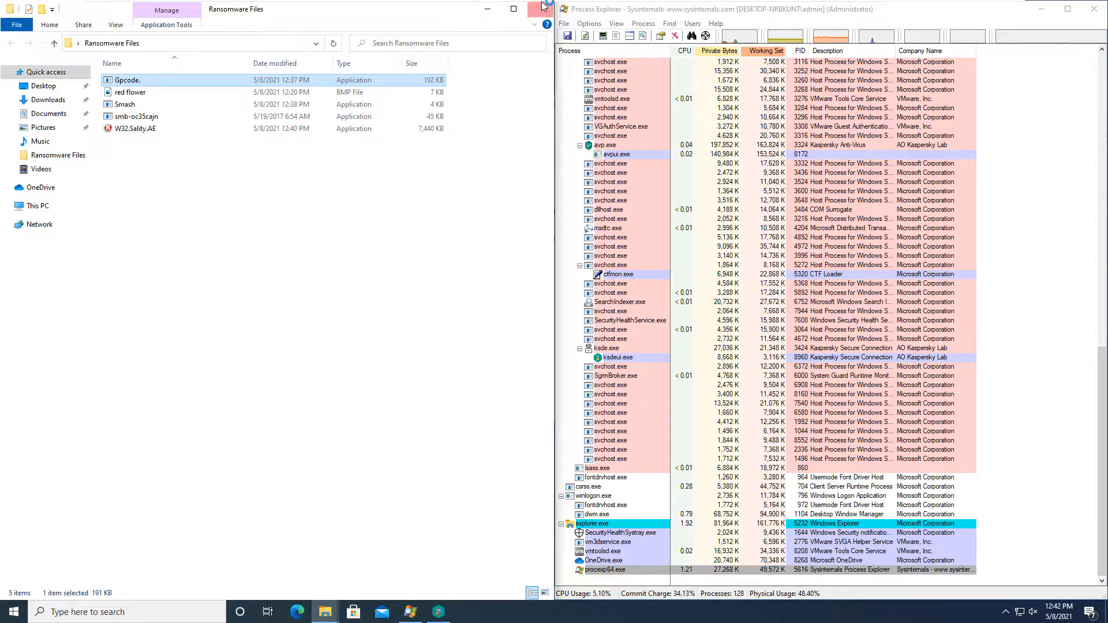
- Scan the Ransomware Files desktop folder for viruses via Kaspersky, confirming zero files scanned and no threats
left_click(540, 8)
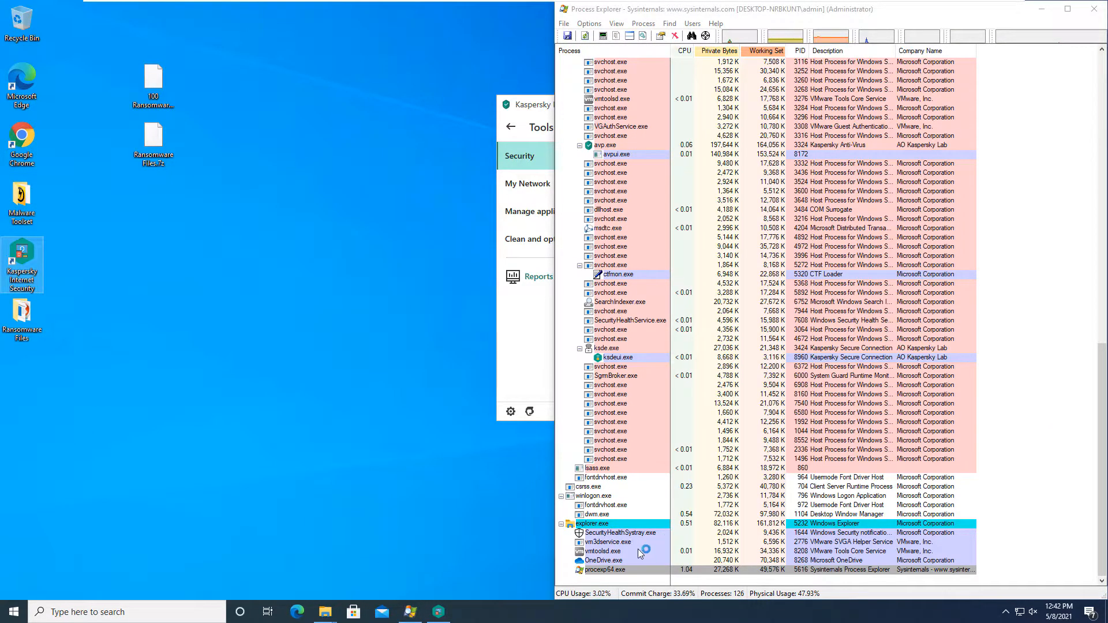
scroll("up", 3)
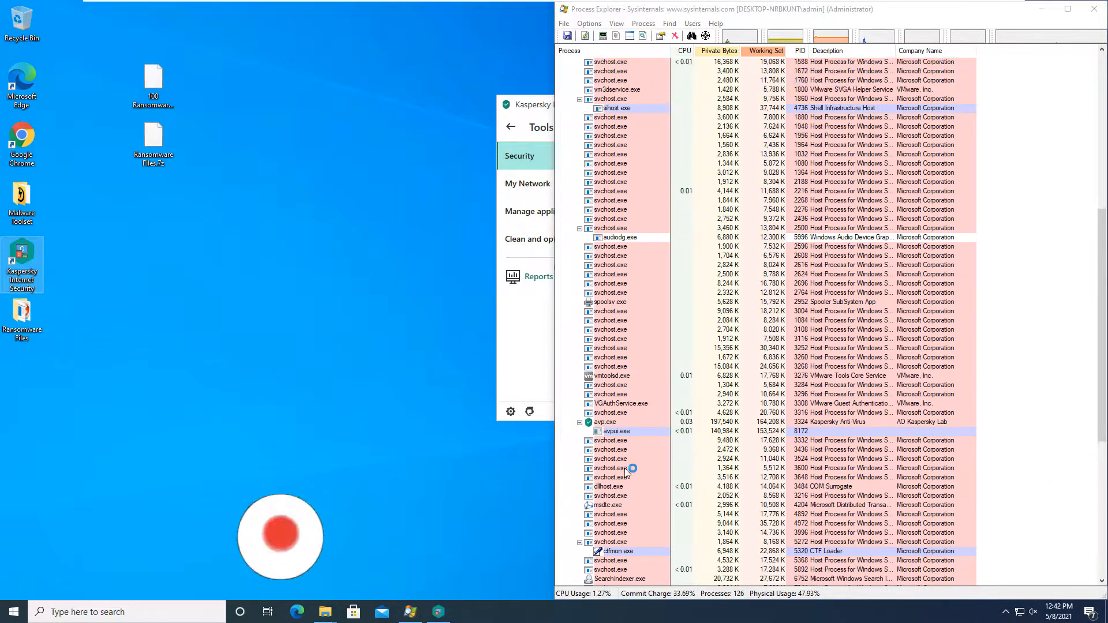
scroll("down", 3)
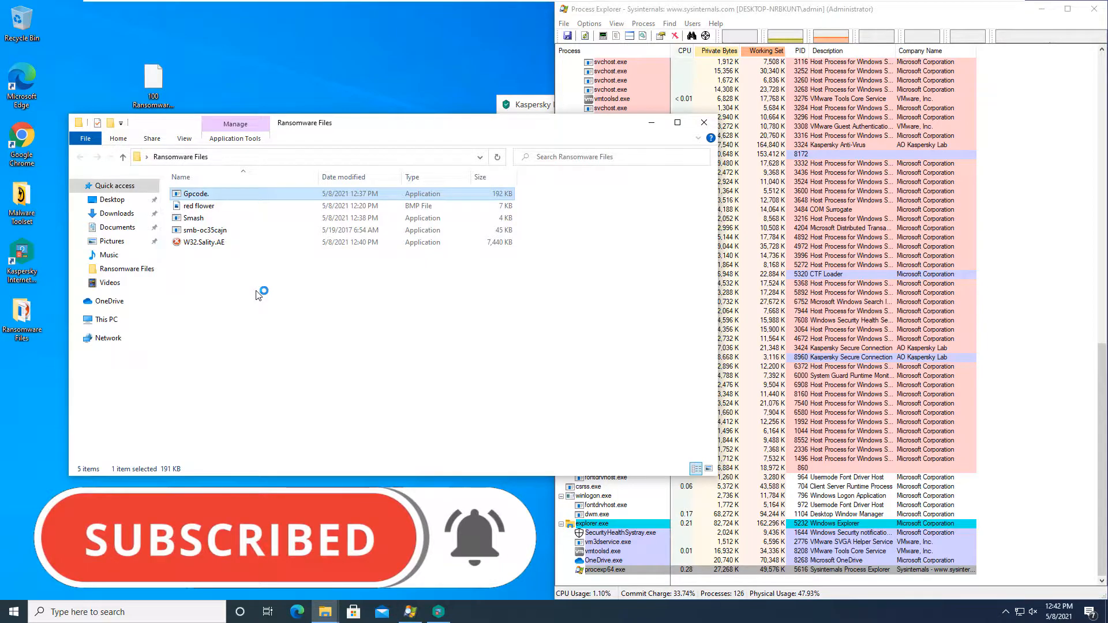
right_click(21, 319)
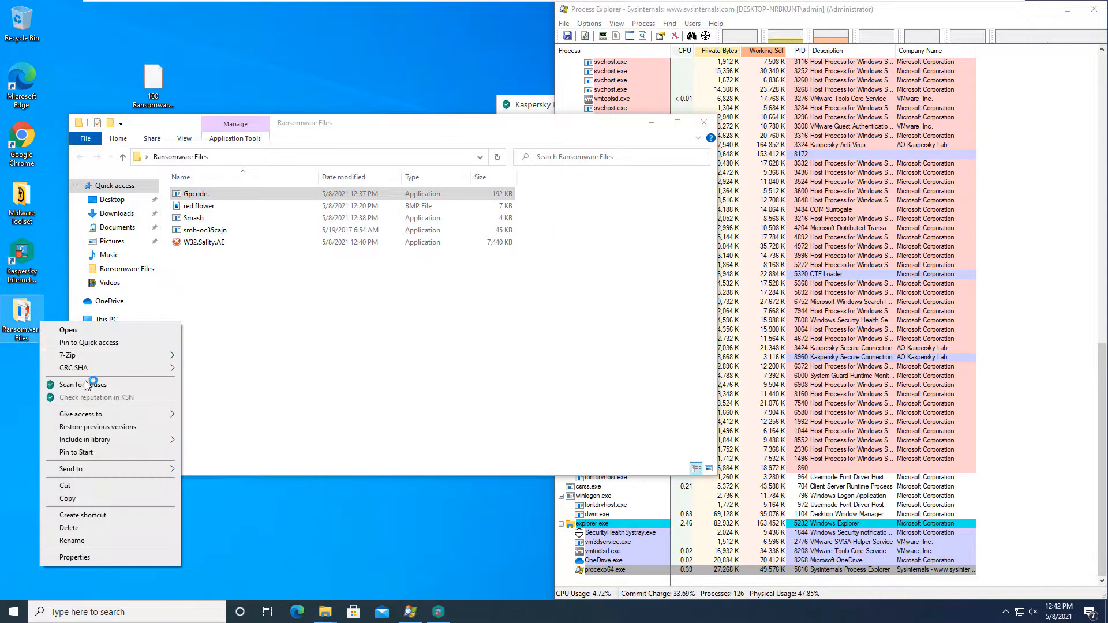
left_click(83, 384)
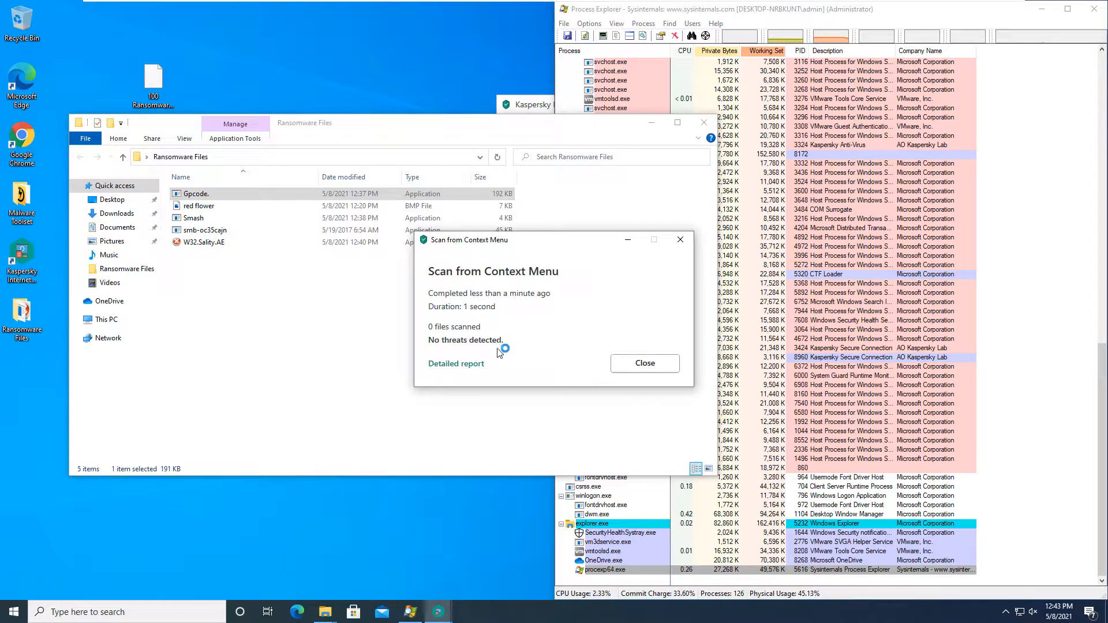
left_click(643, 362)
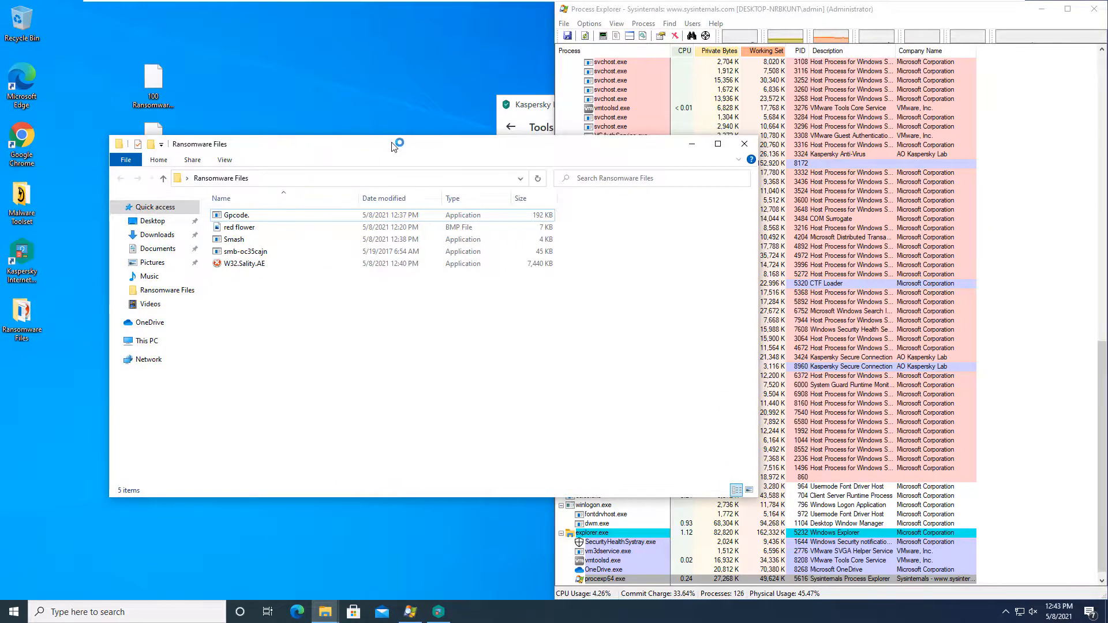
- From the system tray, bring up Kaspersky's File Anti-Virus report and the marlboro ransom event details
left_click(717, 143)
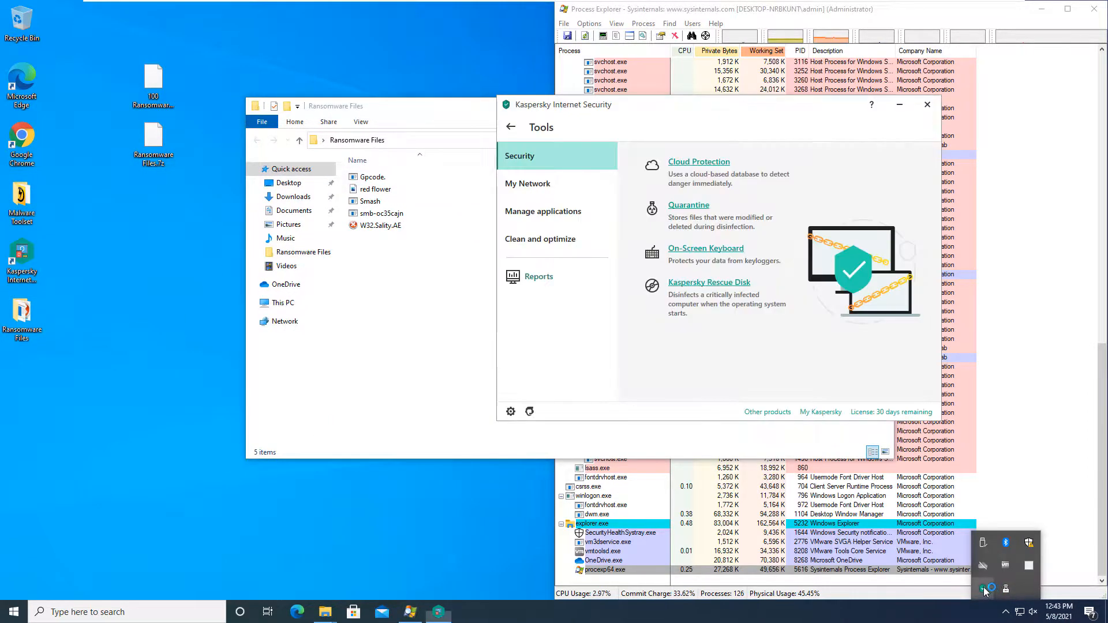
left_click(539, 276)
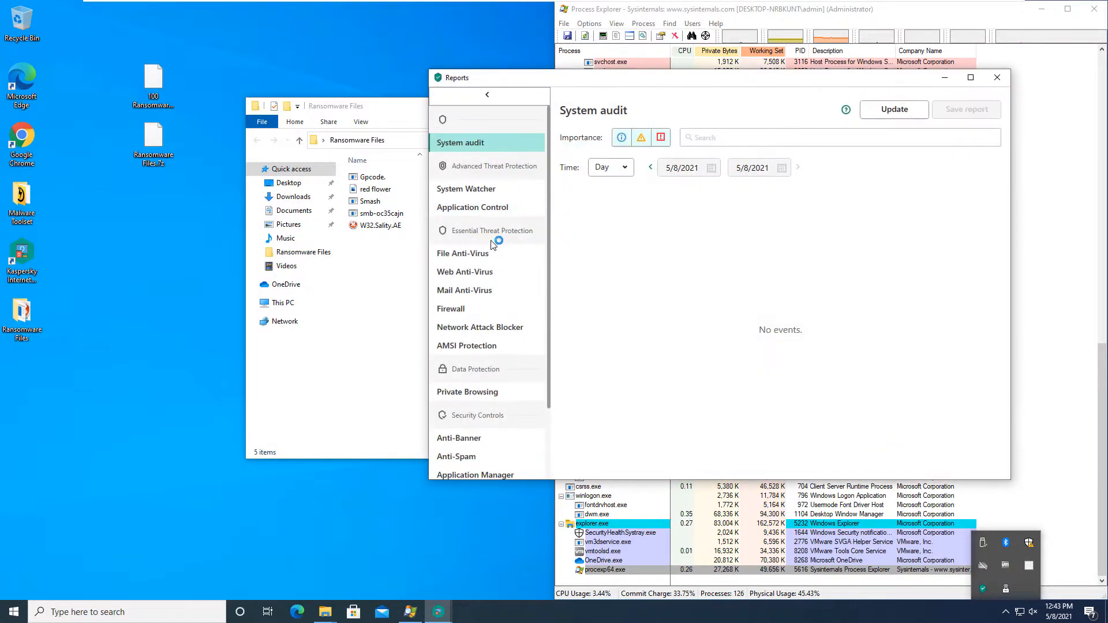
left_click(464, 253)
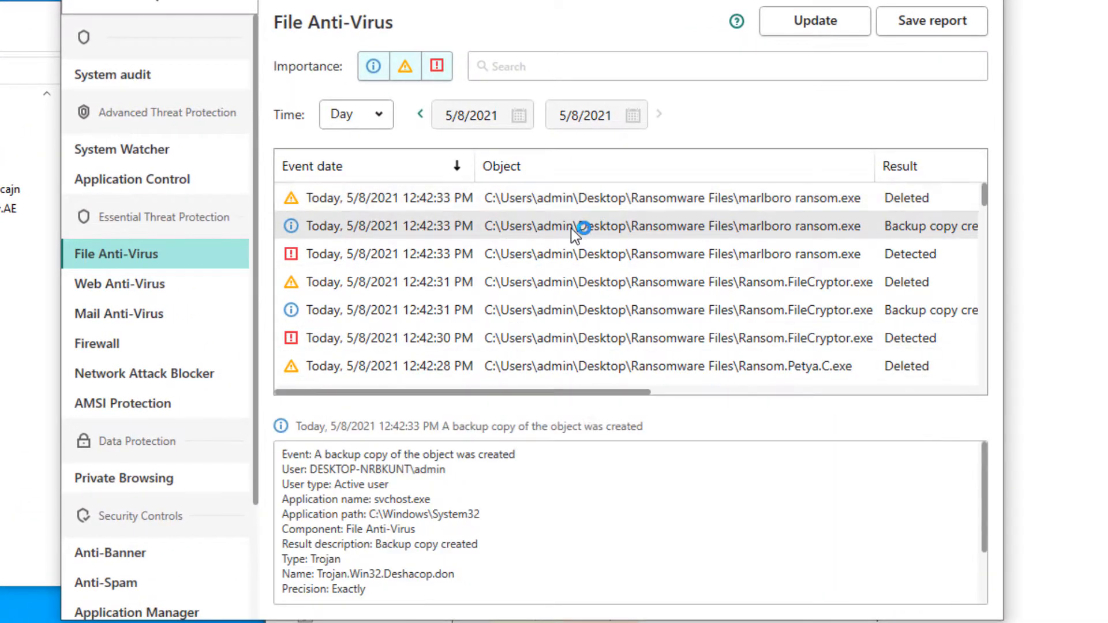
left_click(569, 254)
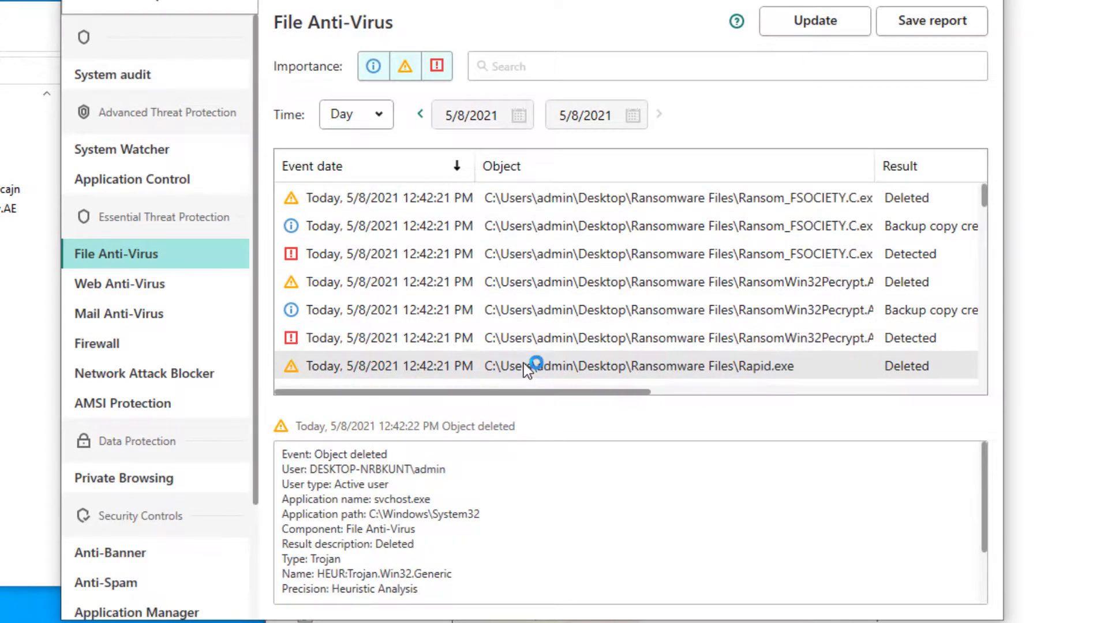
- Browse the deletion events for both ransomware folders and begin editing the C:\Windows\explorer exclusion
scroll("up", 3)
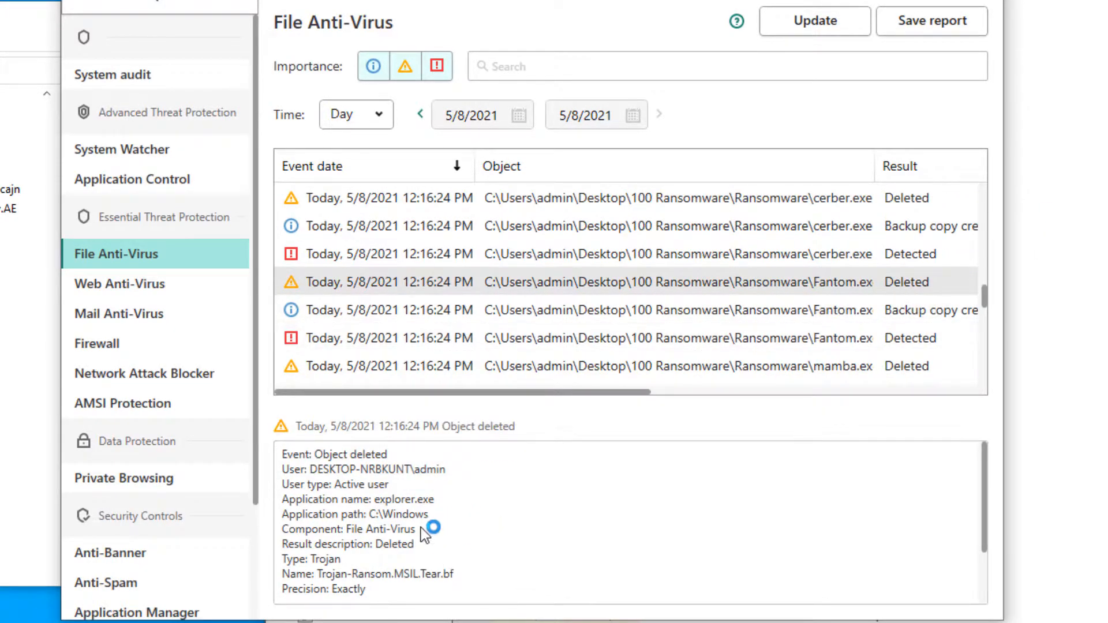
double_click(399, 499)
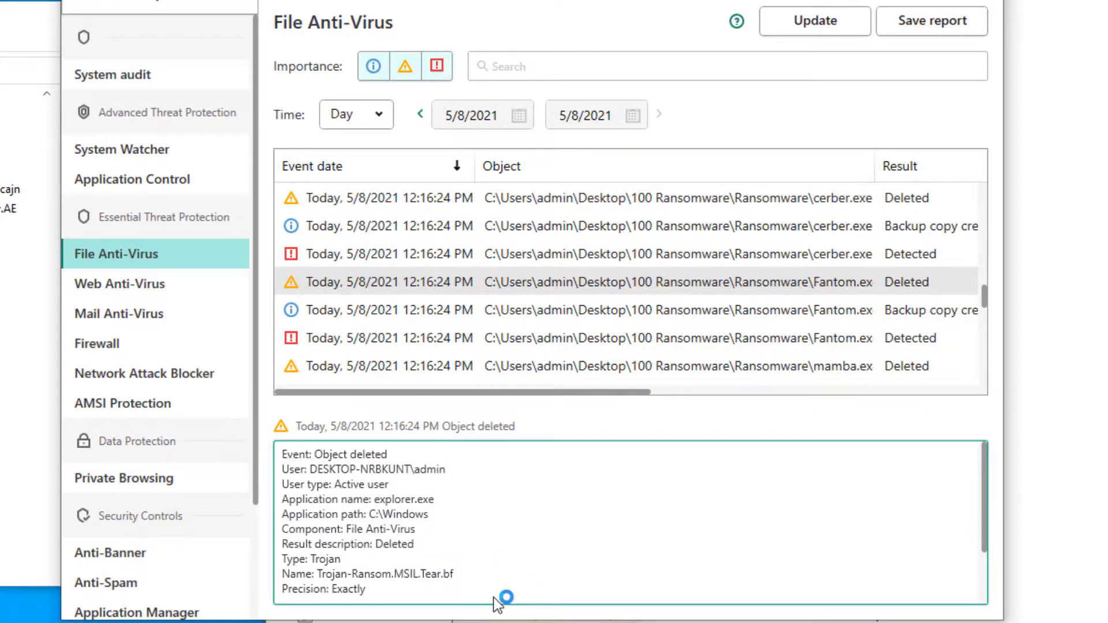
scroll("down", 3)
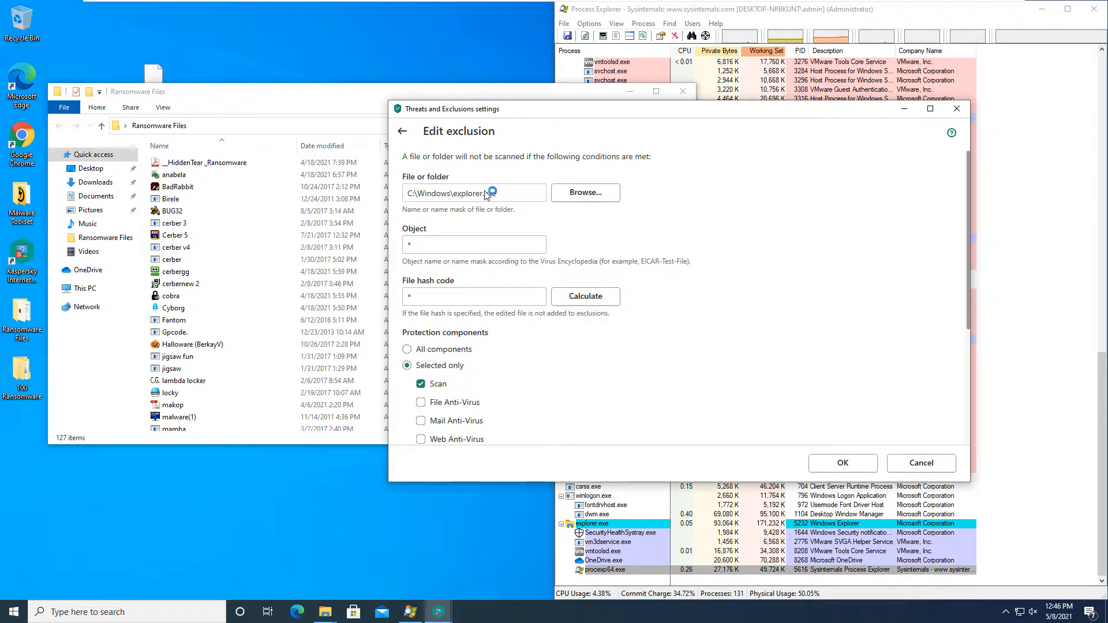
- Confirm the explorer.exe exclusion covers scanning only, return to the Exclusions list and close the settings
scroll("down", 3)
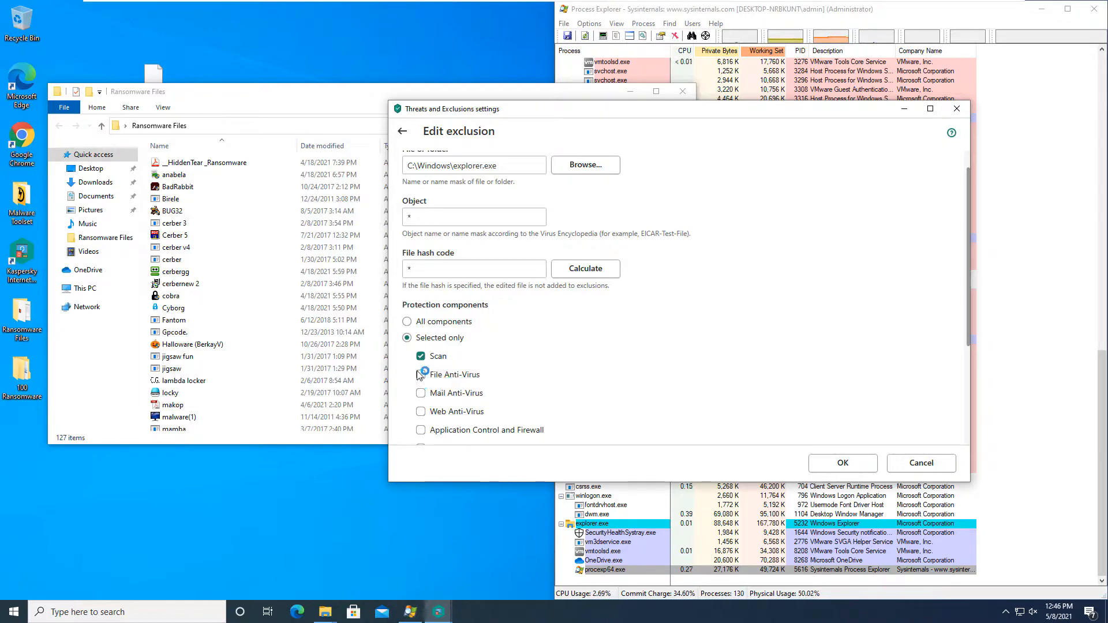
scroll("down", 3)
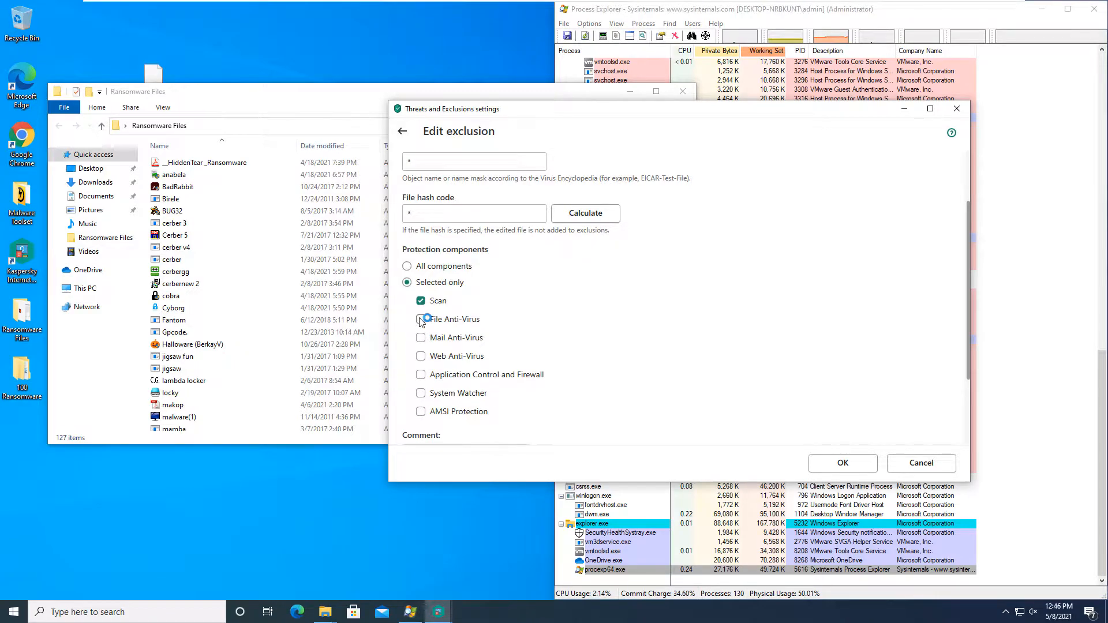
left_click(420, 319)
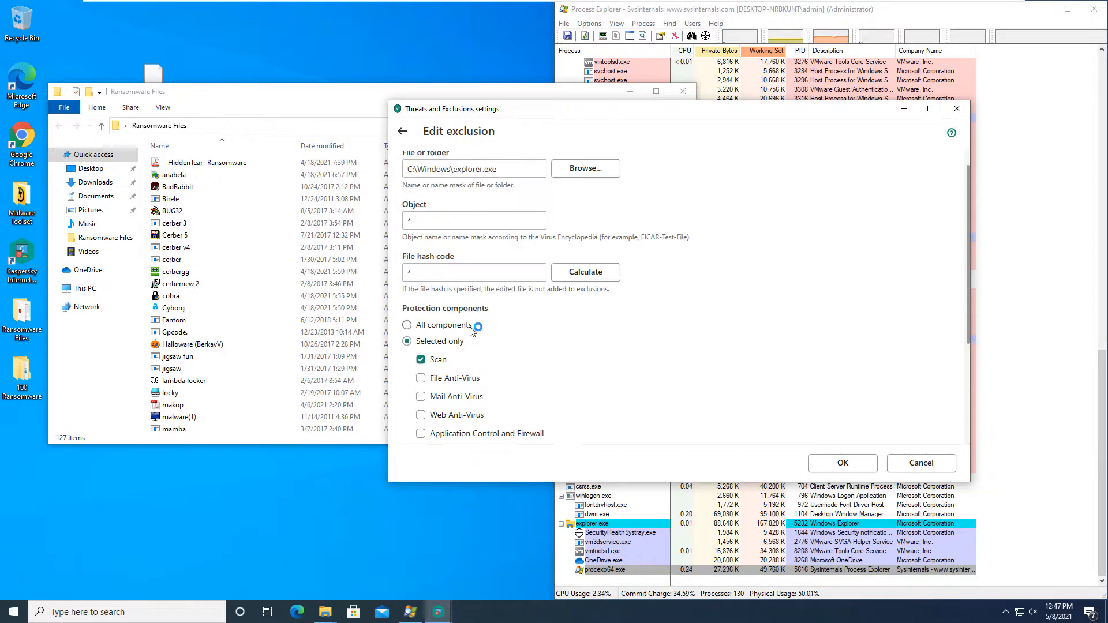
left_click(842, 463)
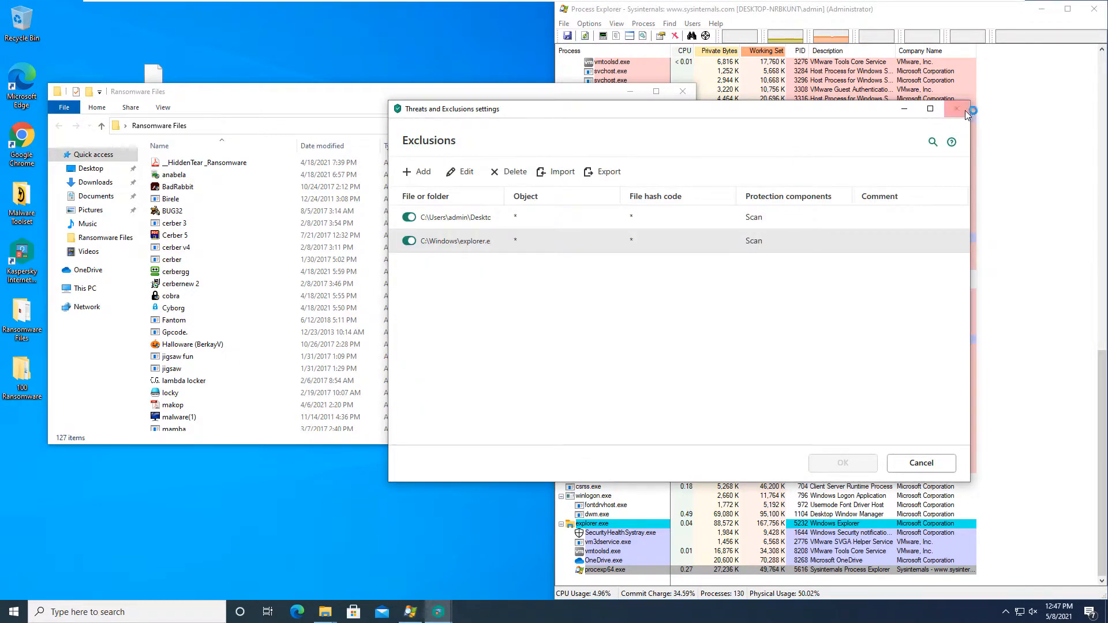
left_click(958, 109)
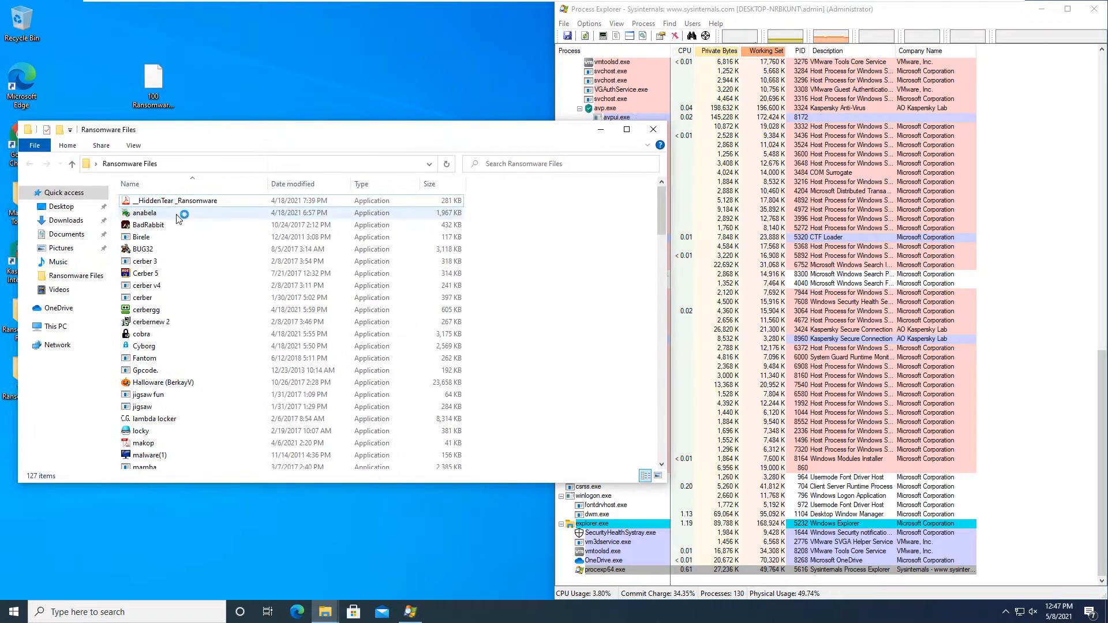
- Try running the HiddenTear, Birele and cerber samples, dismissing access-denied errors for cerber 3 and Halloware
left_click(177, 201)
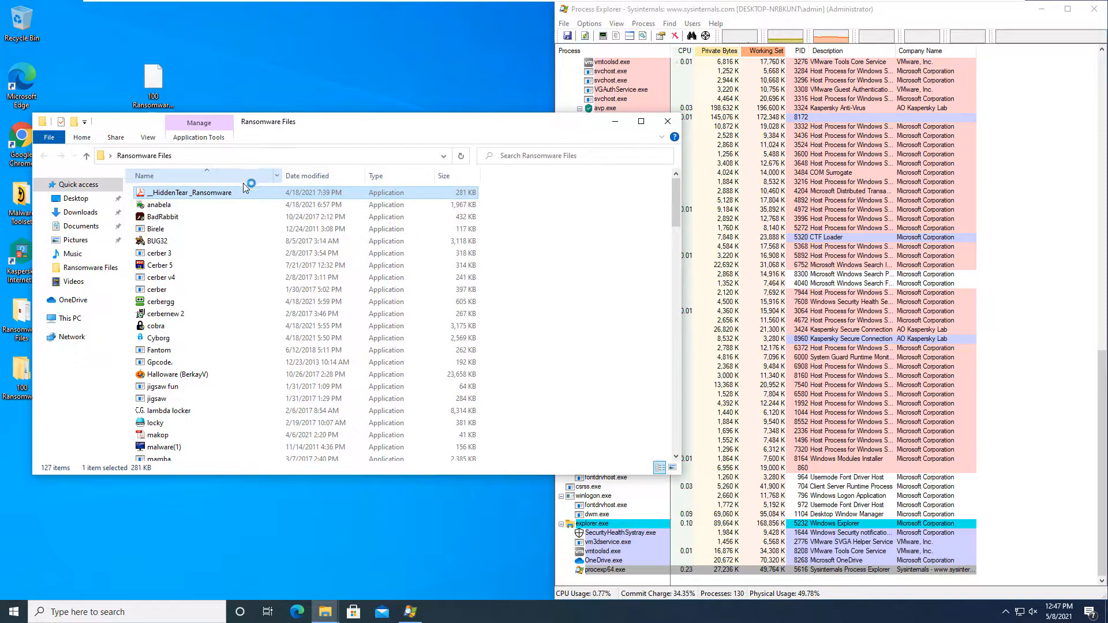
right_click(190, 192)
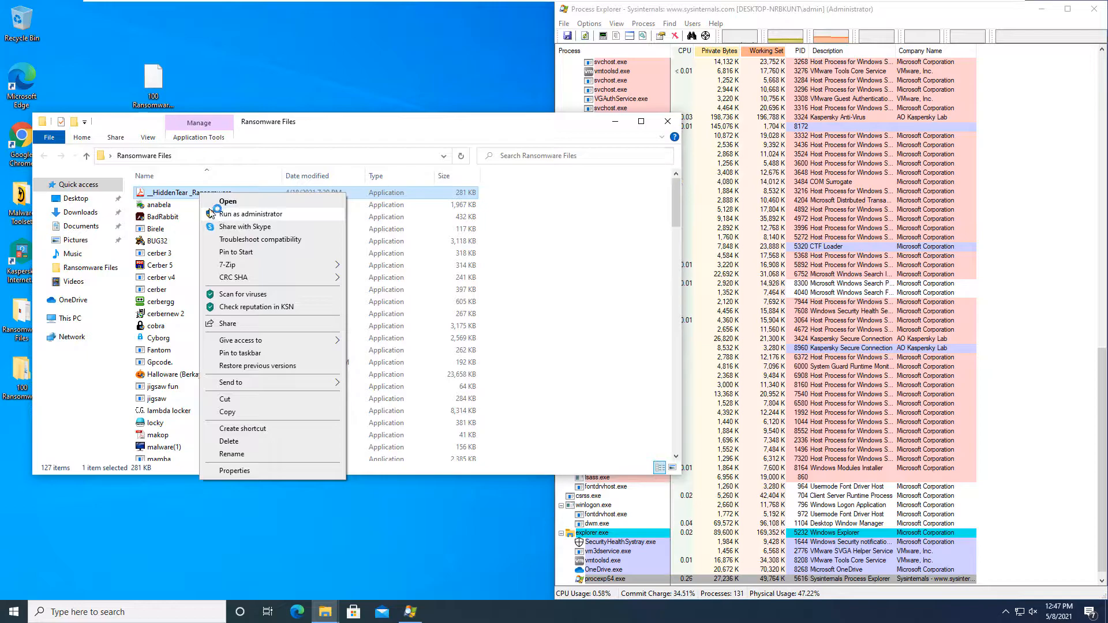
left_click(253, 212)
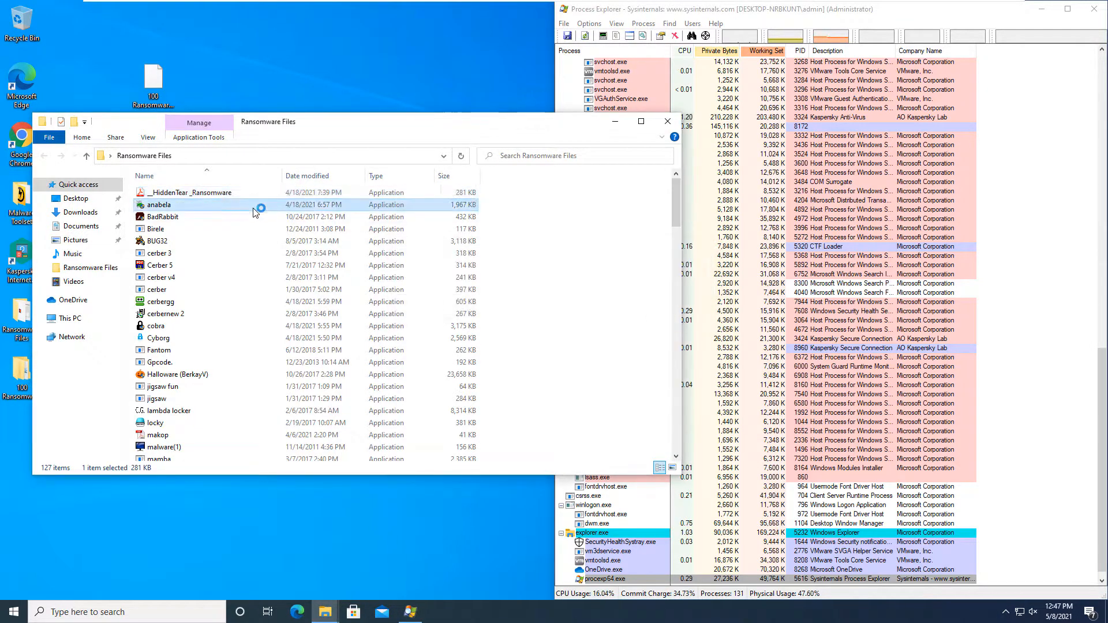
right_click(155, 228)
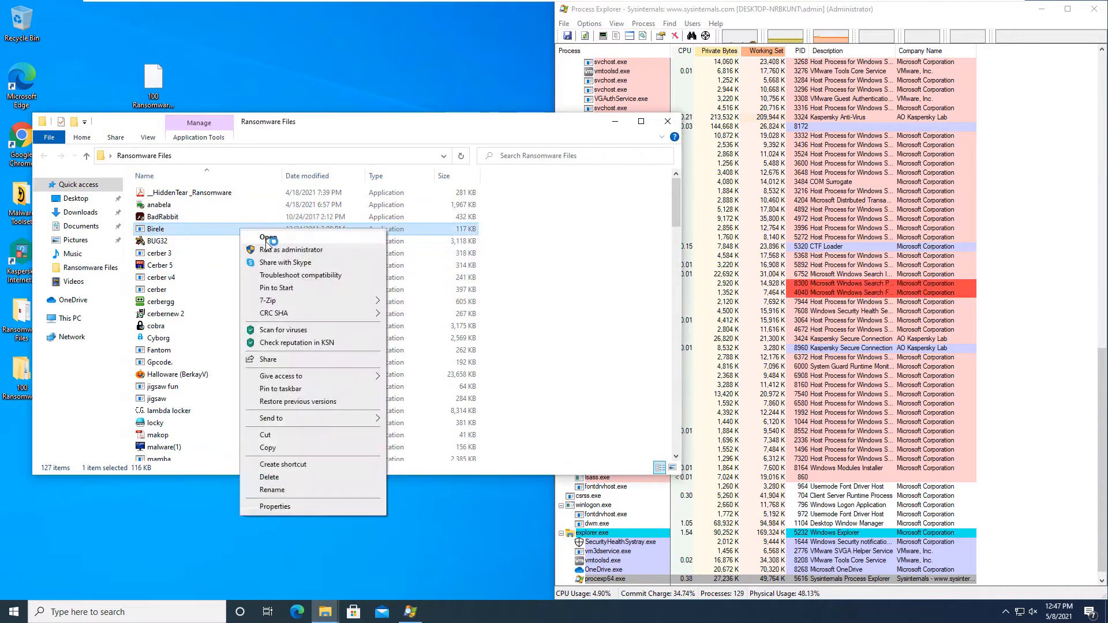
left_click(268, 238)
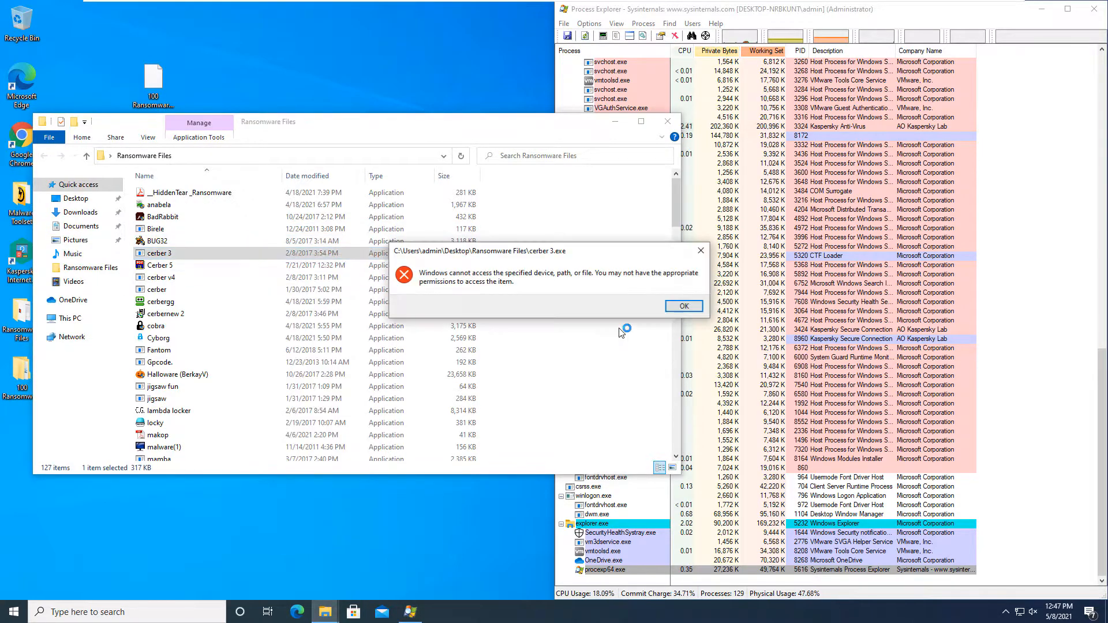
left_click(682, 304)
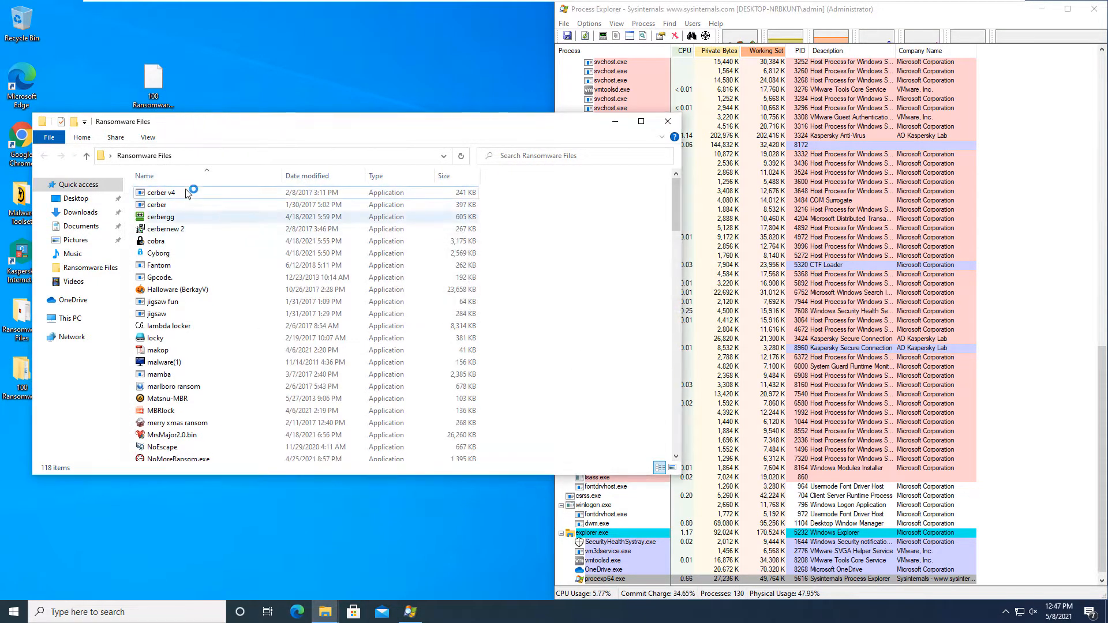
right_click(165, 205)
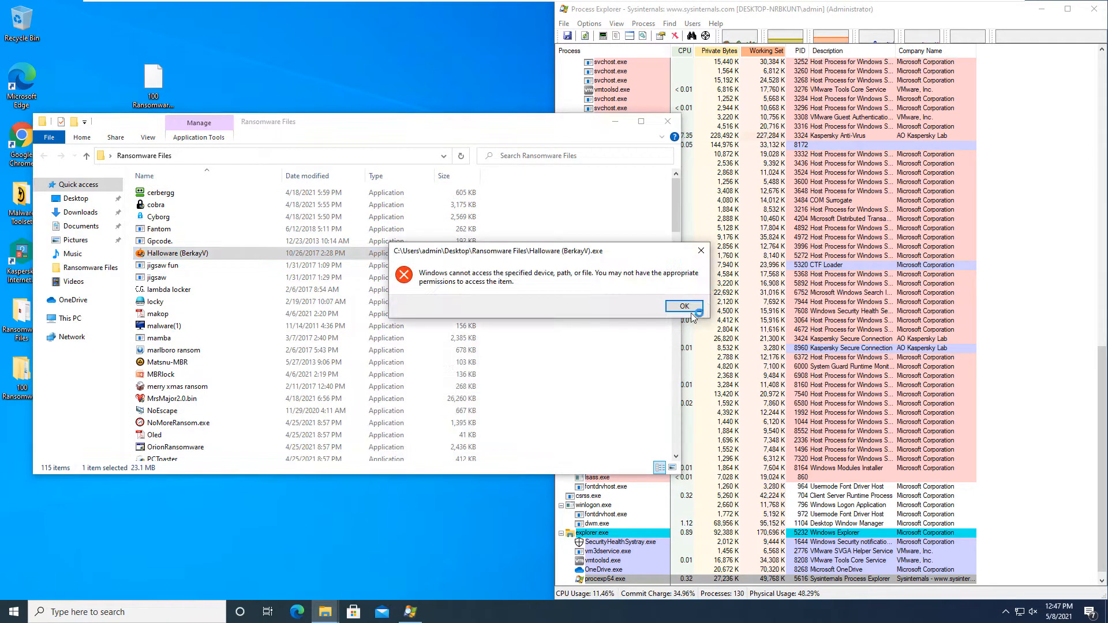
left_click(682, 305)
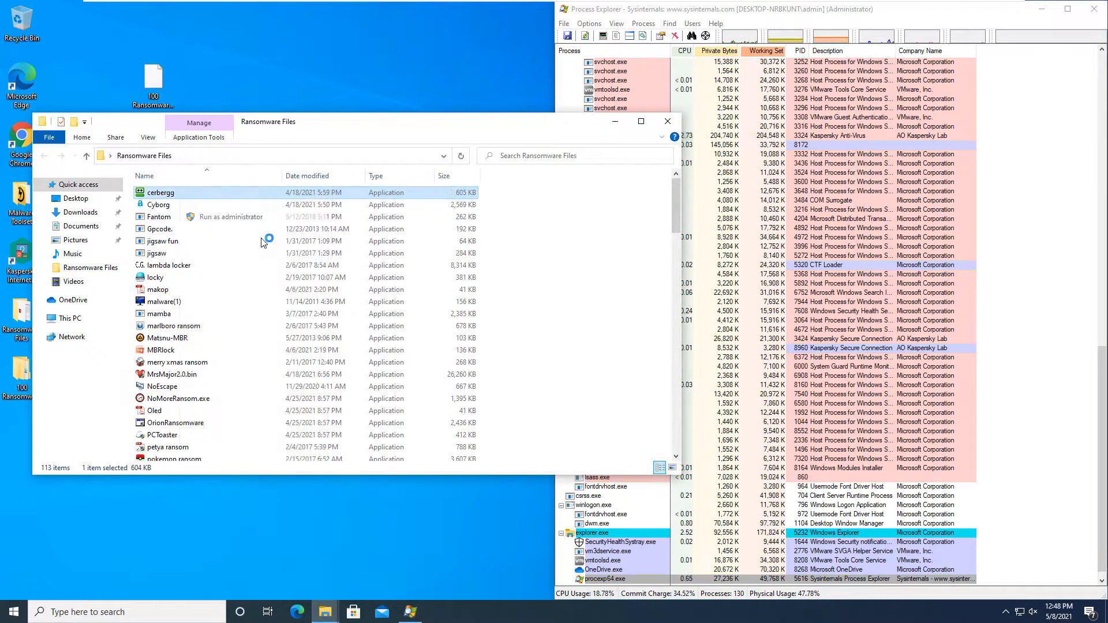
- Launch further samples as administrator and NoEscape, dismissing access-denied errors through Ransom.Shade1
right_click(160, 206)
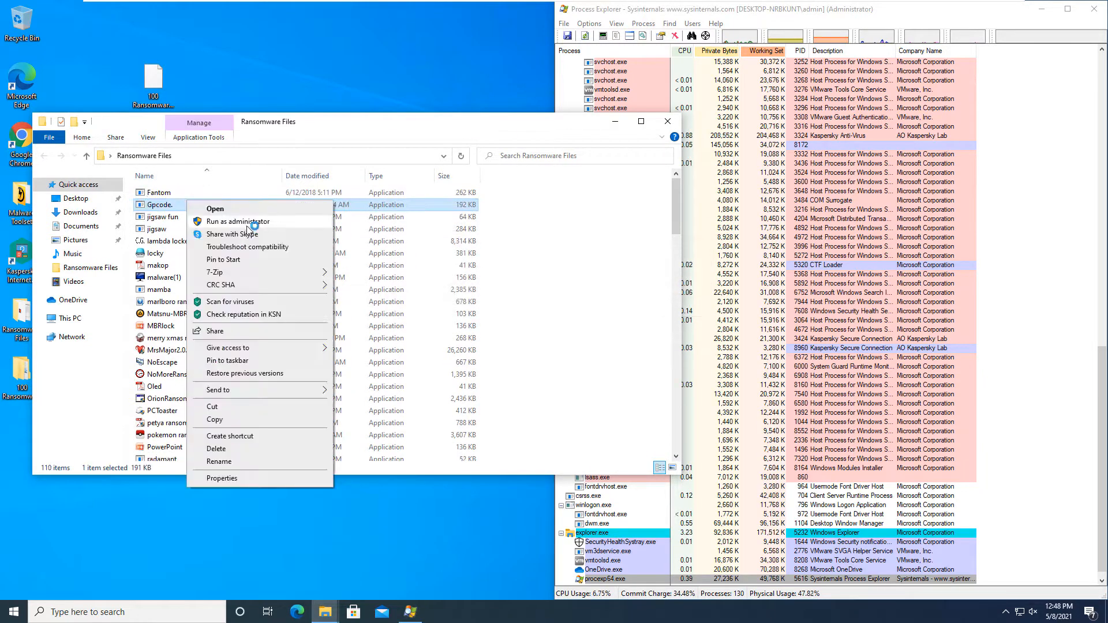
left_click(237, 221)
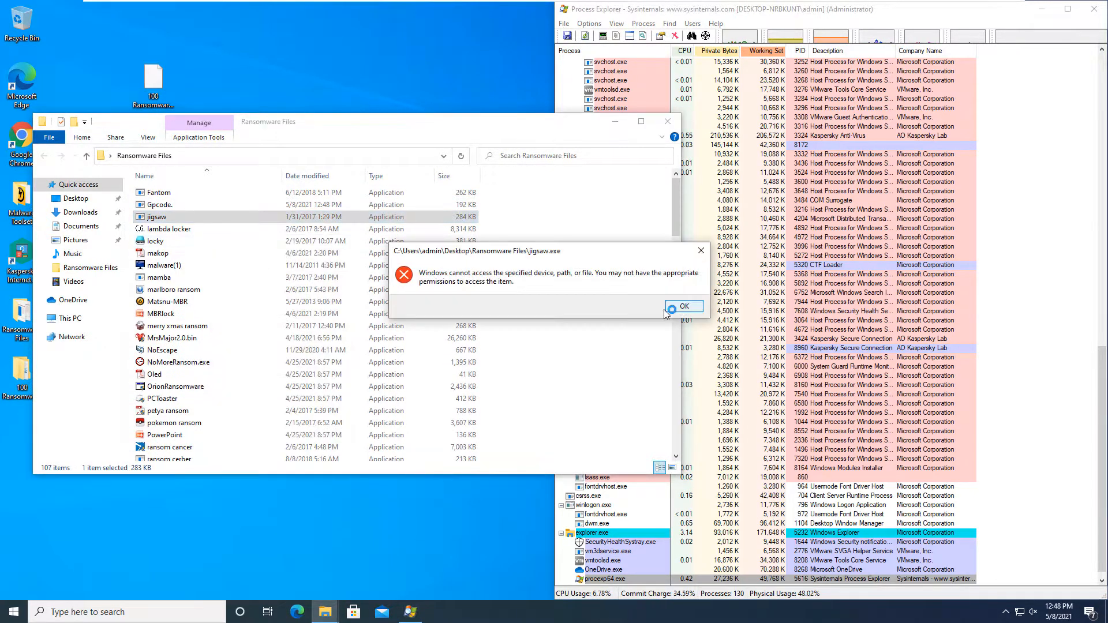
left_click(683, 306)
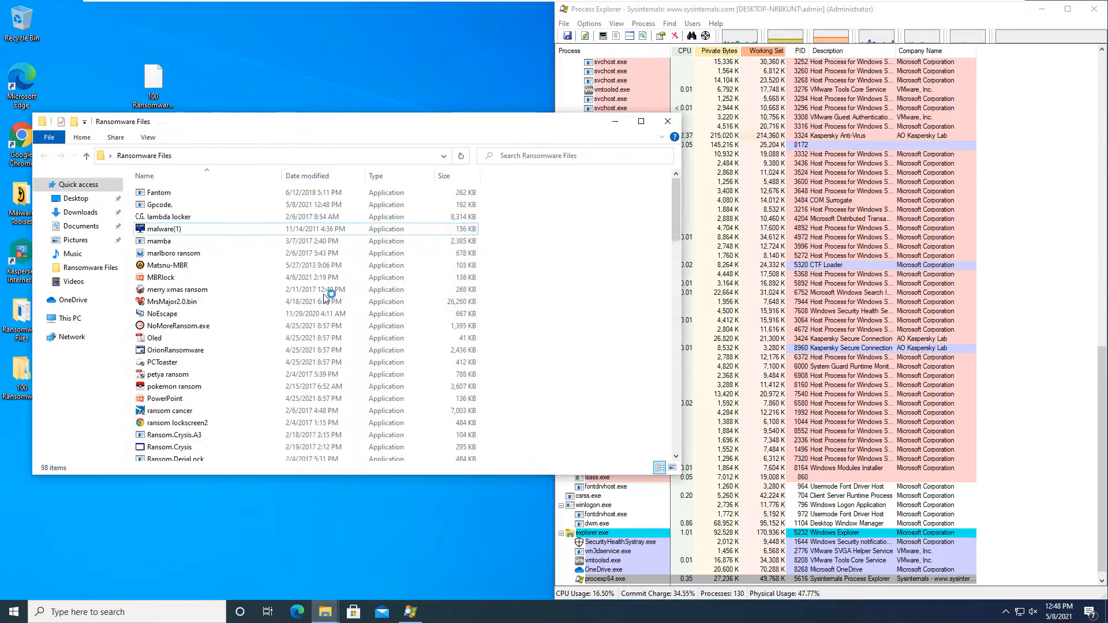
left_click(175, 242)
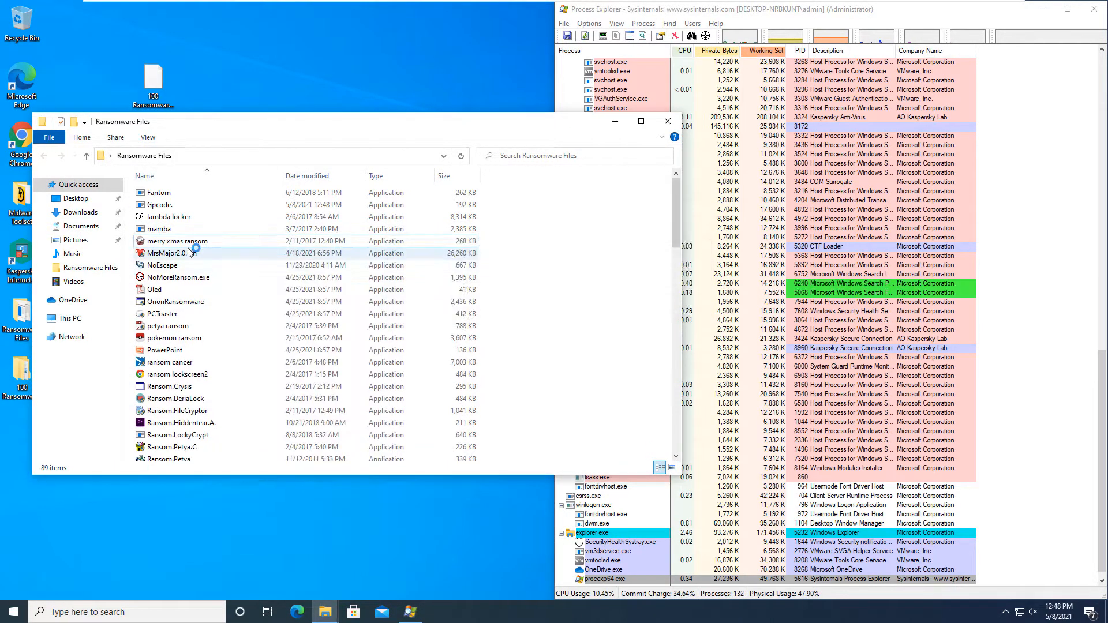
right_click(175, 241)
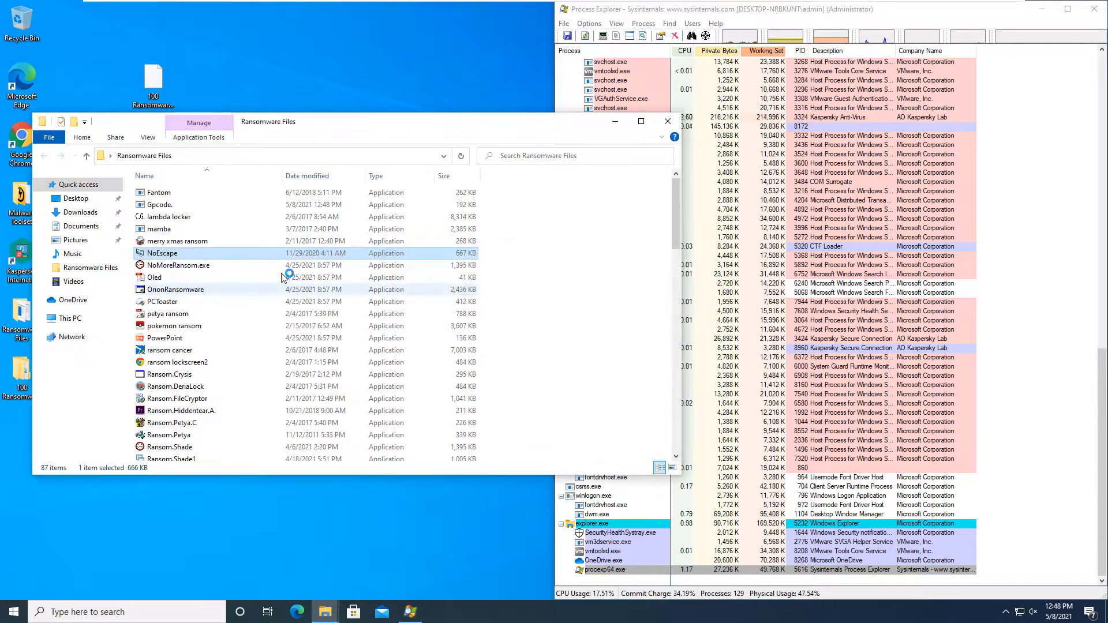
double_click(174, 290)
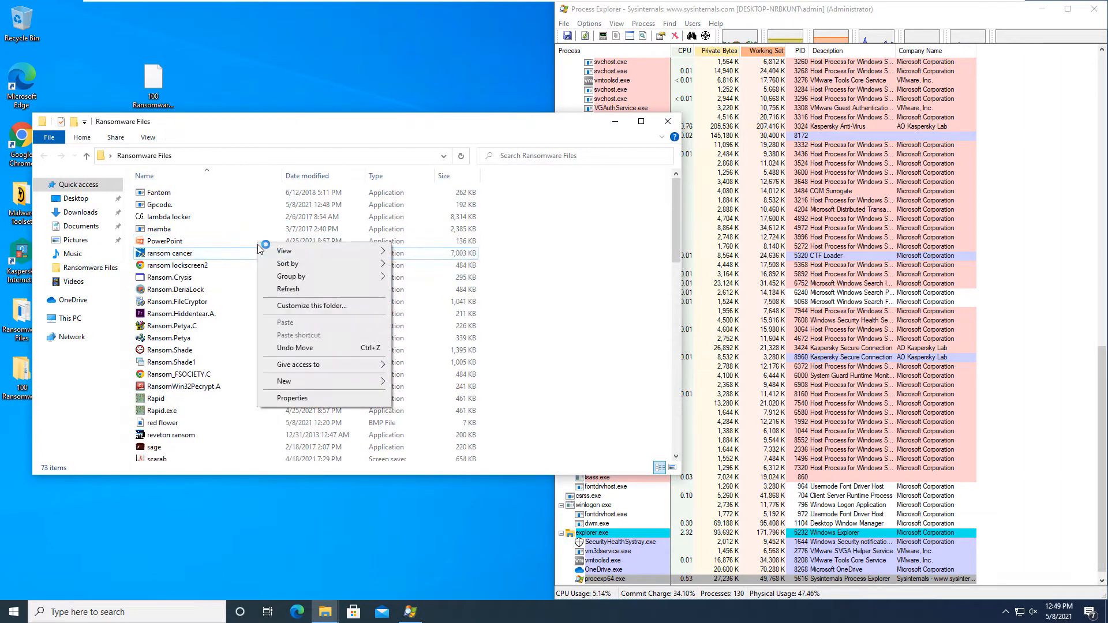
left_click(173, 241)
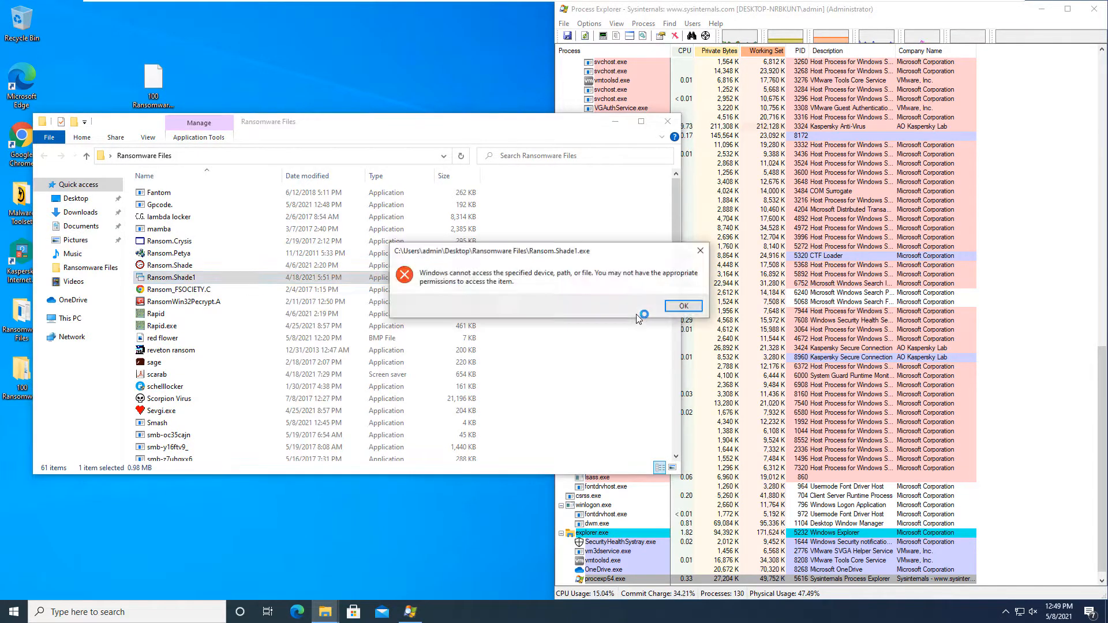
left_click(682, 305)
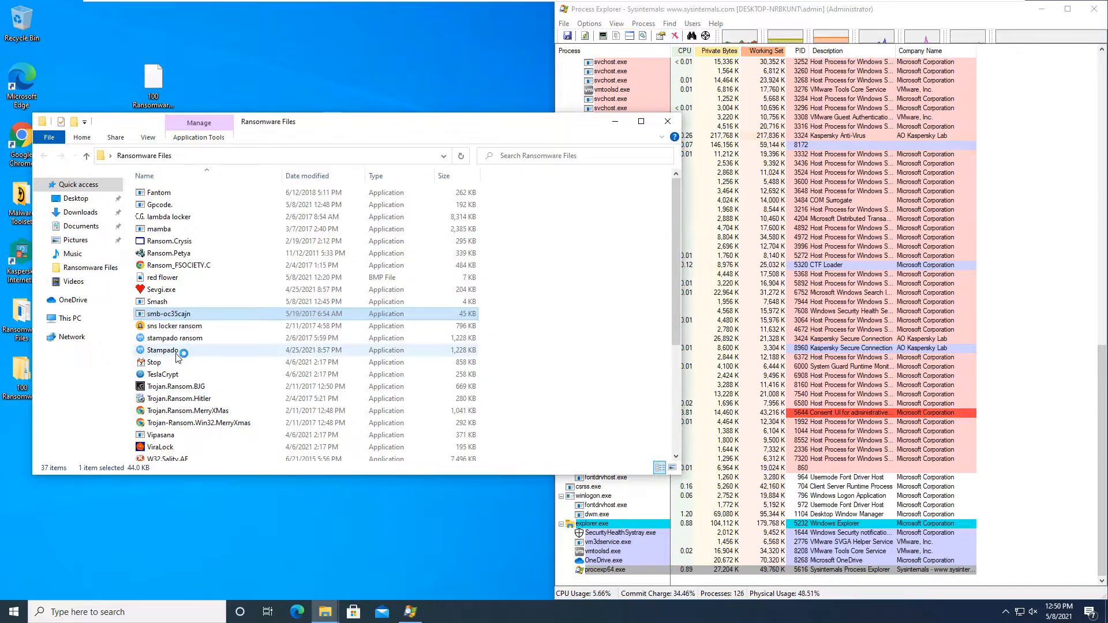
- Work through the Whiter, XiaoBa and Xyeta samples until the W32.Sality.AE active-malware alert appears
right_click(175, 338)
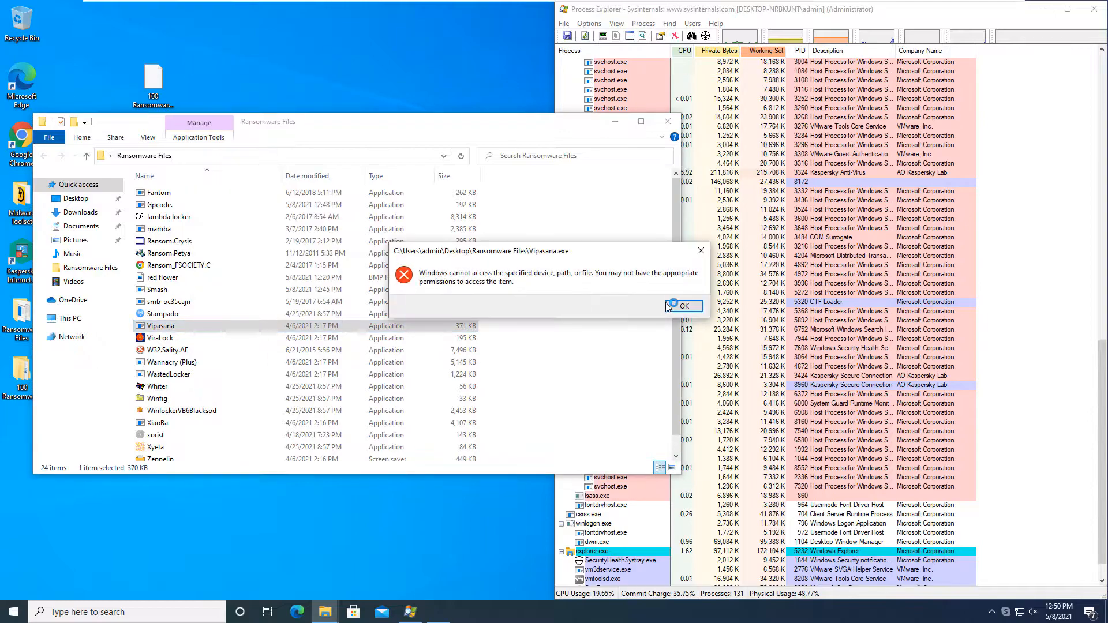
right_click(166, 326)
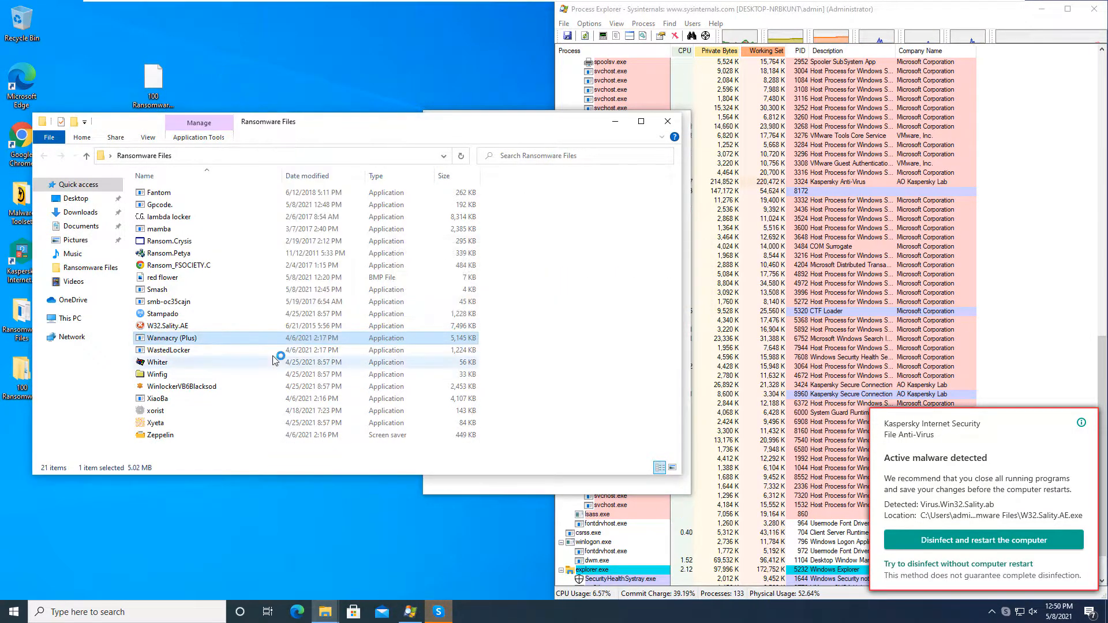
left_click(158, 362)
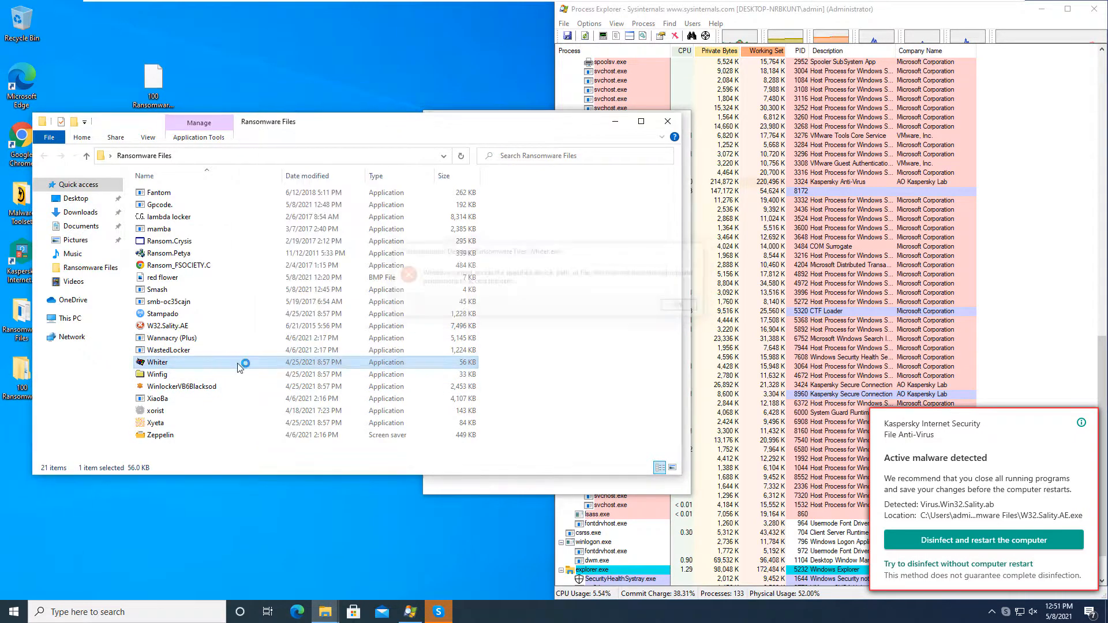
left_click(158, 398)
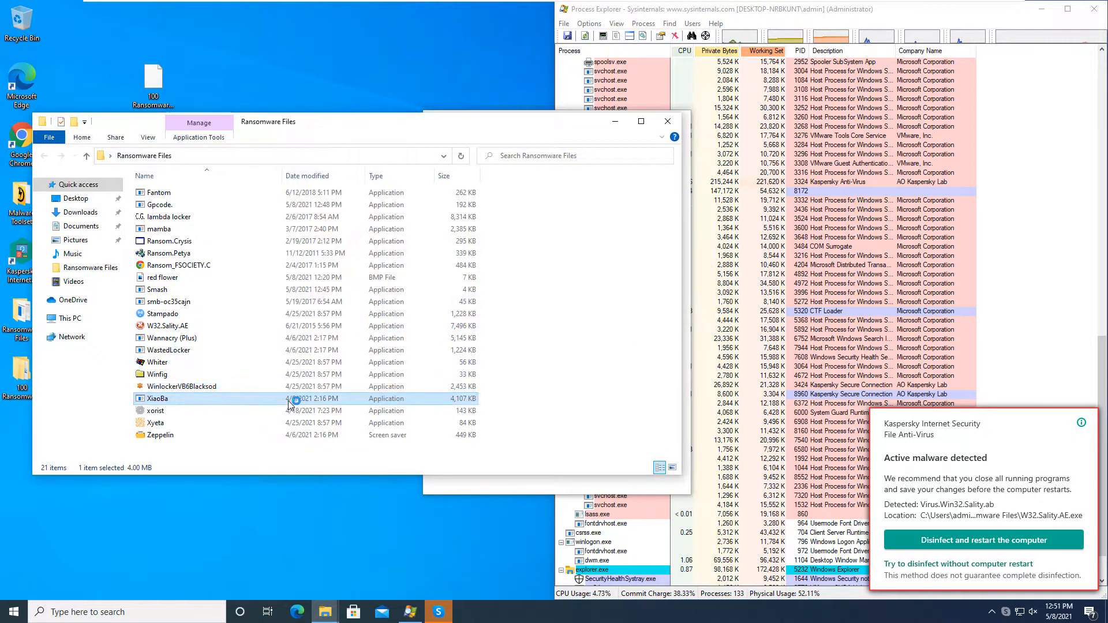
left_click(153, 422)
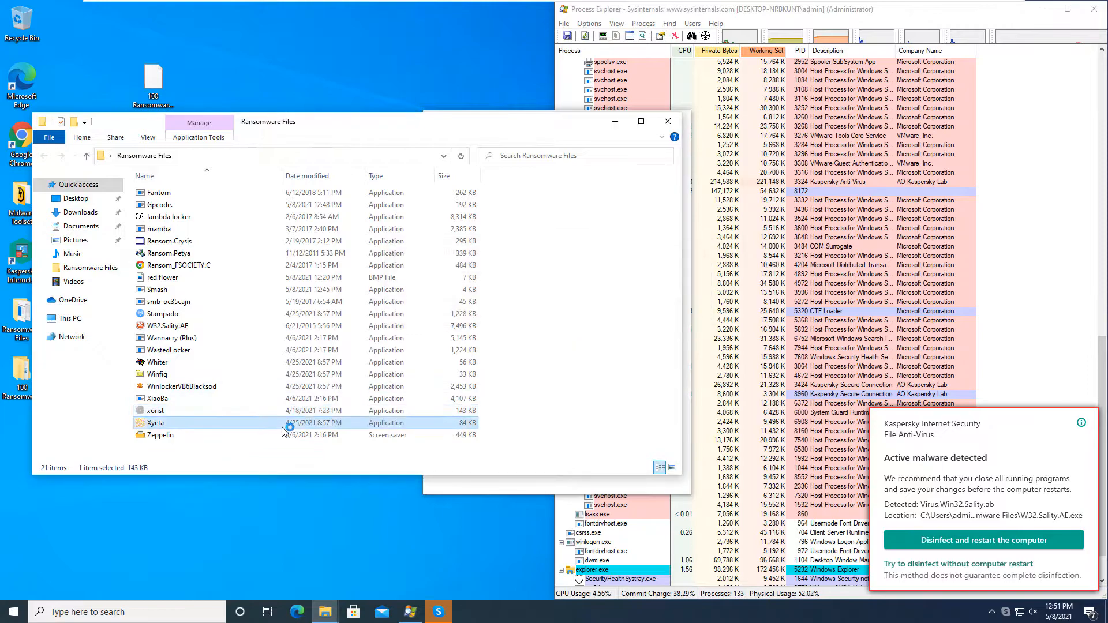
left_click(161, 435)
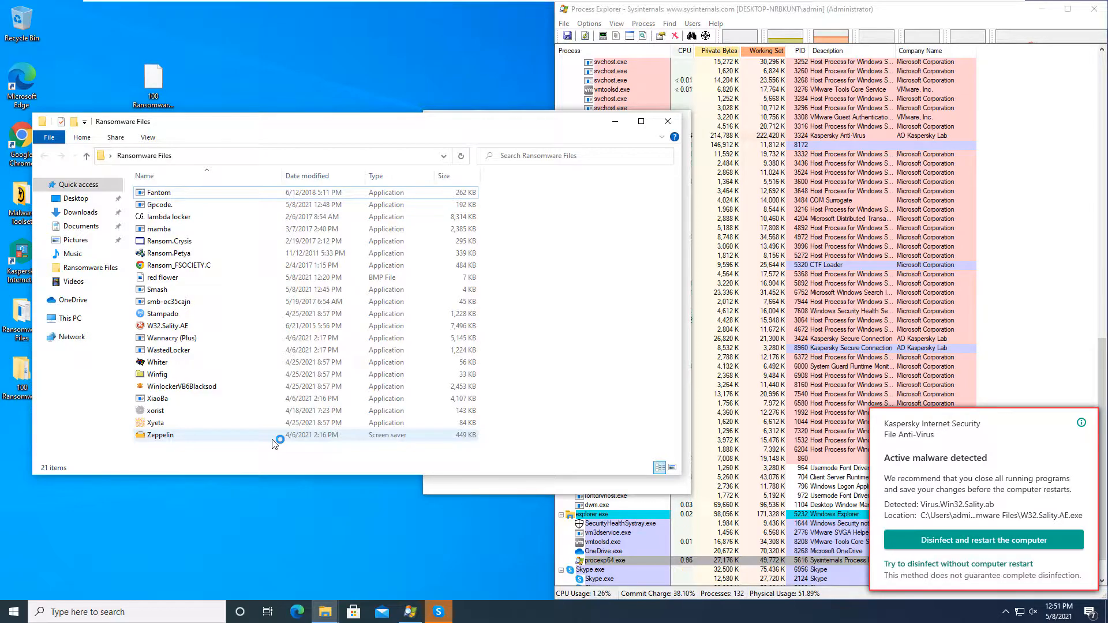
- Start a context-menu virus scan of all 21 selected Ransomware Files items
right_click(275, 442)
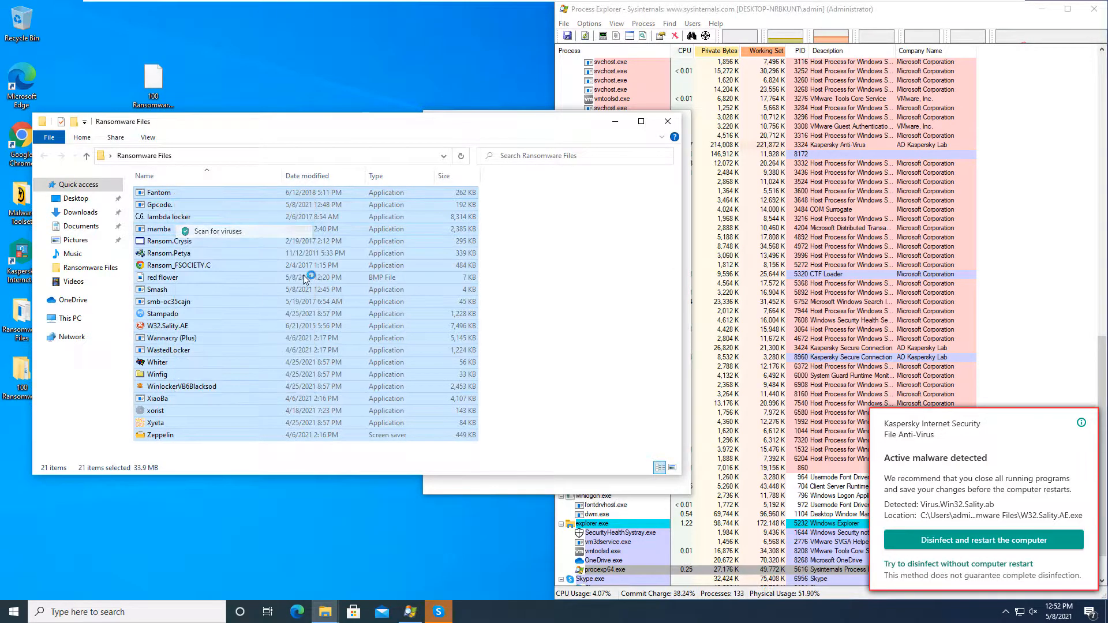
left_click(217, 231)
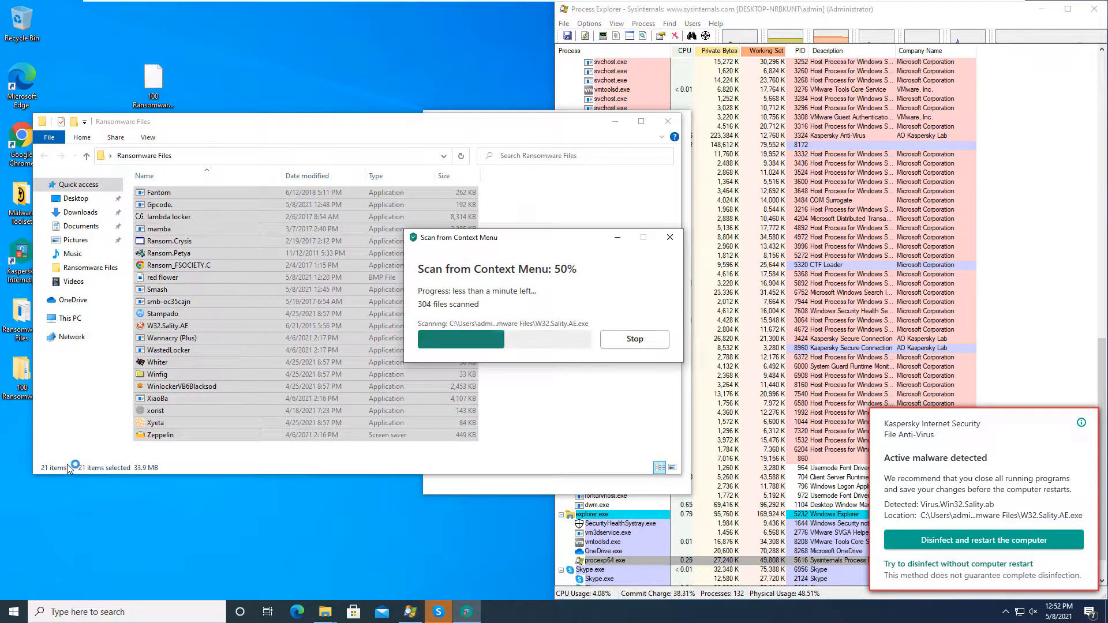
mouse_move(558, 326)
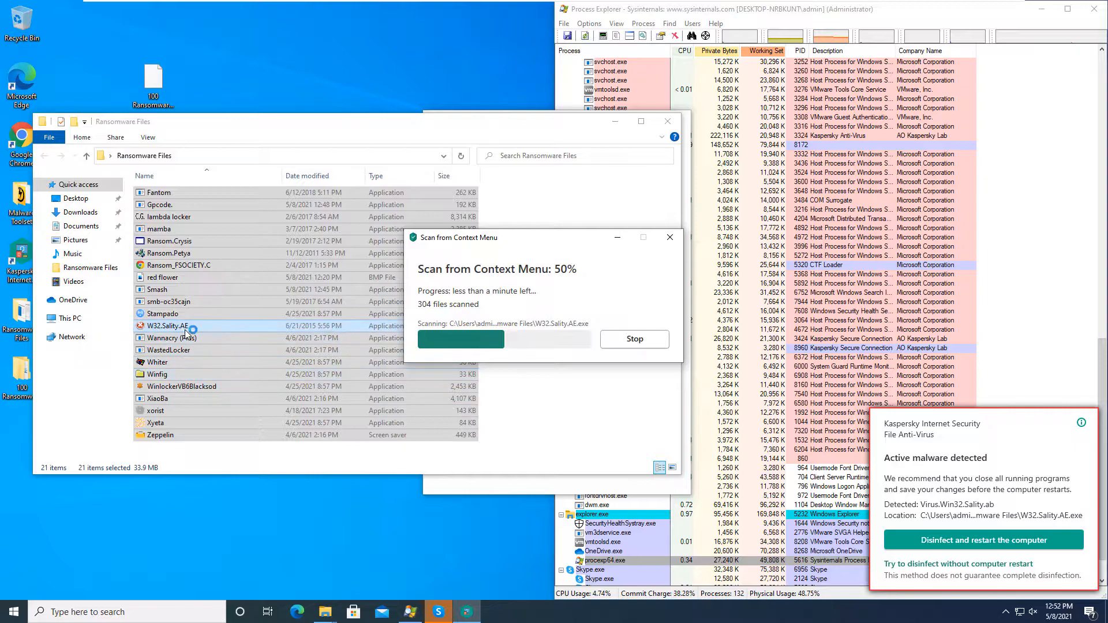
mouse_move(304, 313)
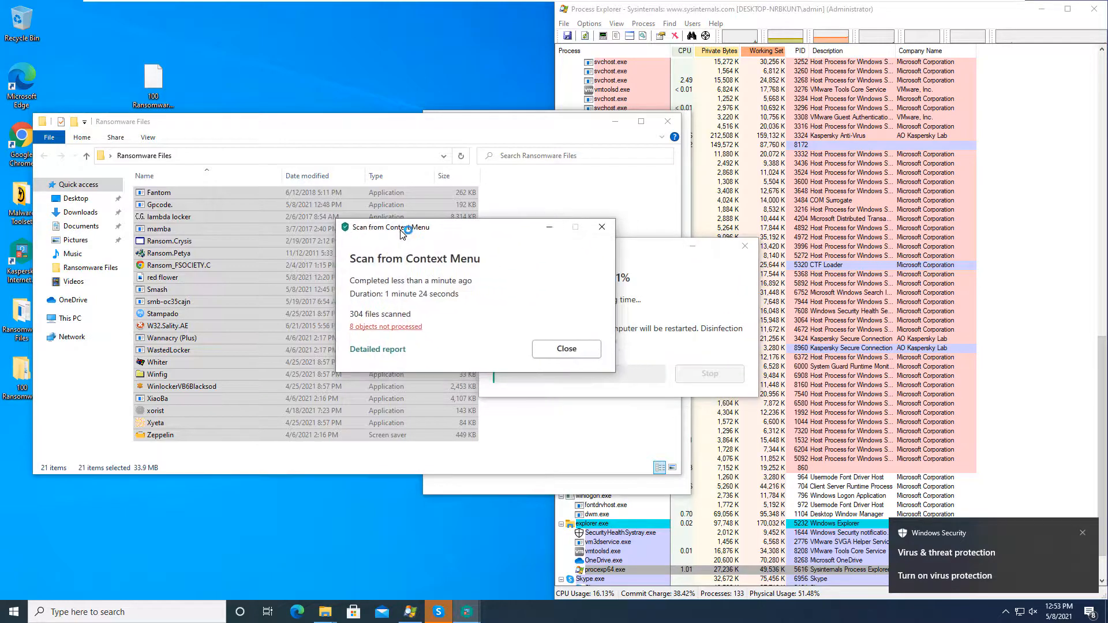
- Close the completed scan summary (304 files, 8 unprocessed) so Advanced Disinfection begins
left_click(565, 349)
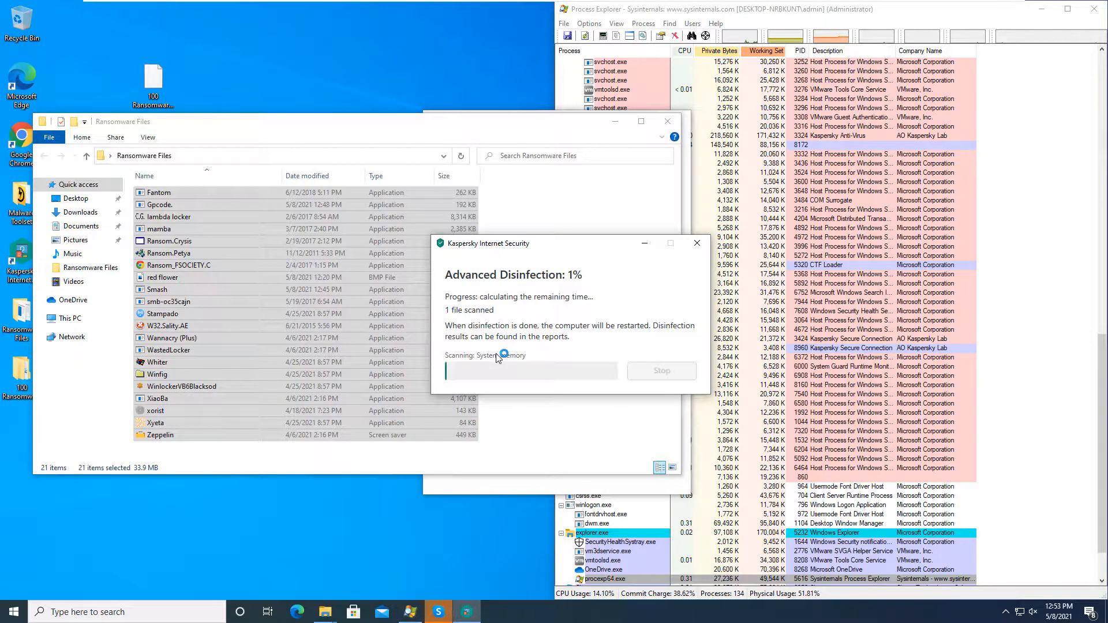
mouse_move(110, 480)
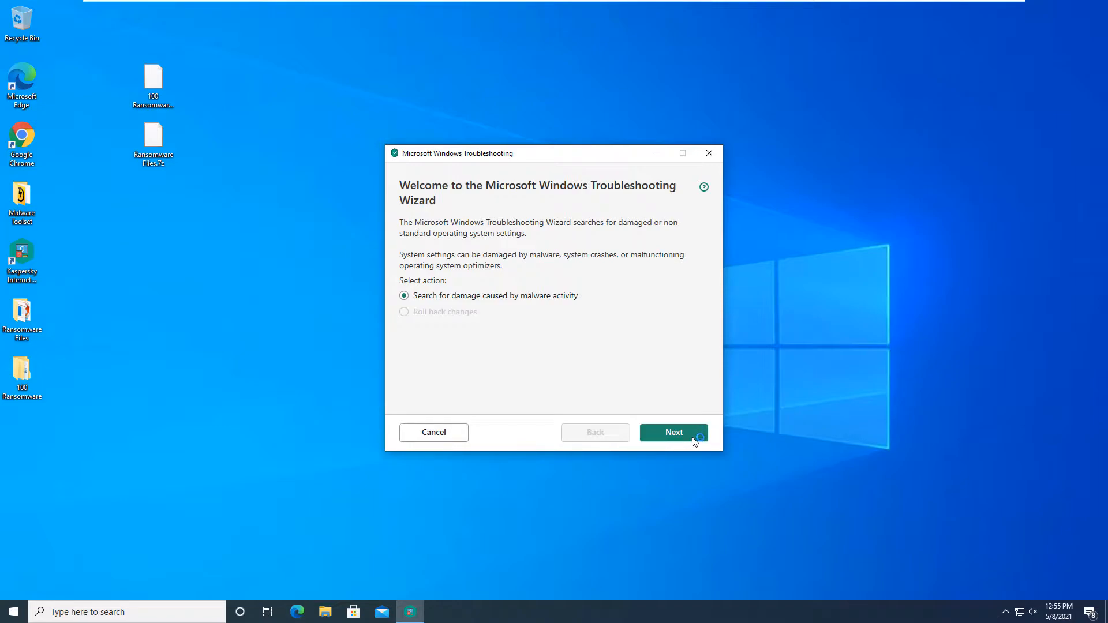
- Run the Windows Troubleshooting Wizard with recommended fixes to repair the altered autorun settings
left_click(671, 432)
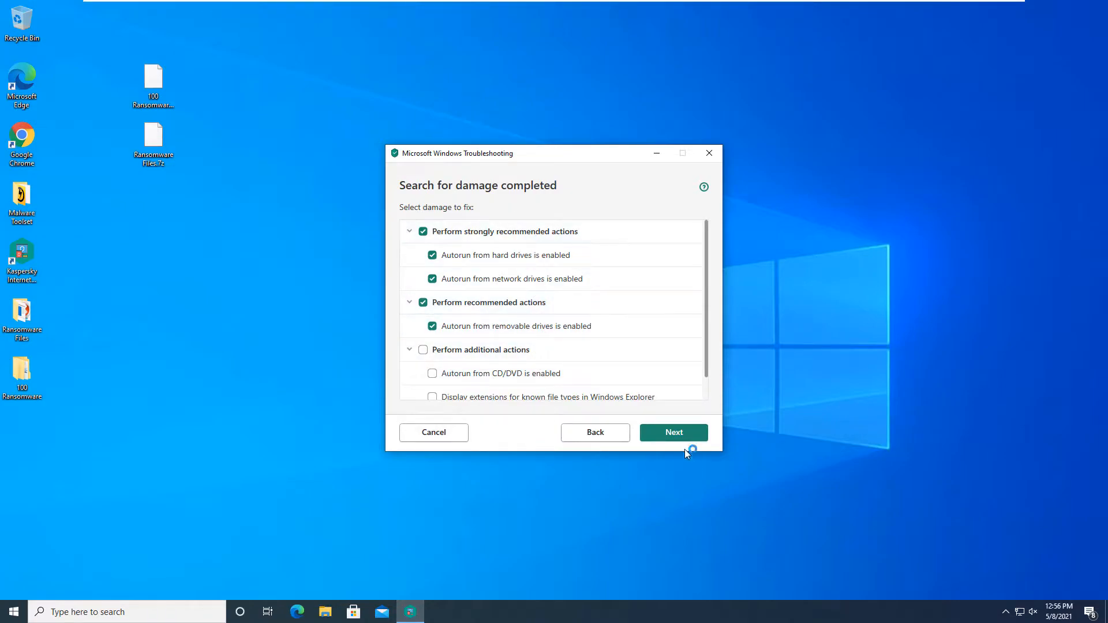
left_click(671, 432)
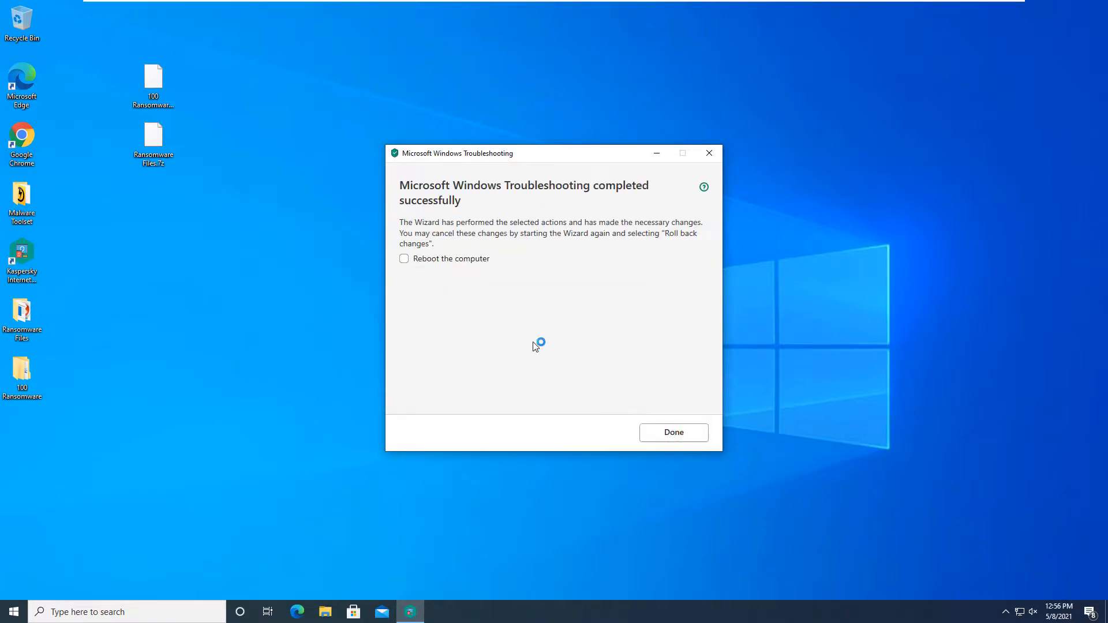
left_click(672, 432)
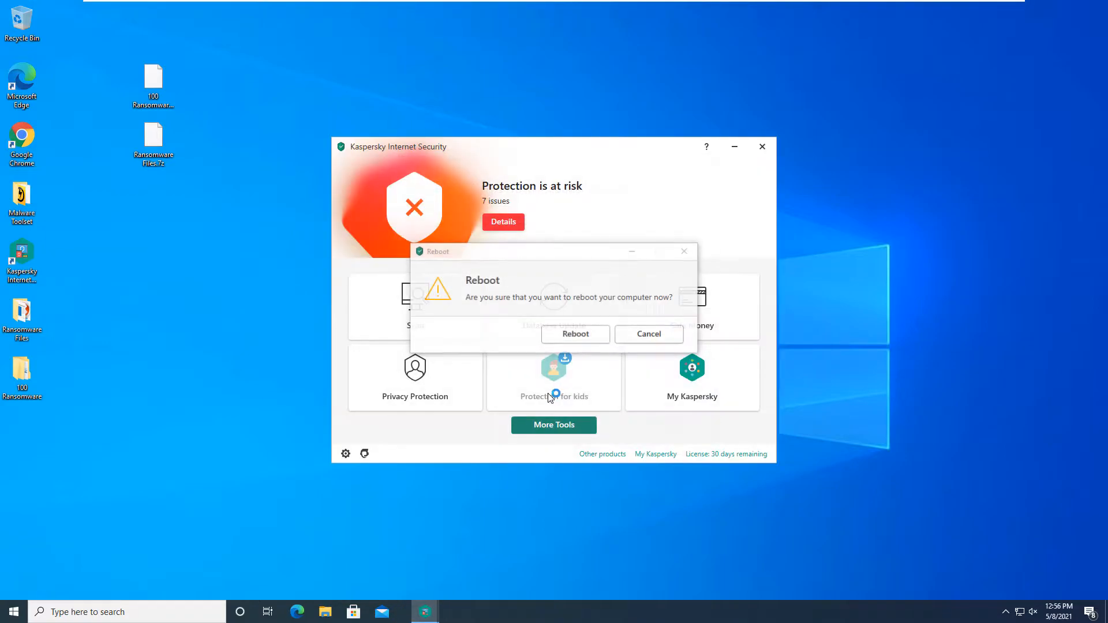
- Confirm the reboot and reopen Kaspersky, which reports protection at risk with 7 issues
left_click(574, 333)
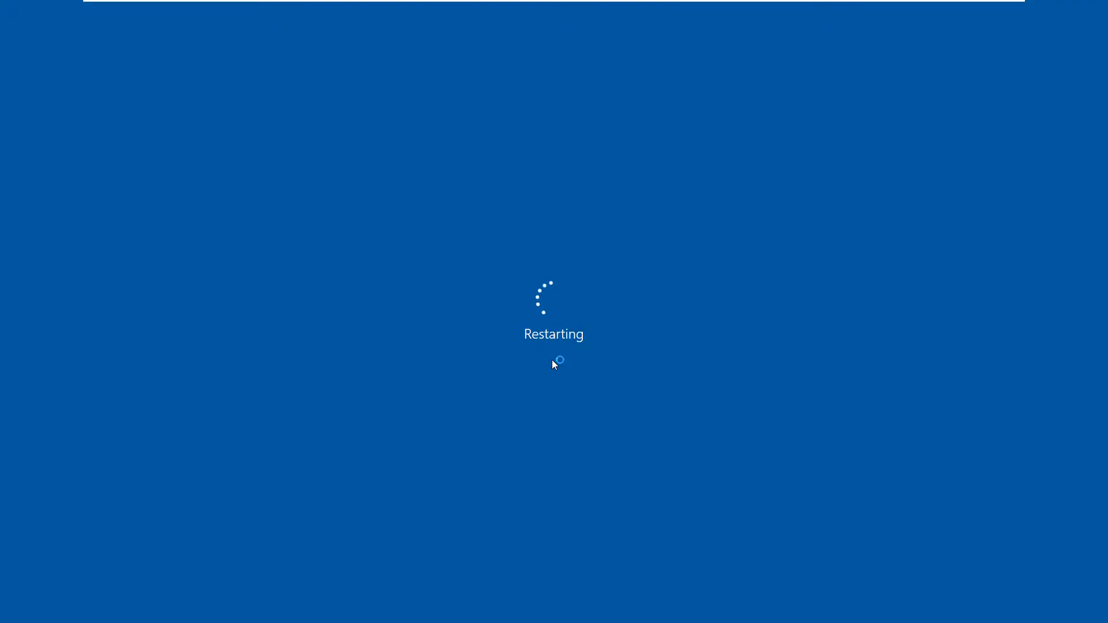
mouse_move(298, 274)
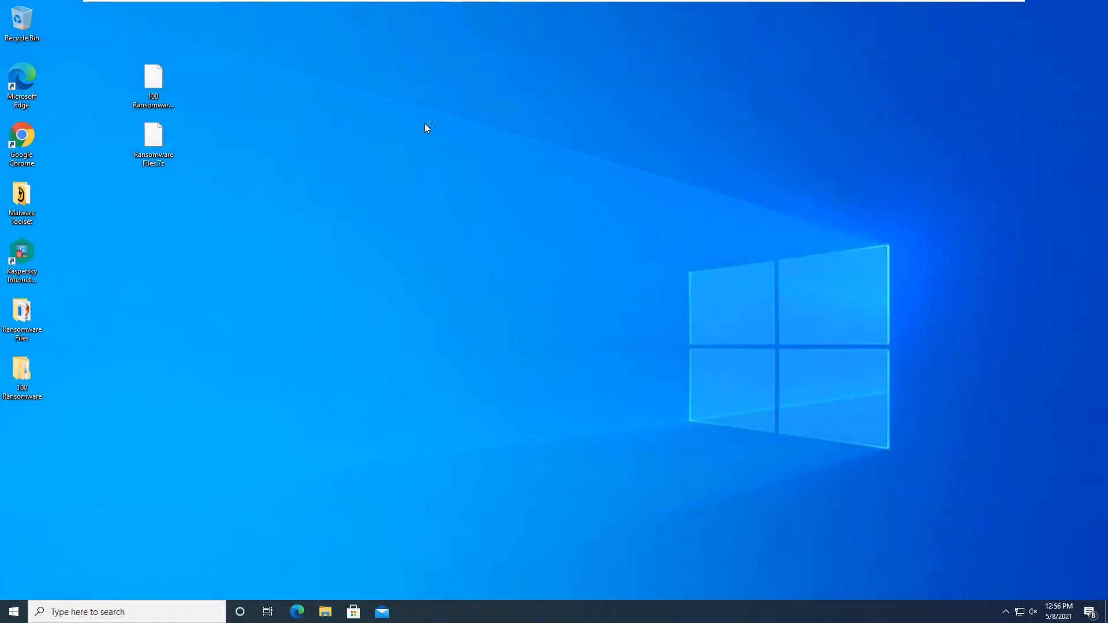
mouse_move(405, 131)
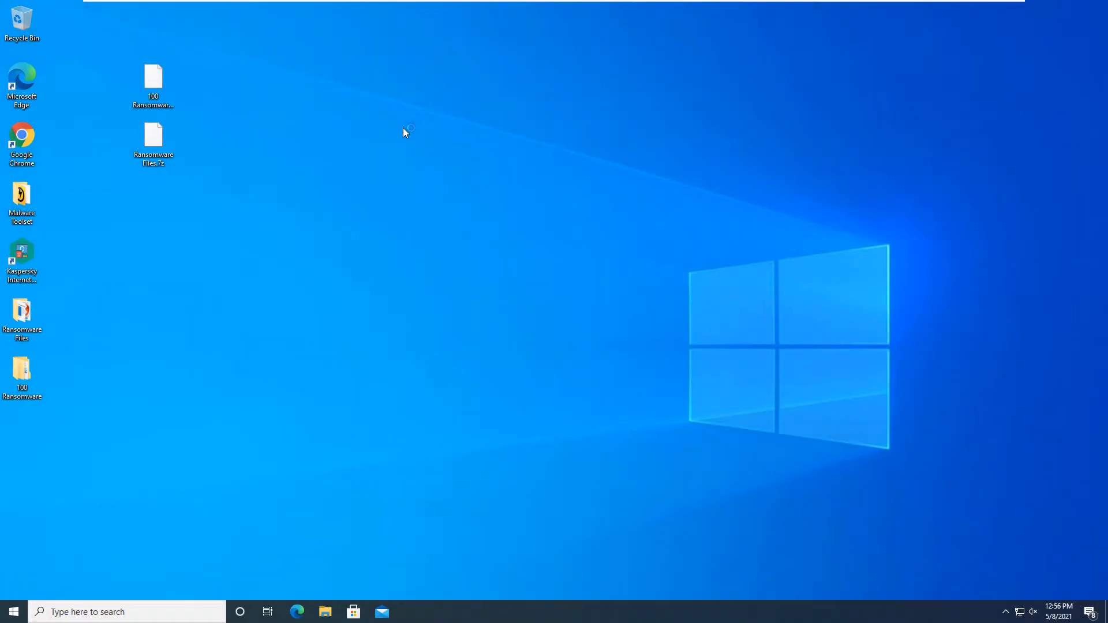
mouse_move(296, 340)
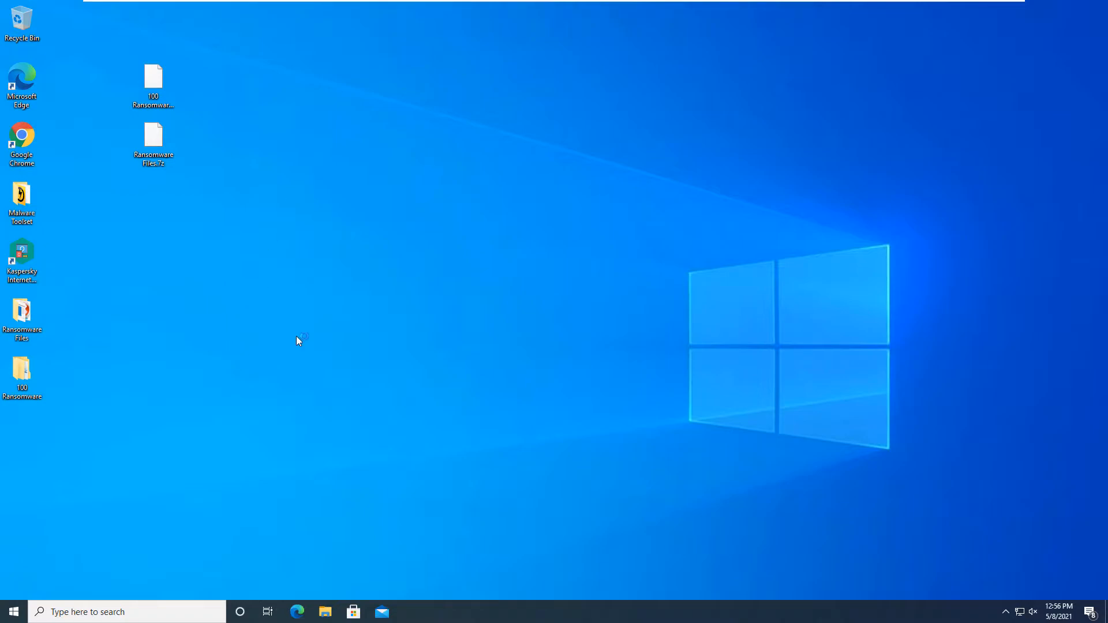
left_click(1005, 611)
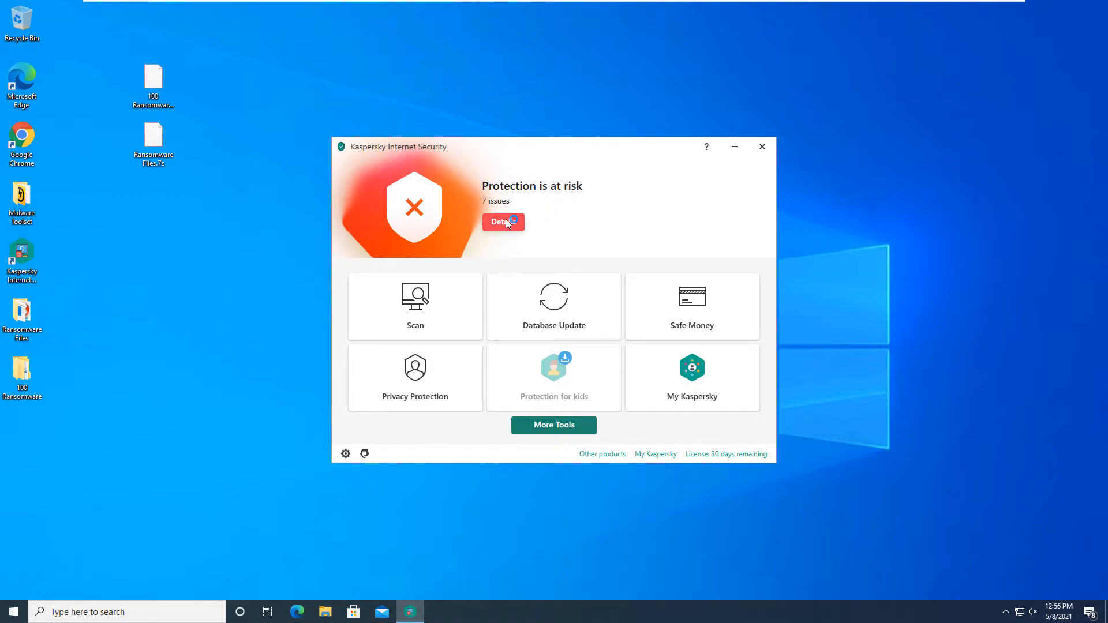
- Review the 7 protection issues and open the folder containing the Stampado detection
left_click(502, 221)
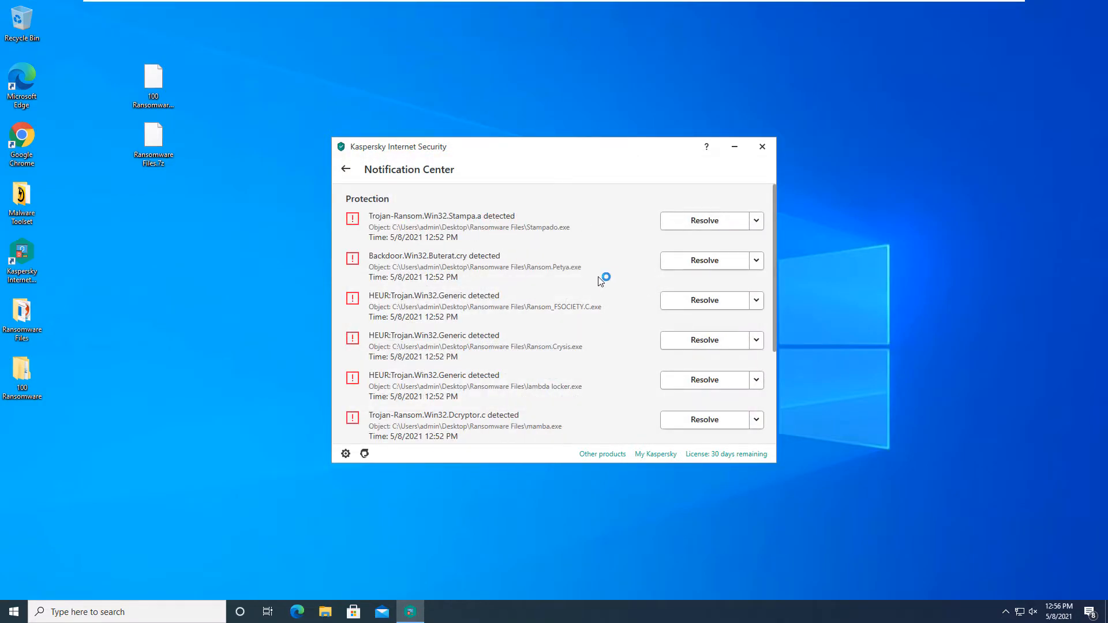
mouse_move(595, 276)
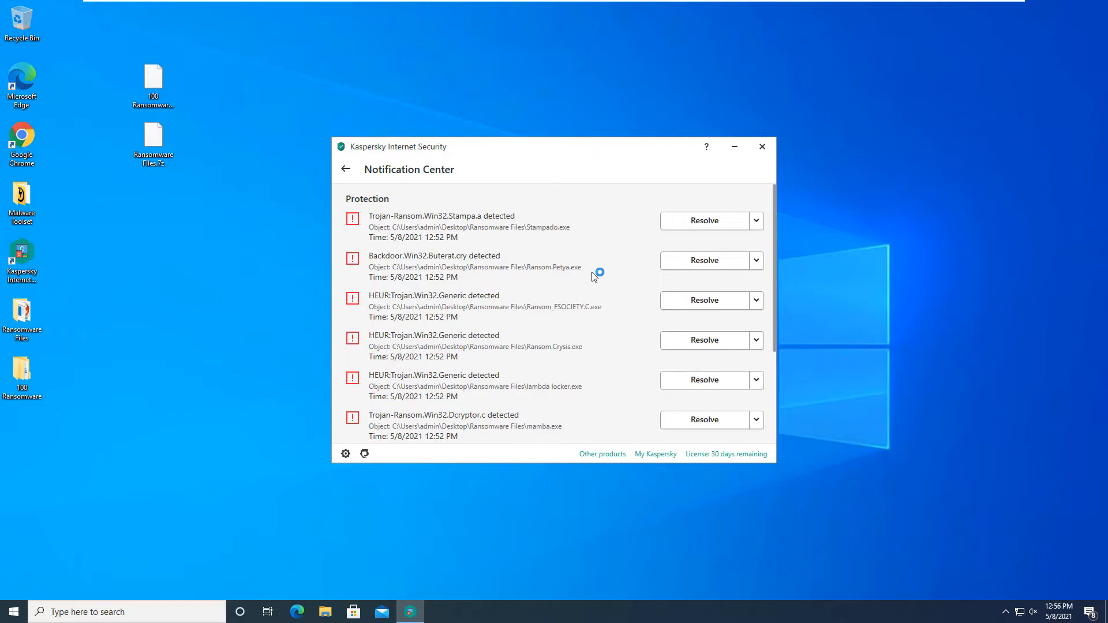
scroll("down", 3)
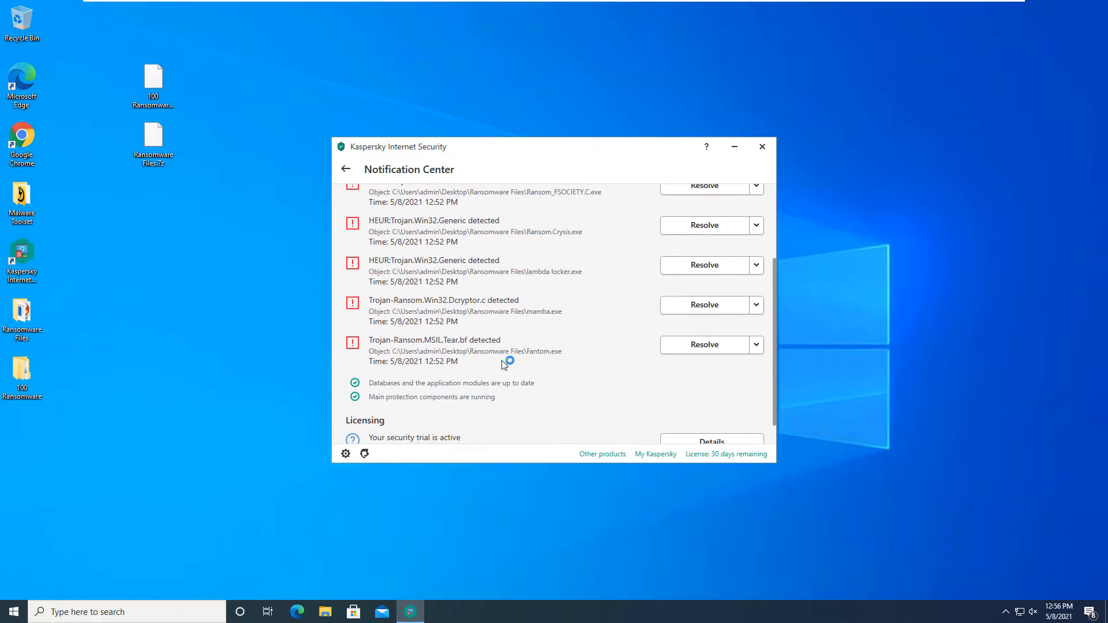
scroll("up", 3)
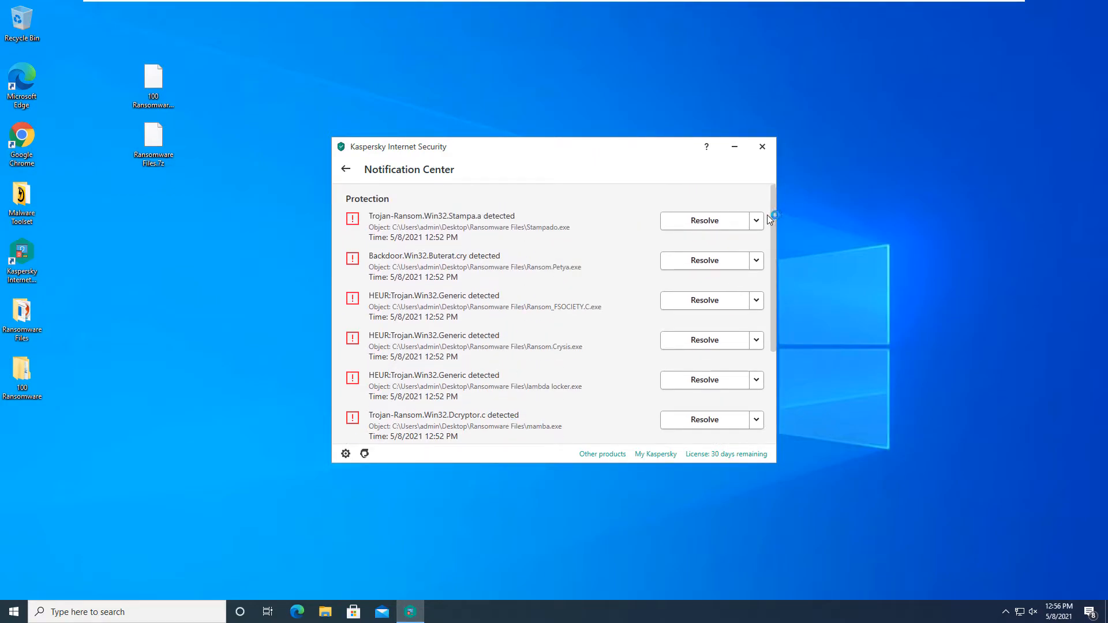
left_click(755, 221)
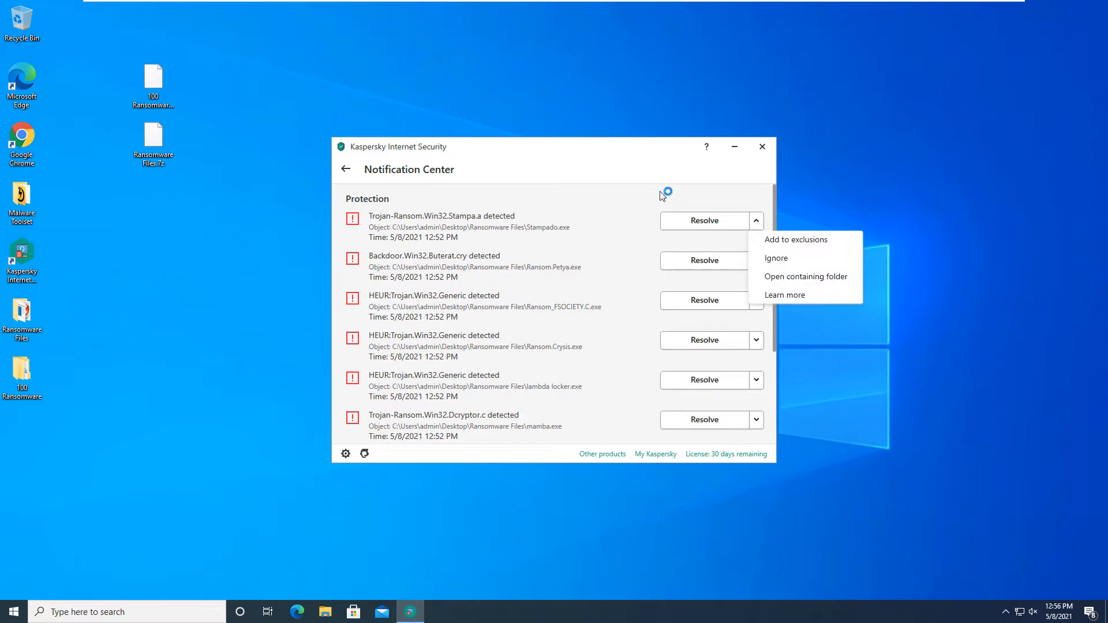
left_click(805, 276)
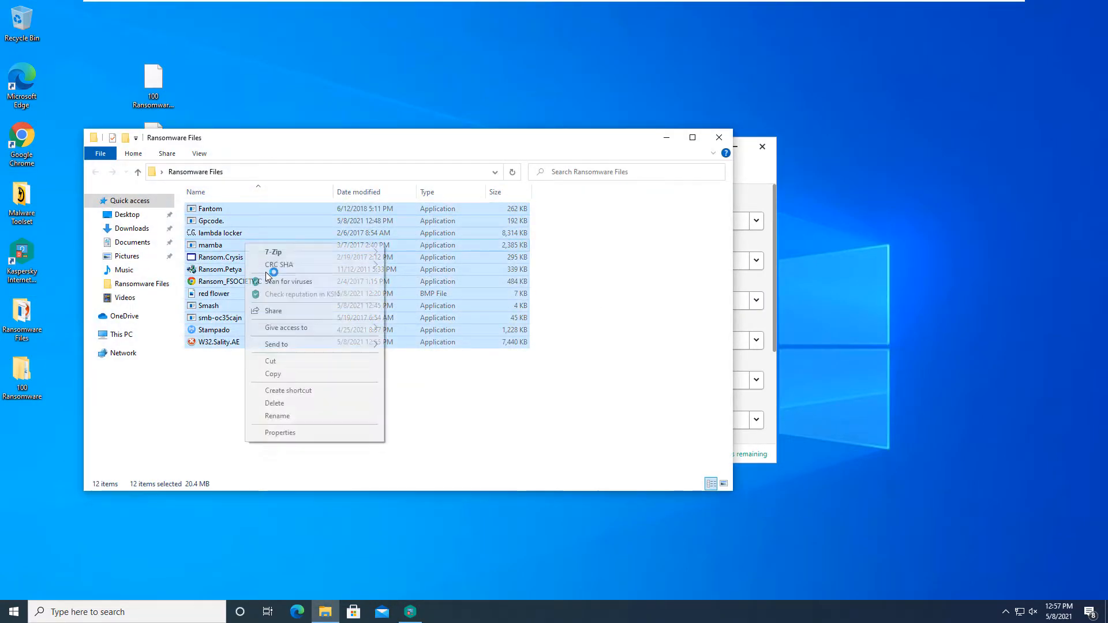
- Scan the twelve files so 7 infected objects are deleted, close the summary and return to the protection overview
left_click(289, 282)
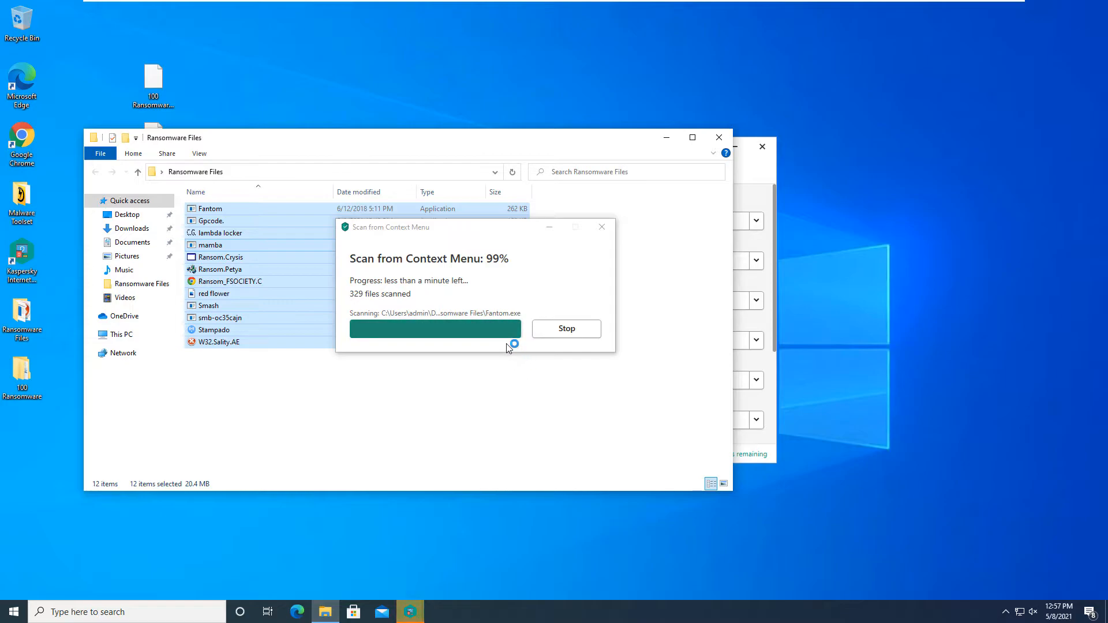
mouse_move(382, 313)
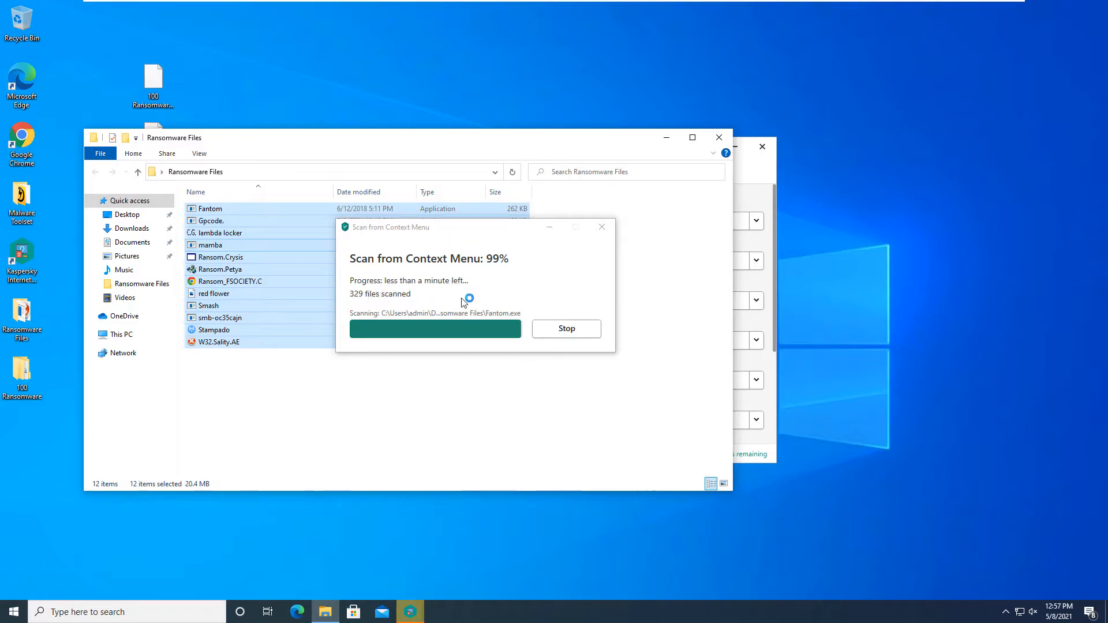
mouse_move(355, 297)
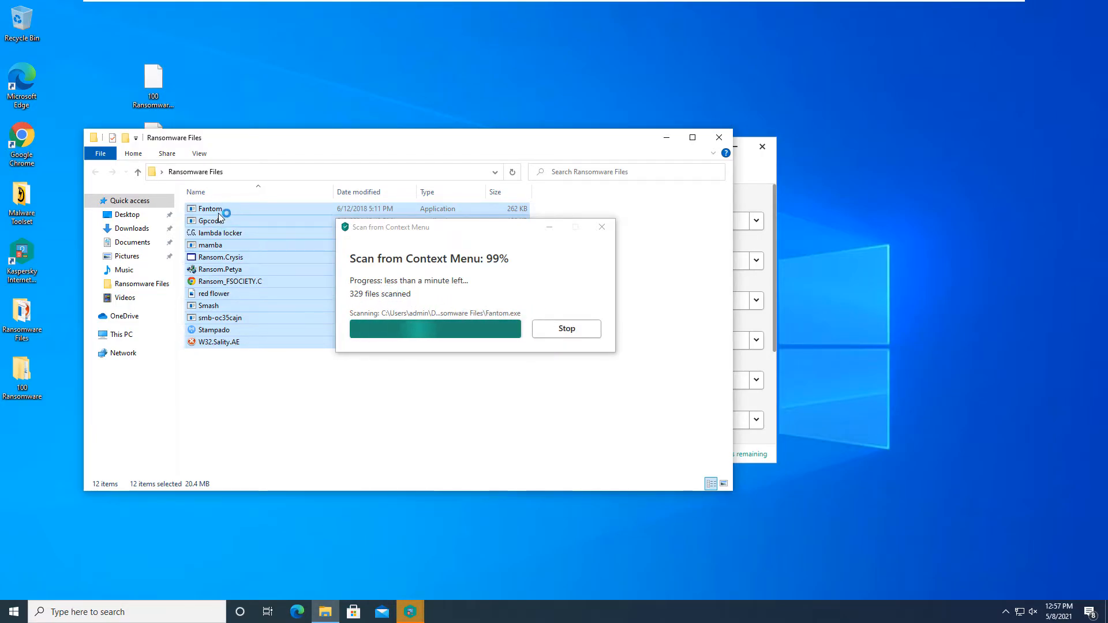
mouse_move(452, 486)
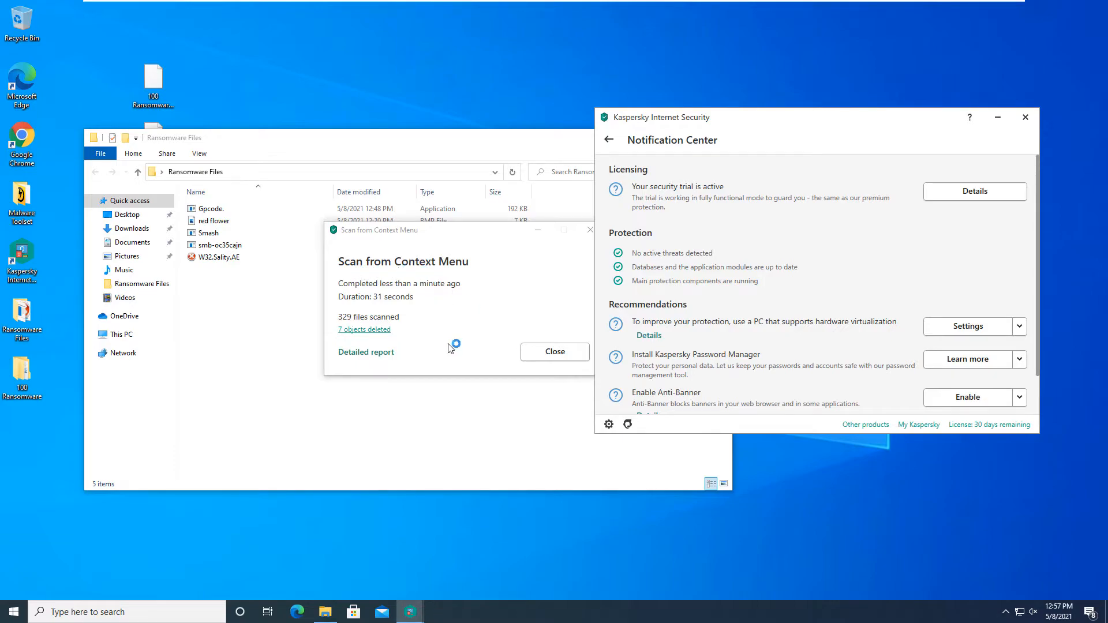
mouse_move(459, 370)
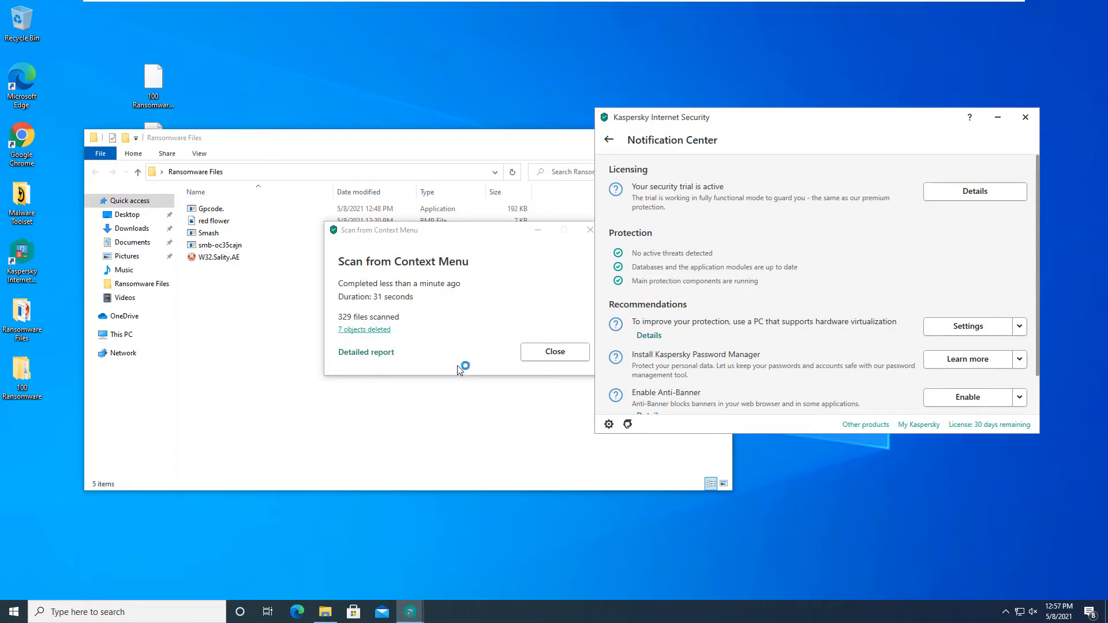
left_click(554, 351)
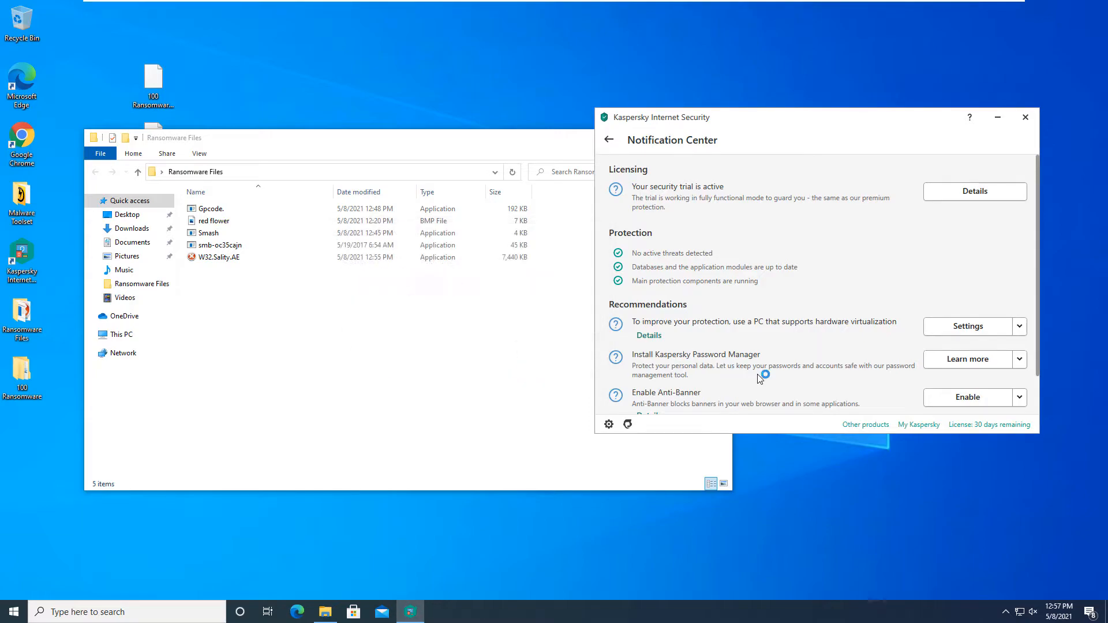
left_click(608, 139)
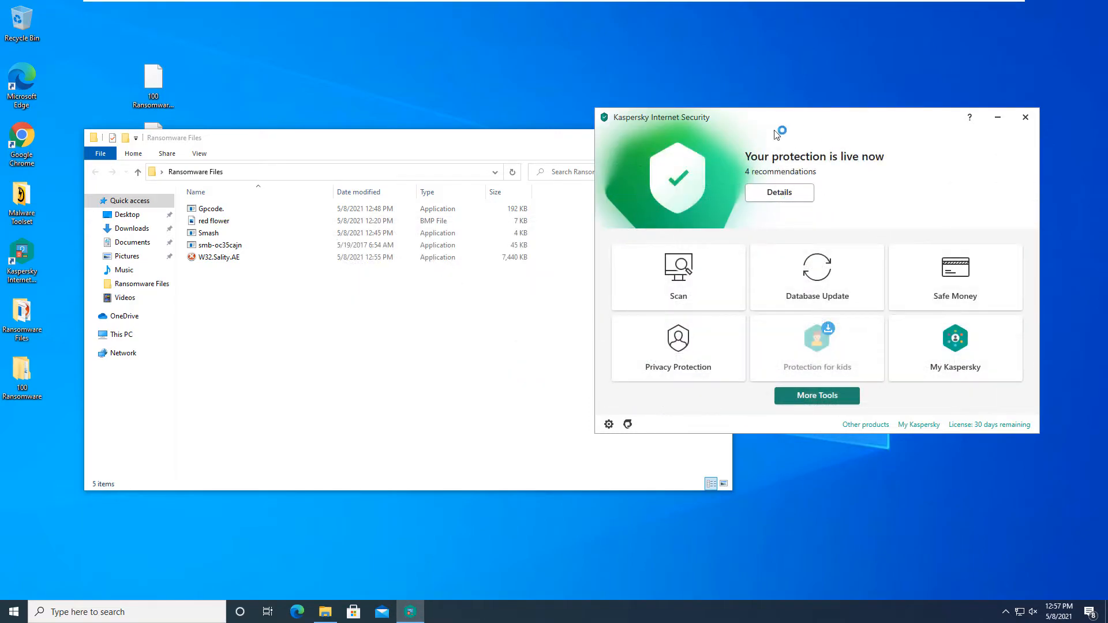
- Close the Ransomware Files folder, launch Kaspersky and start a Full Scan of the computer
left_click(1023, 116)
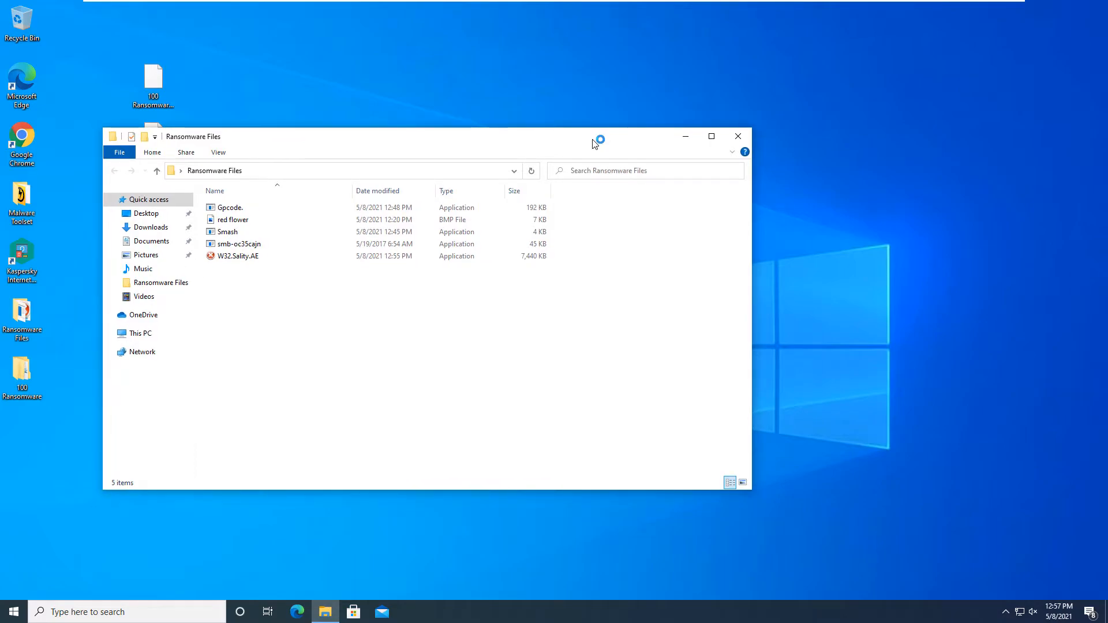
left_click(737, 136)
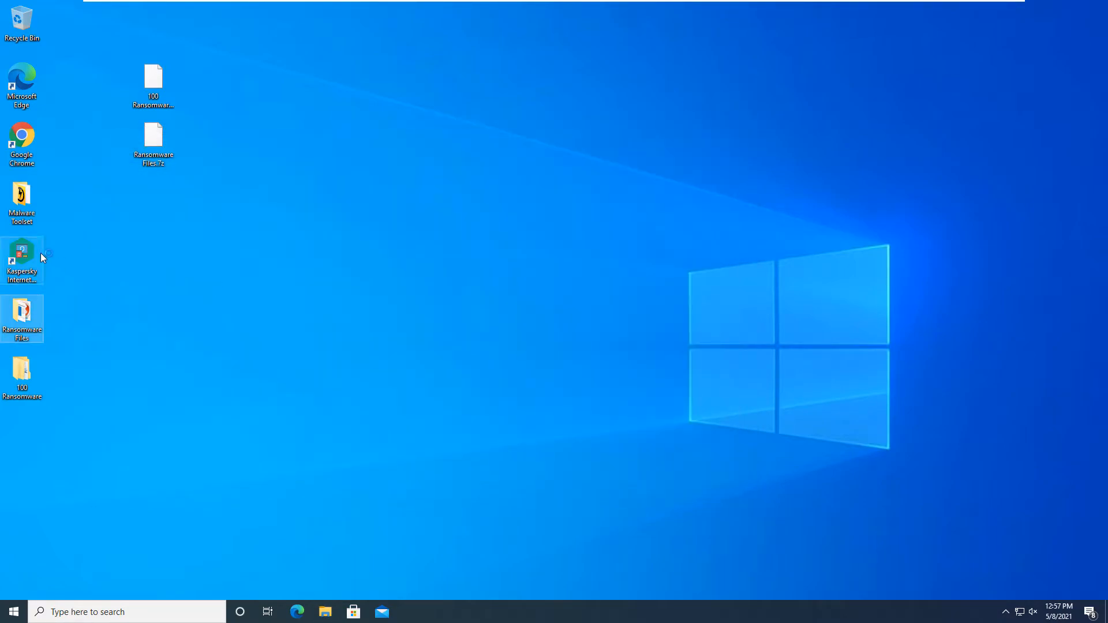
double_click(22, 258)
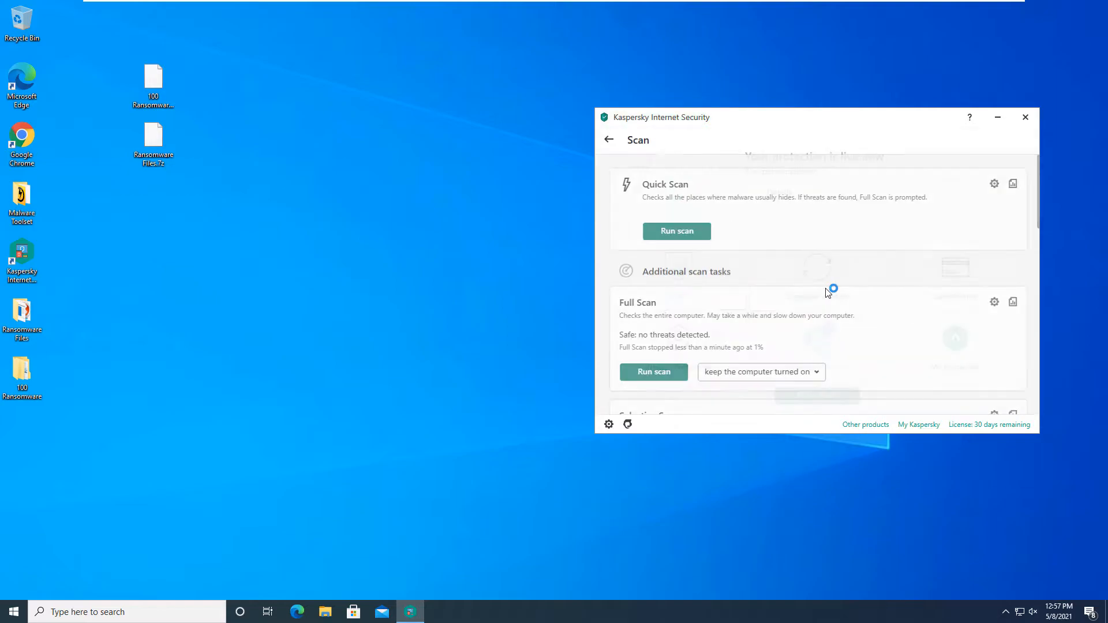
scroll("down", 3)
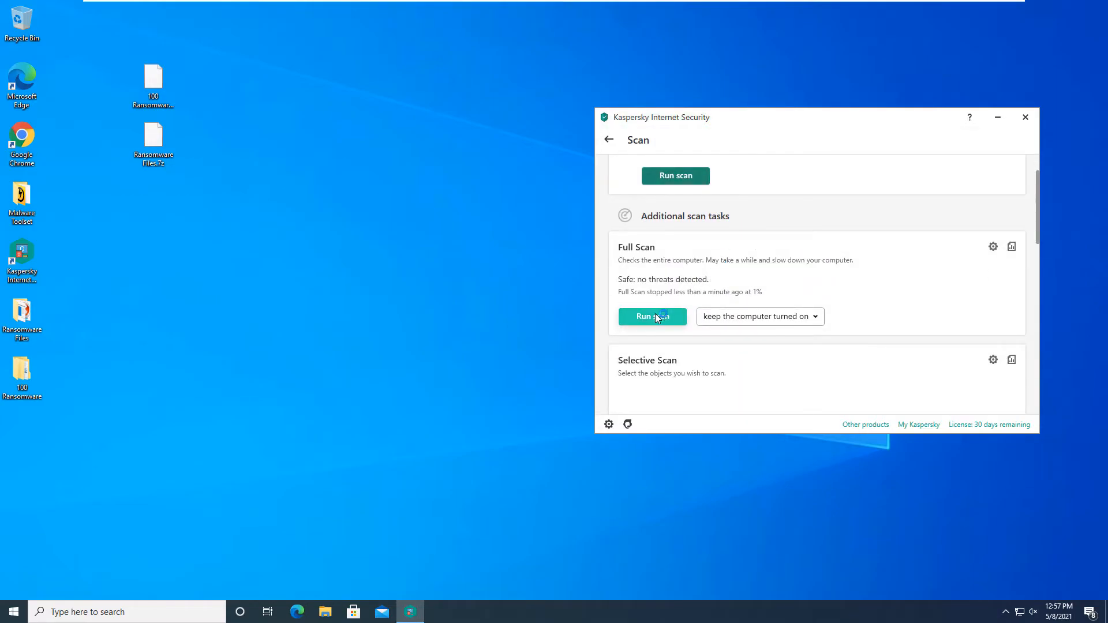
left_click(651, 316)
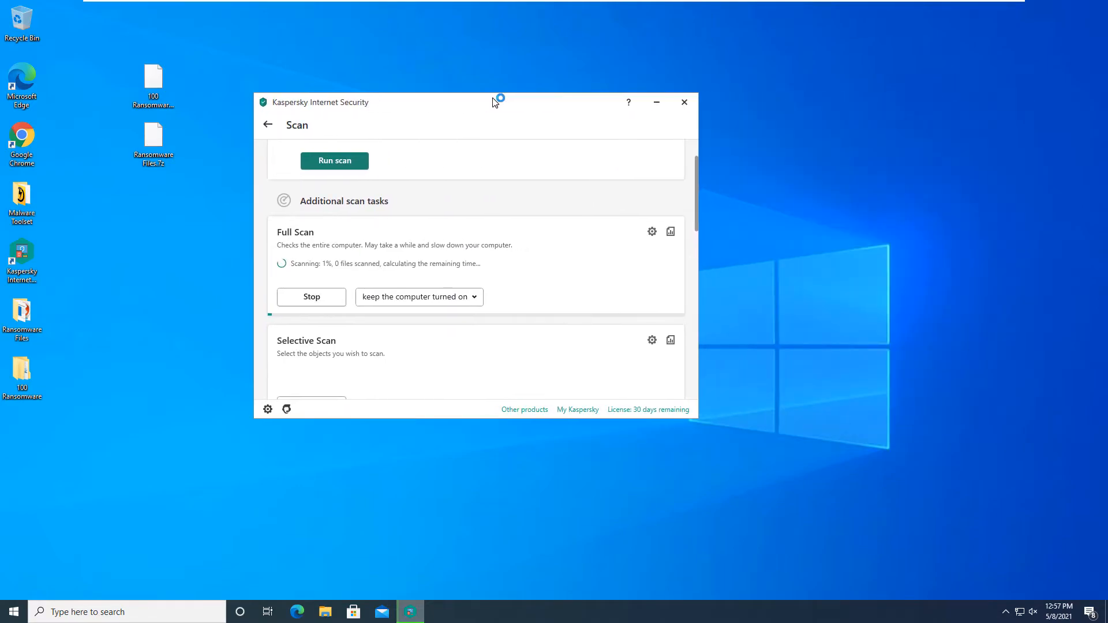
mouse_move(152, 296)
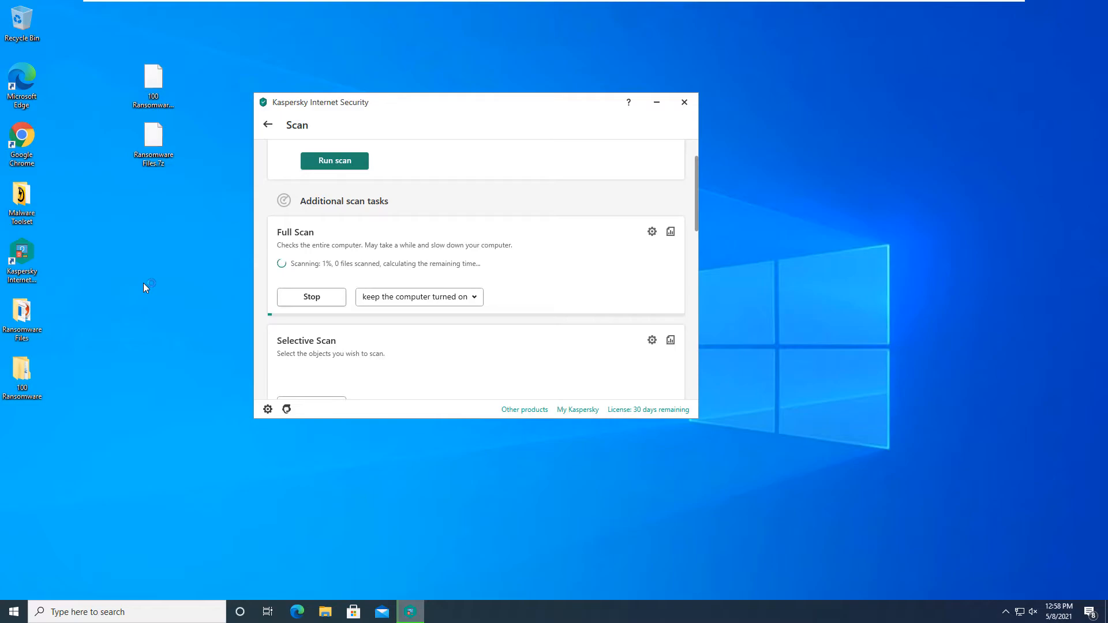
mouse_move(24, 546)
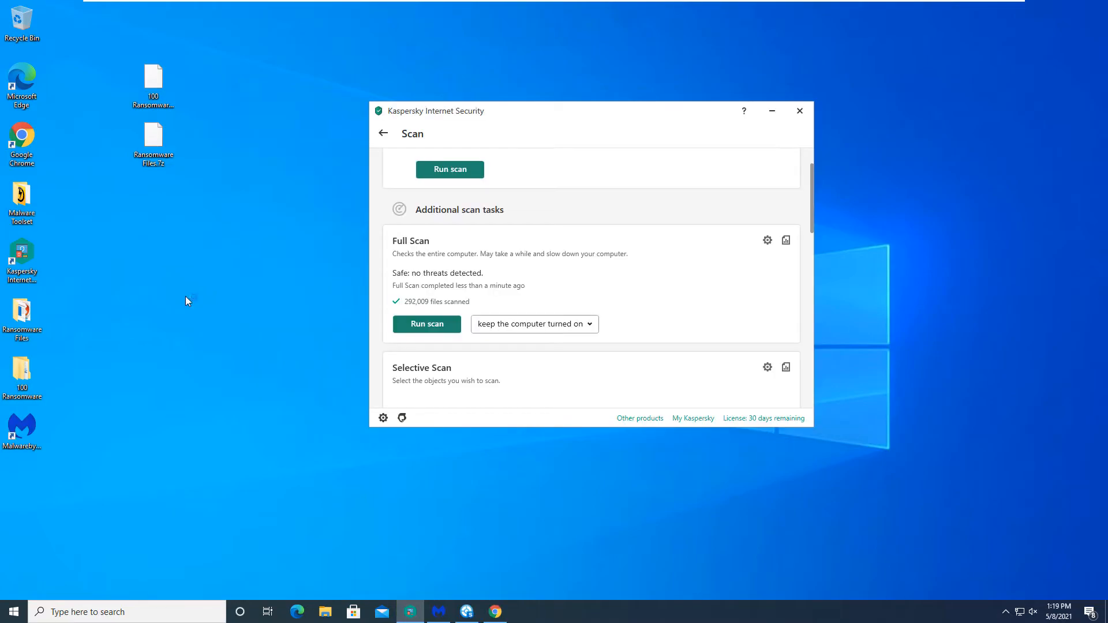
mouse_move(485, 113)
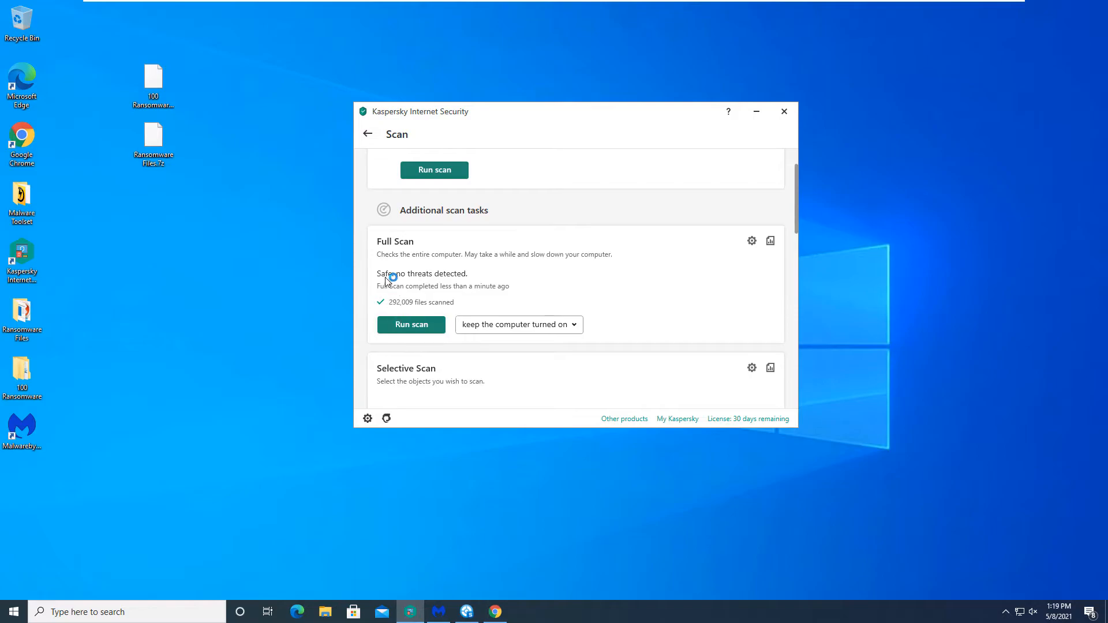
mouse_move(394, 276)
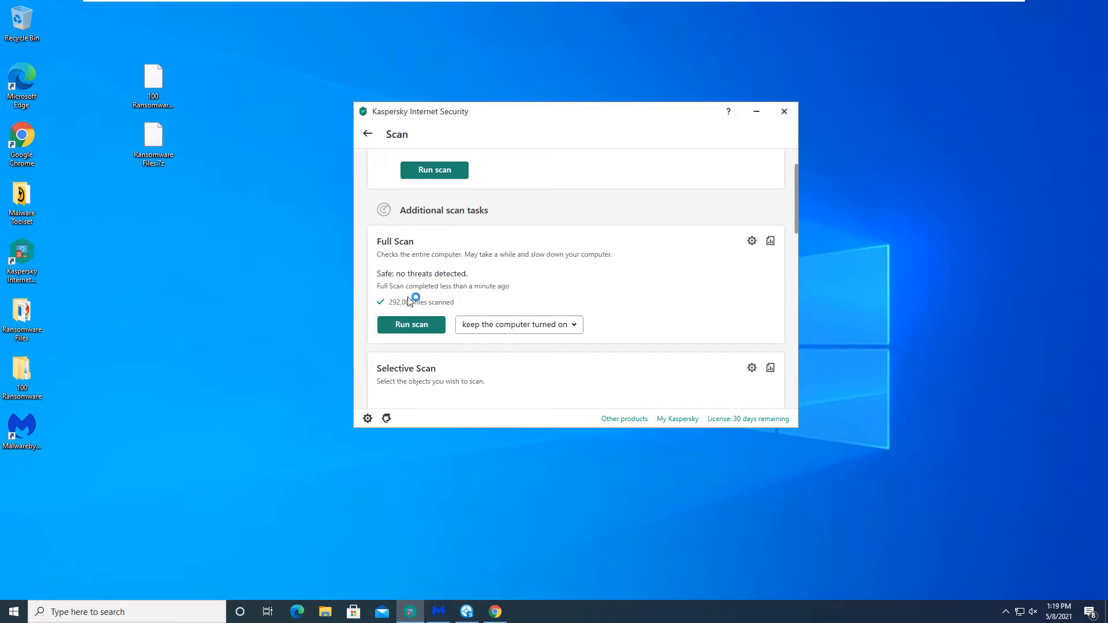
mouse_move(706, 238)
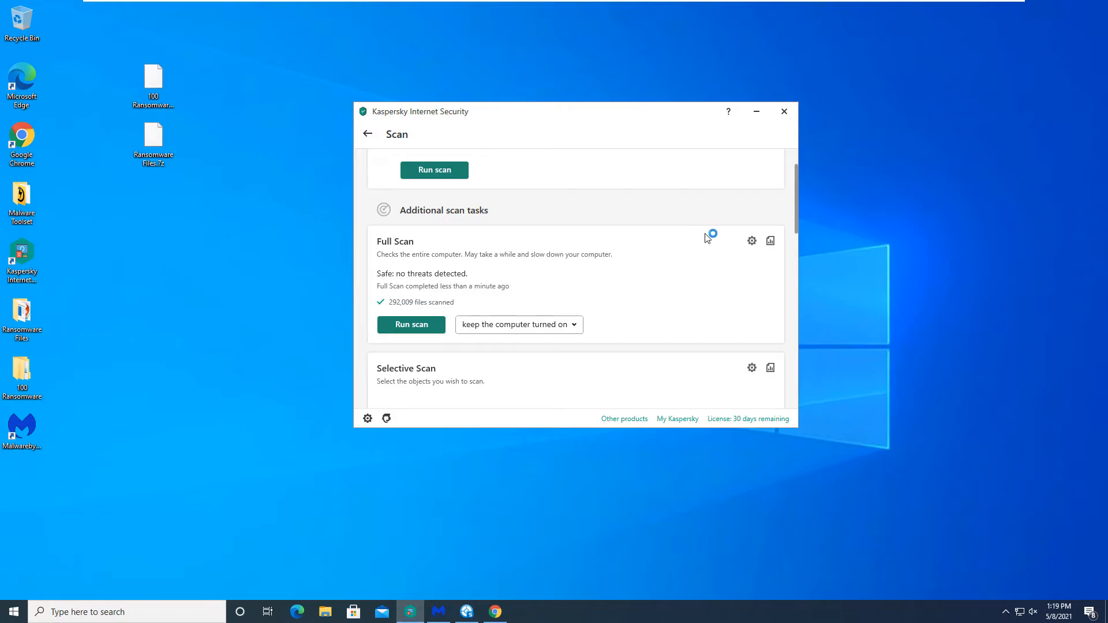
- Switch from the clean Full Scan summary to the Malwarebytes scan results
left_click(782, 111)
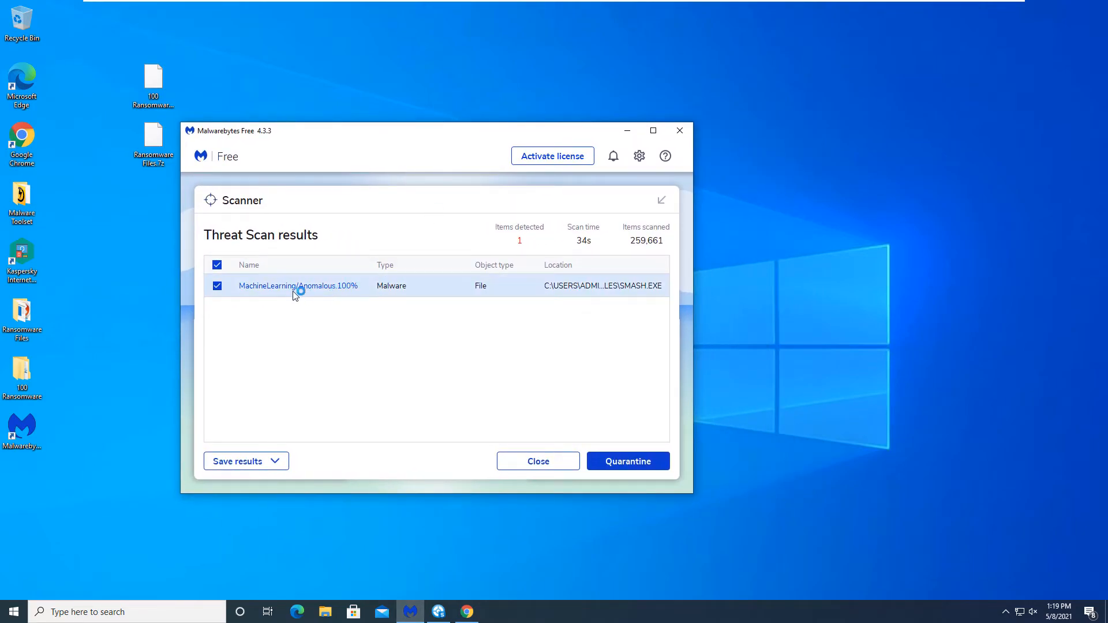
mouse_move(598, 291)
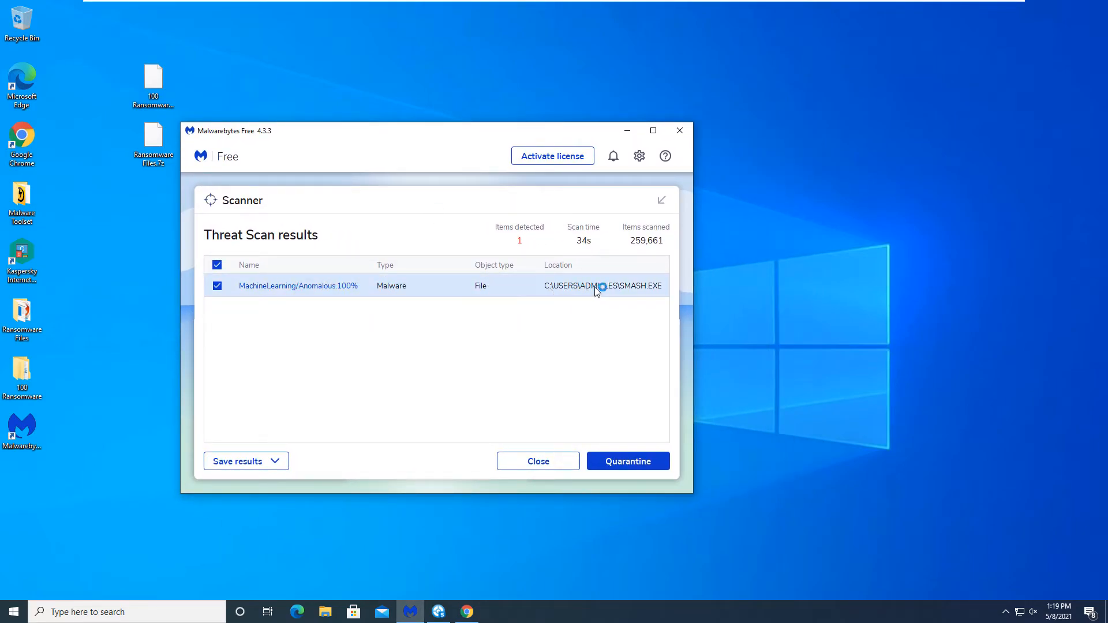
mouse_move(83, 366)
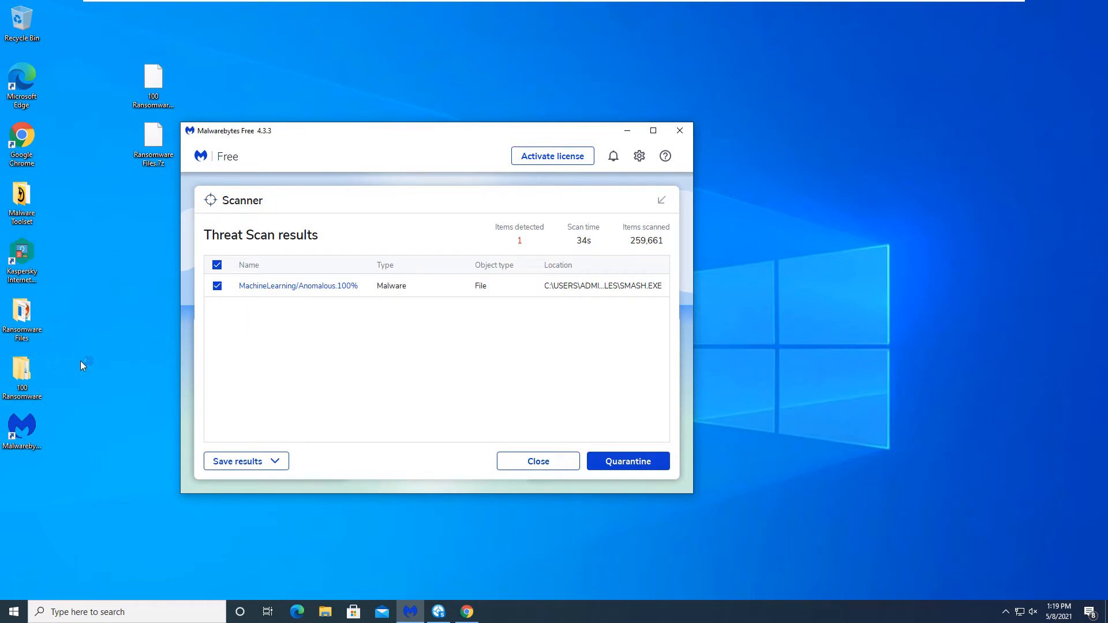
mouse_move(40, 317)
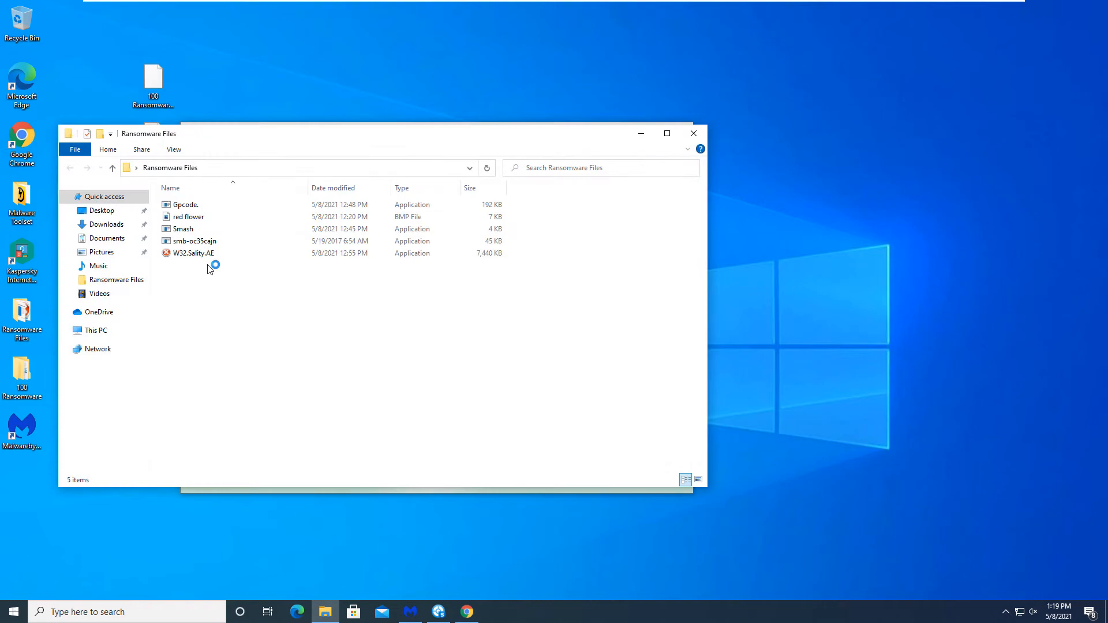
- Select the Smash file in the Ransomware Files folder matching the flagged SMASH.EXE
left_click(183, 228)
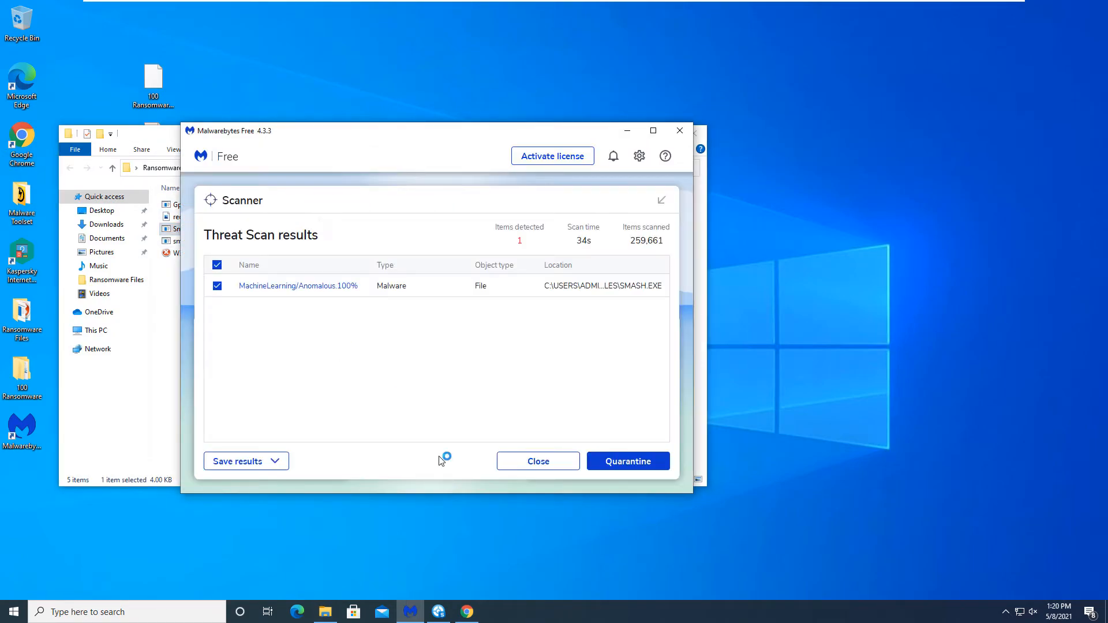
mouse_move(702, 105)
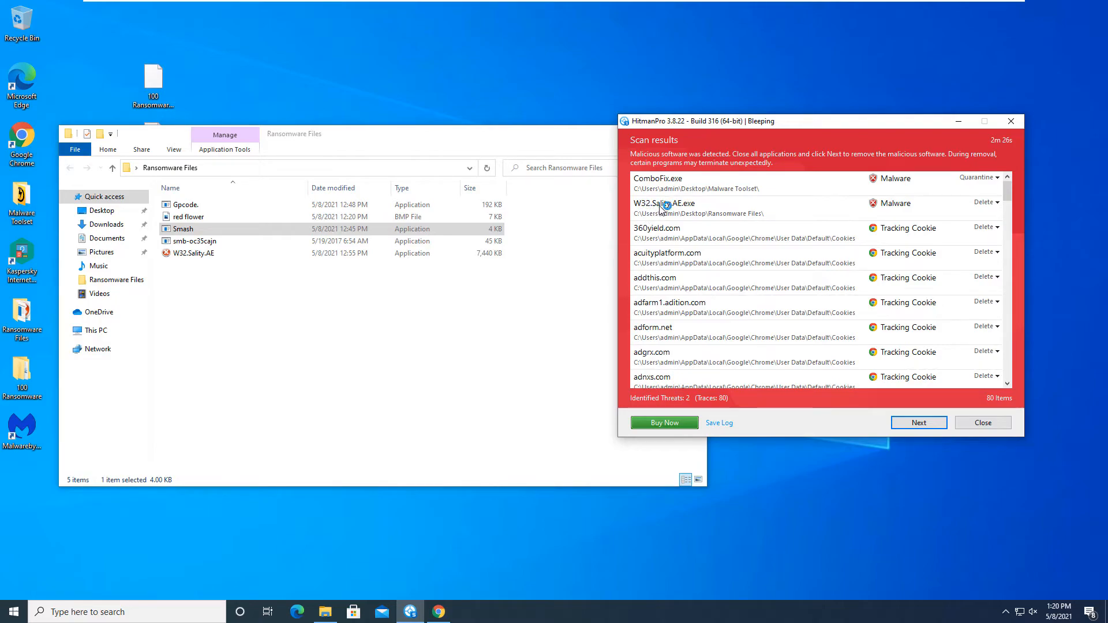
- Select the W32.Sality.AE file in the Ransomware Files folder flagged by HitmanPro
left_click(194, 252)
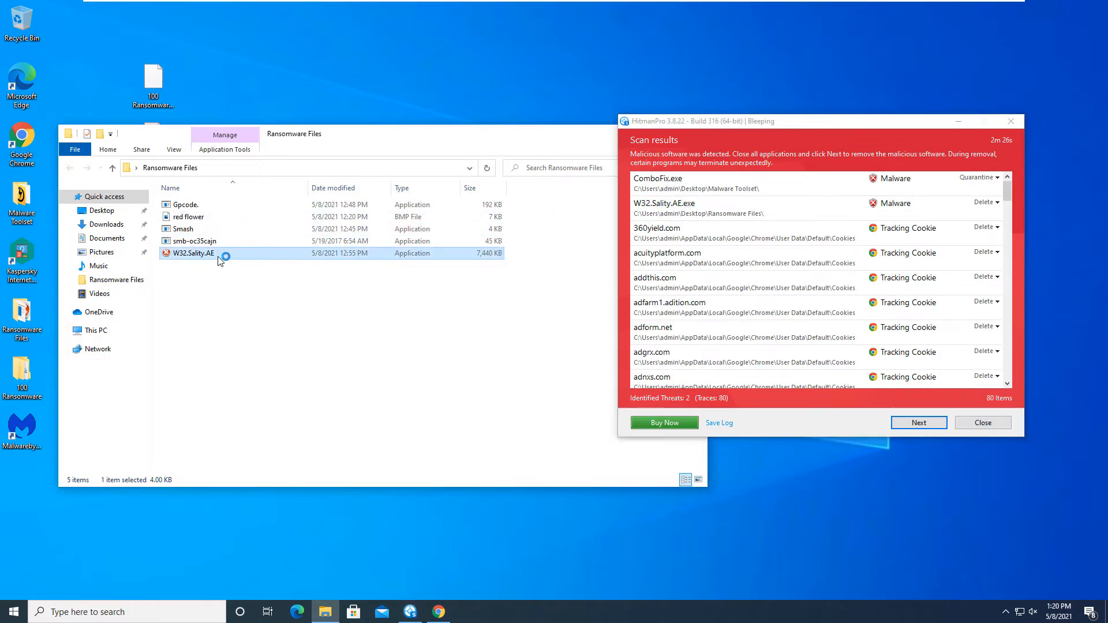
mouse_move(244, 253)
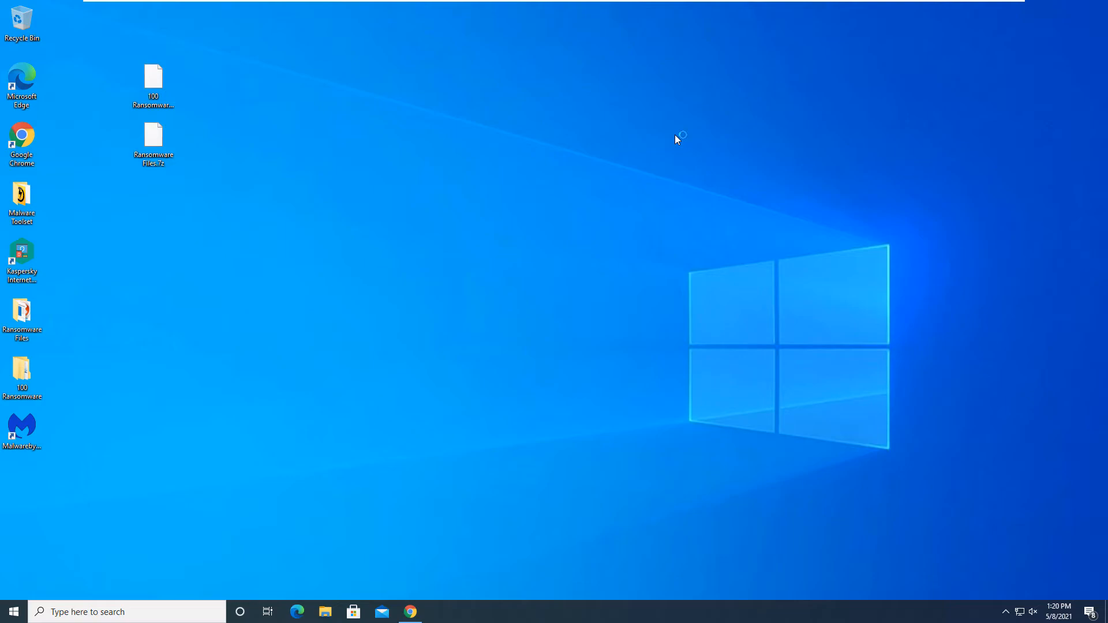
mouse_move(664, 130)
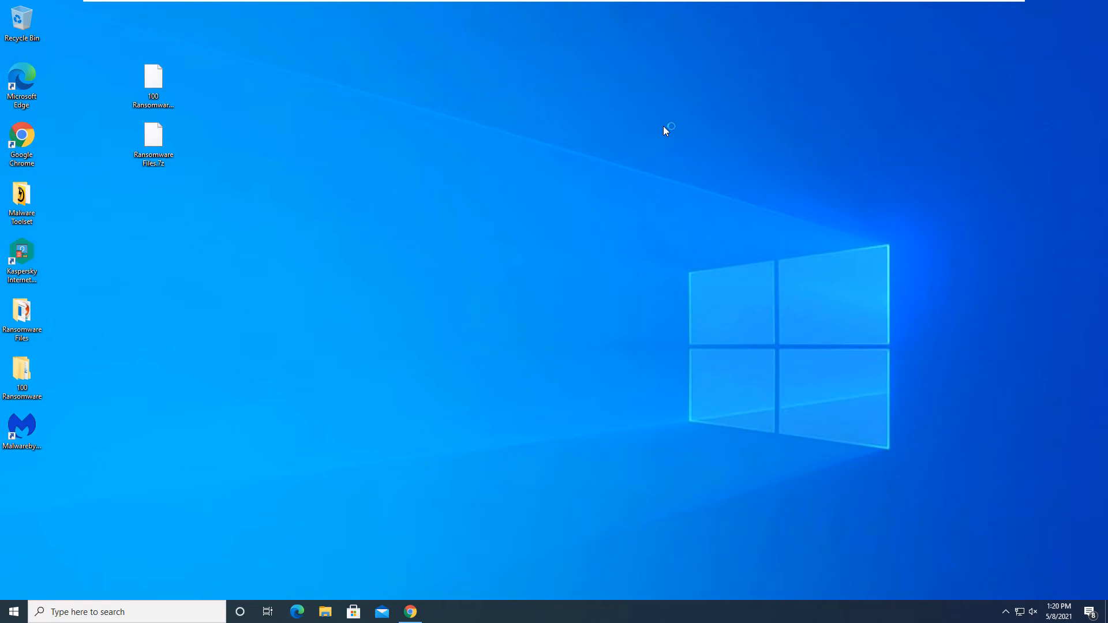
mouse_move(433, 105)
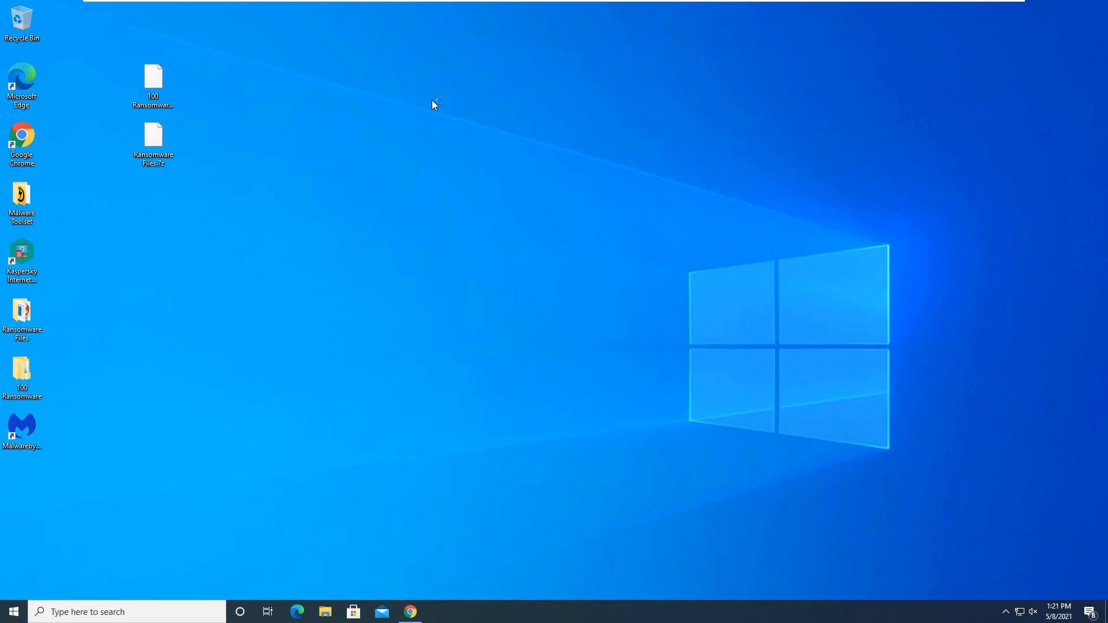
mouse_move(433, 105)
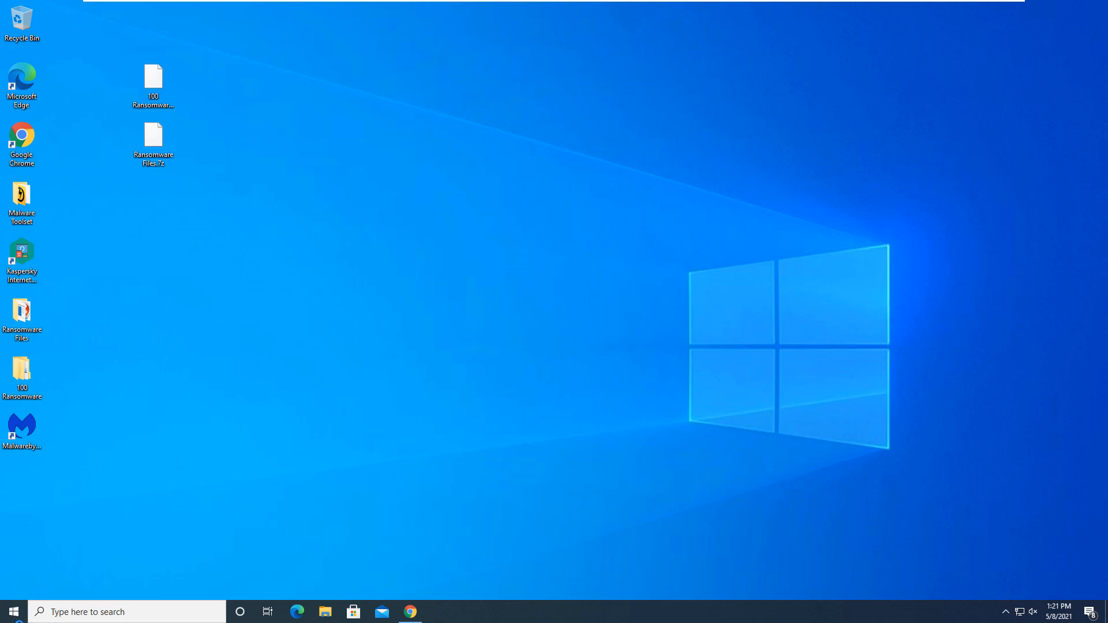